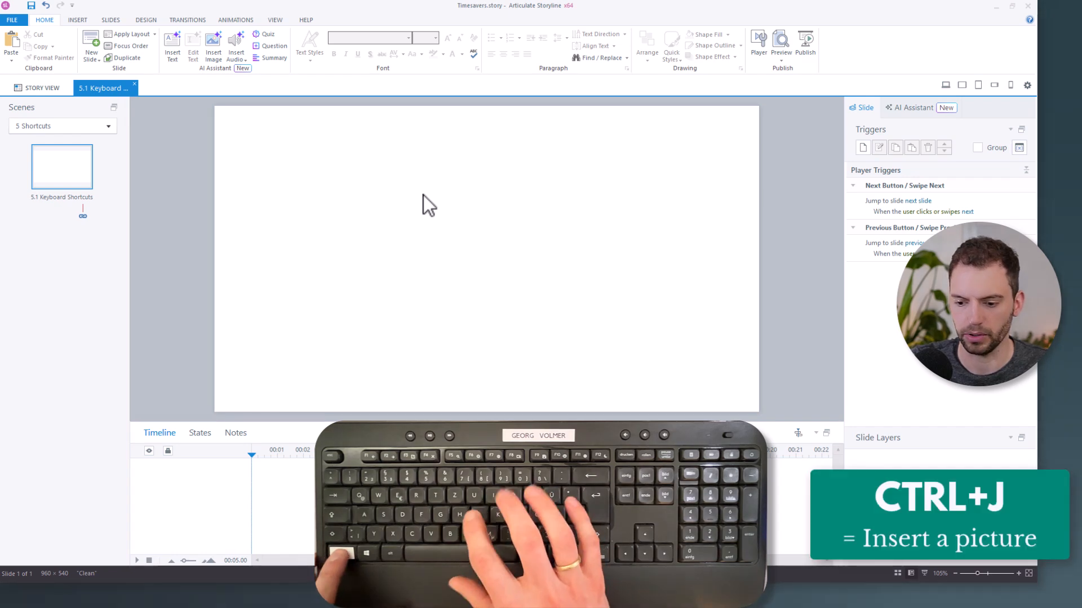
Step: Insert the Company Logo Player picture onto the 5.1 Keyboard Shortcuts slide
{"action": "key", "text": "ctrl+j"}
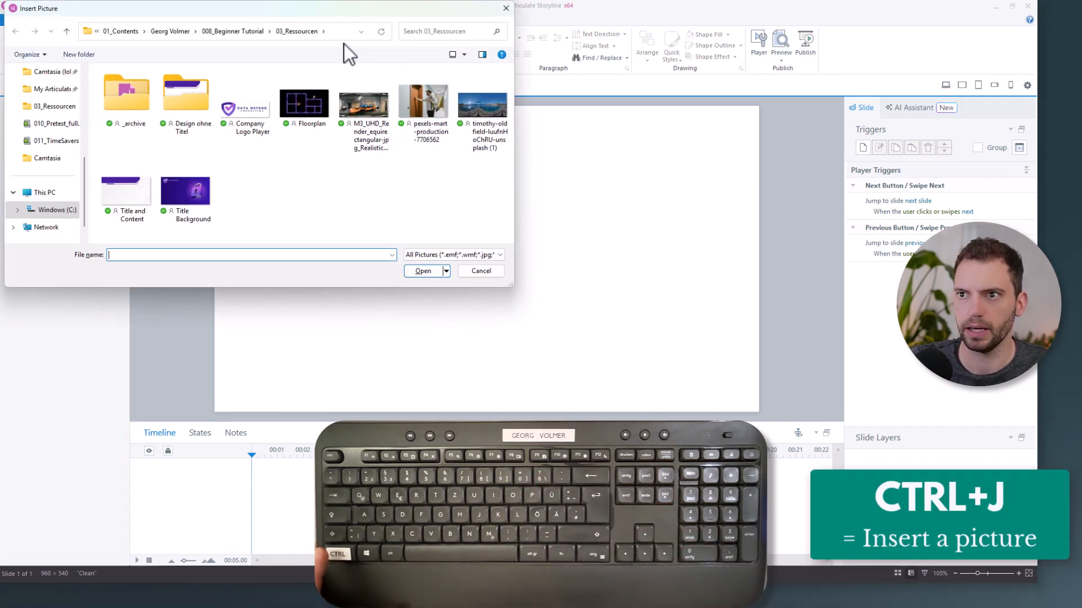
{"action": "left_click", "coordinate": [245, 104]}
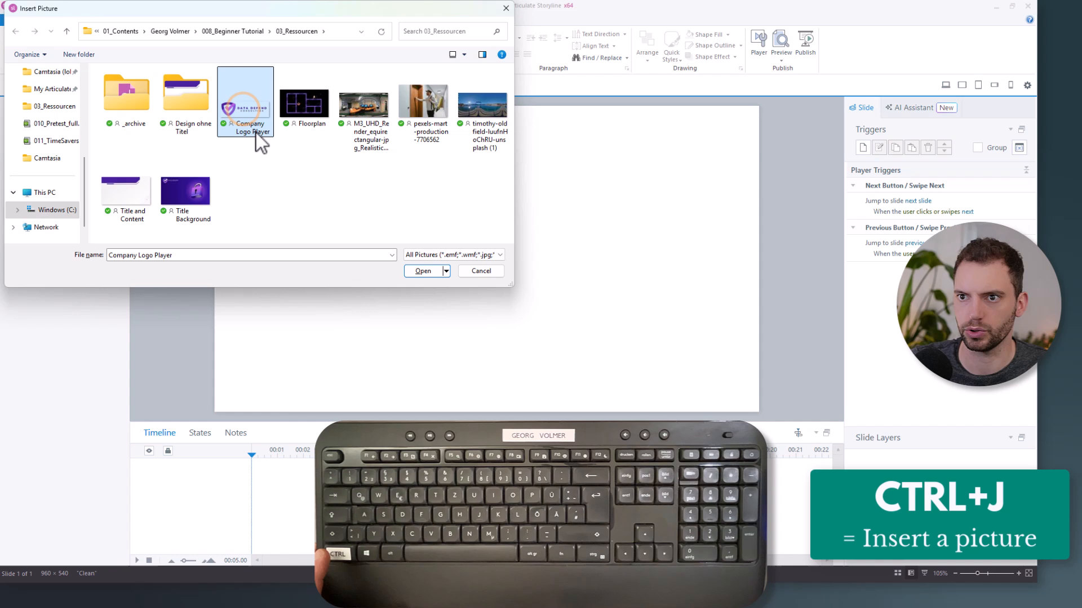
{"action": "left_click", "coordinate": [422, 271]}
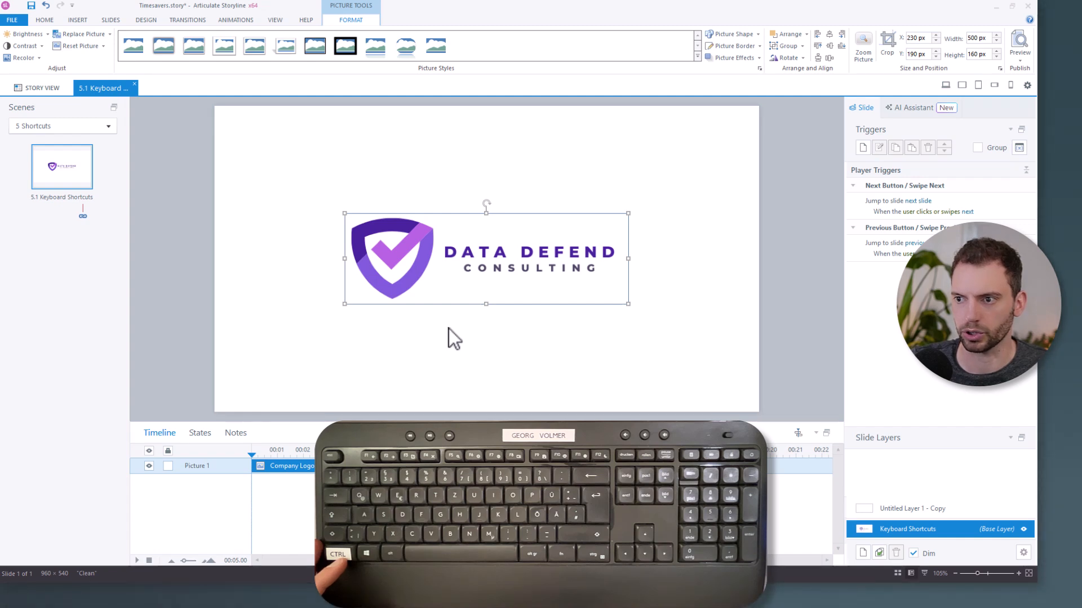
Step: Add a text box reading 'Welcome' directly beneath the company logo
{"action": "key", "text": "ctrl+t"}
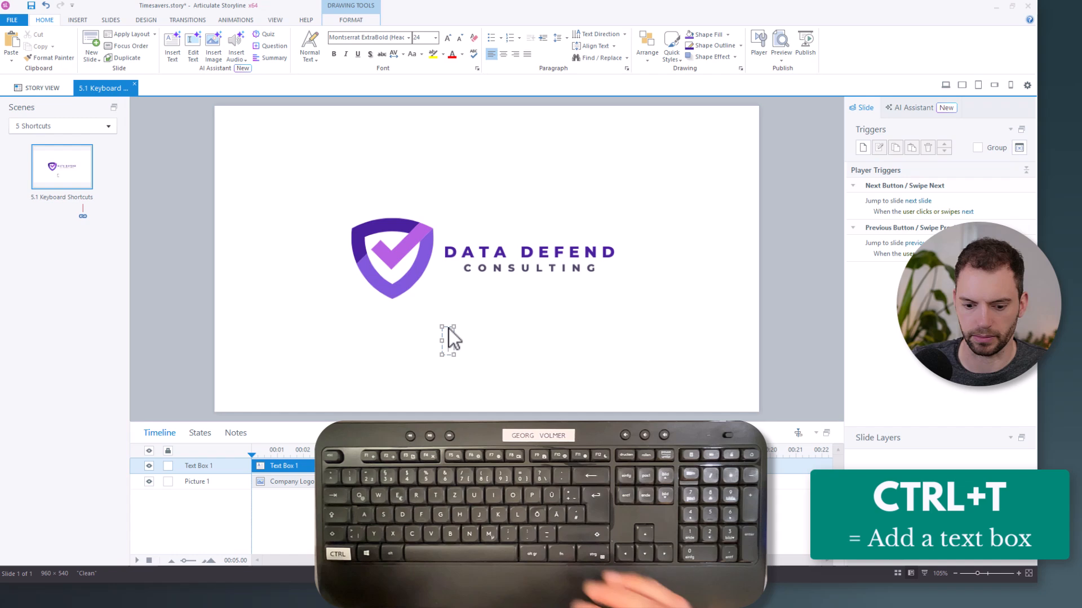
{"action": "type", "text": "Velco"}
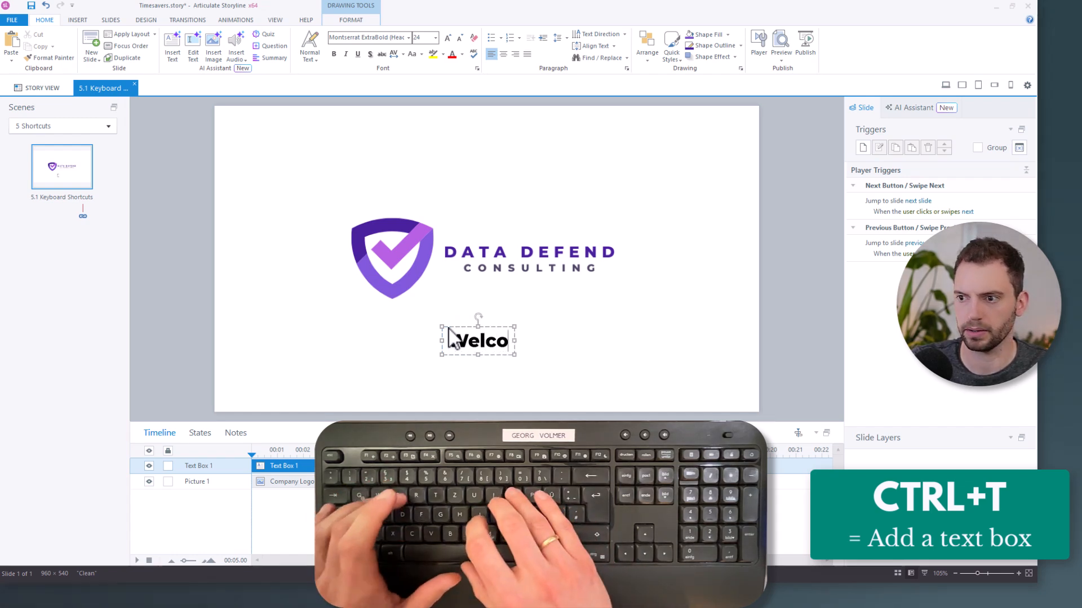
{"action": "type", "text": "Welcome"}
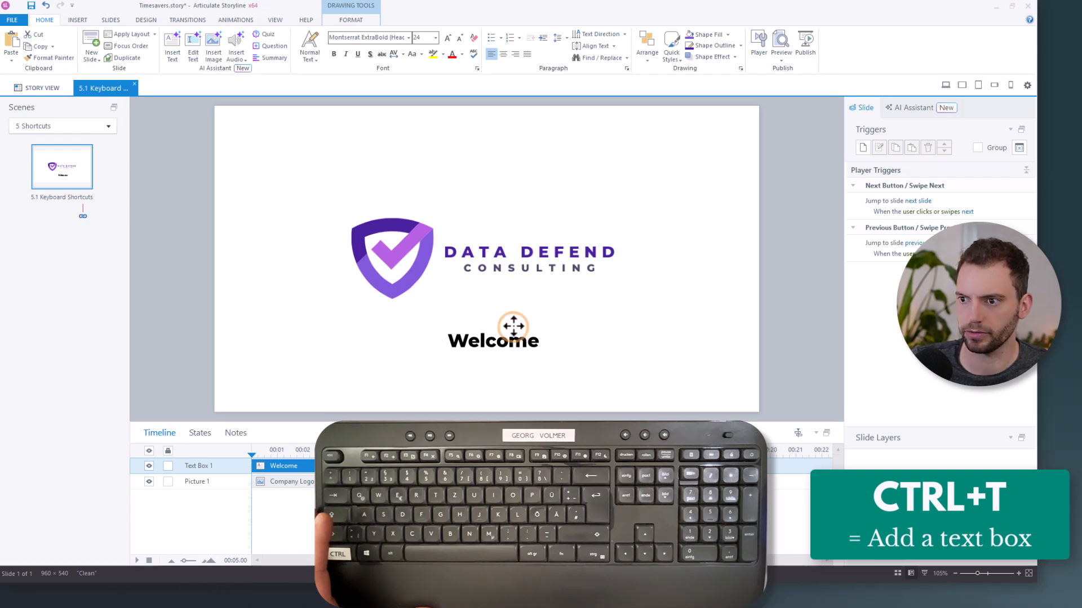
{"action": "left_click", "coordinate": [492, 330]}
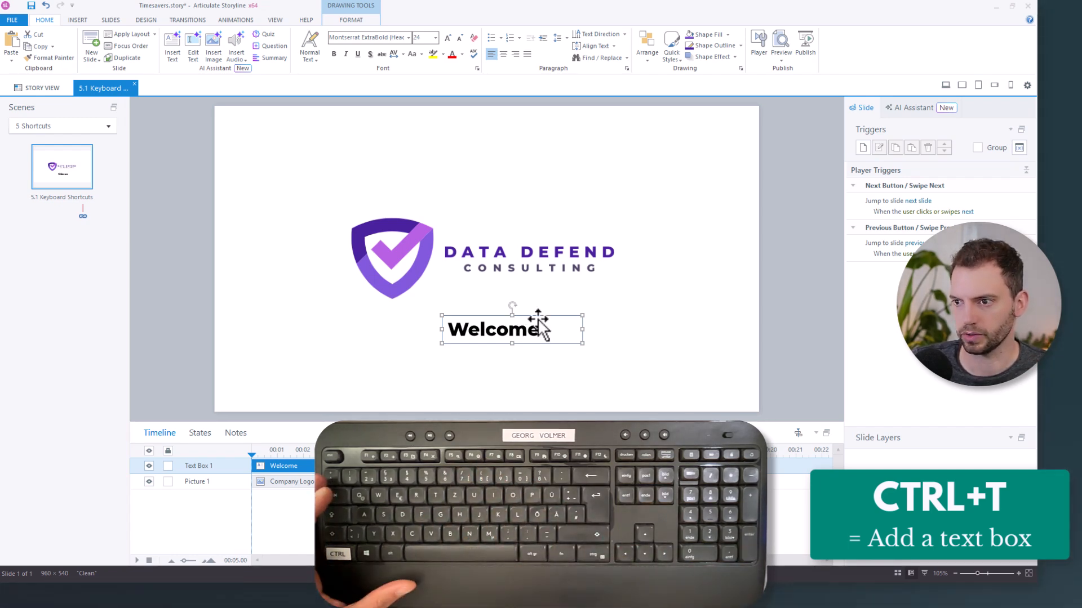
Step: Restyle Welcome to Montserrat (Body) at 18 pt and set it as the default text box
{"action": "left_click", "coordinate": [435, 38]}
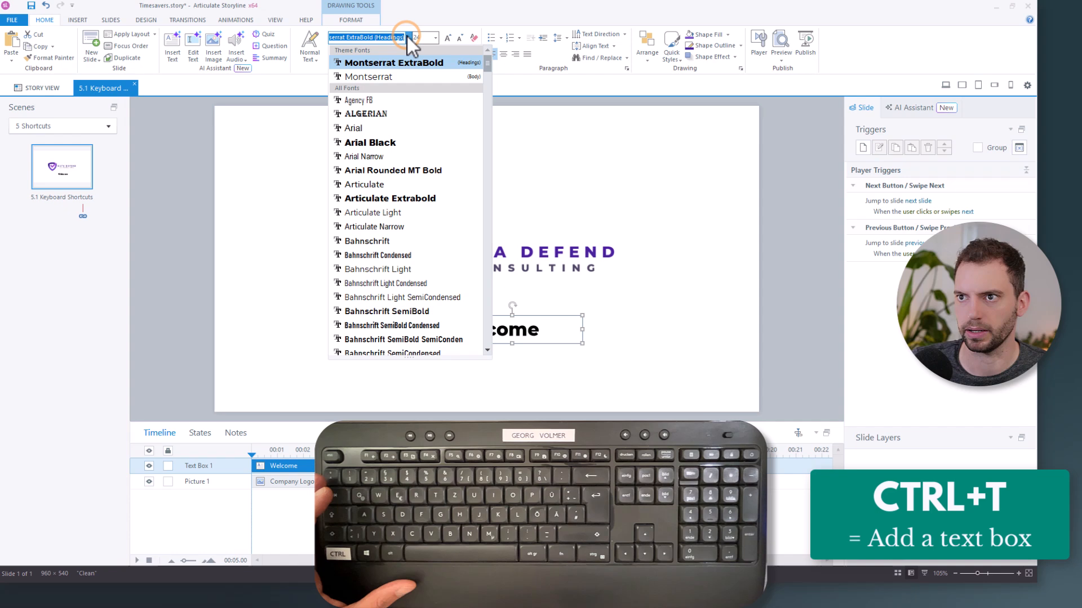
{"action": "left_click", "coordinate": [368, 76]}
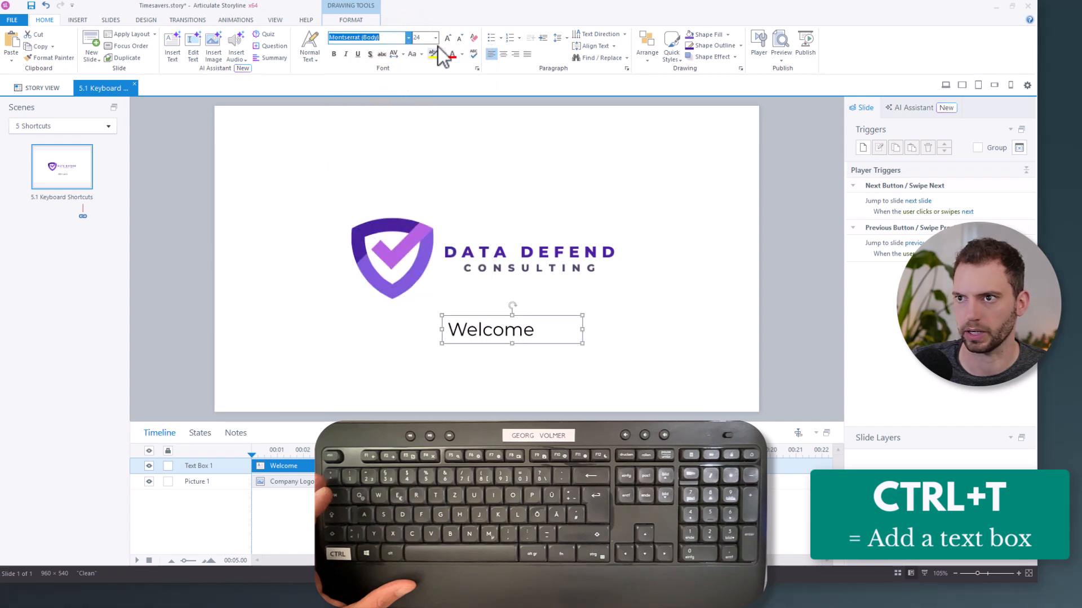
{"action": "left_click", "coordinate": [435, 38]}
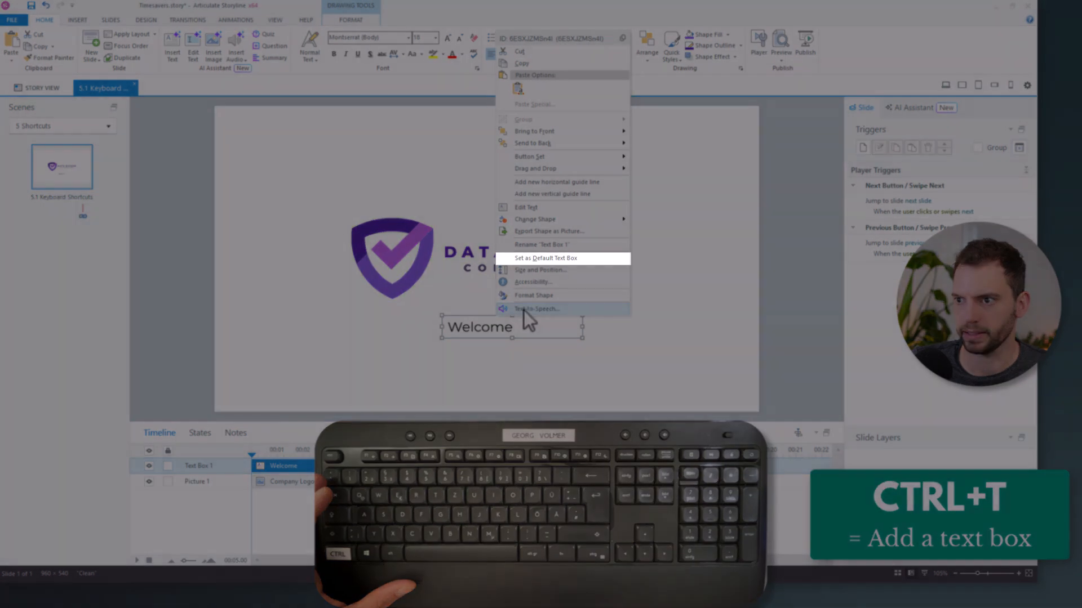
{"action": "left_click", "coordinate": [558, 258]}
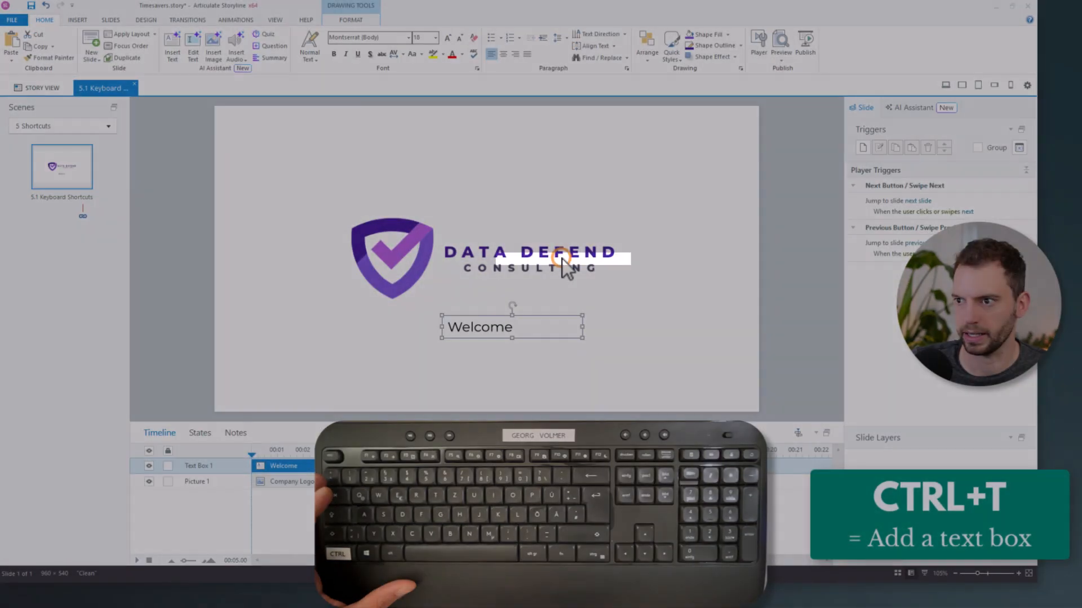
{"action": "left_click", "coordinate": [489, 169]}
{"action": "type", "text": "Welcome"}
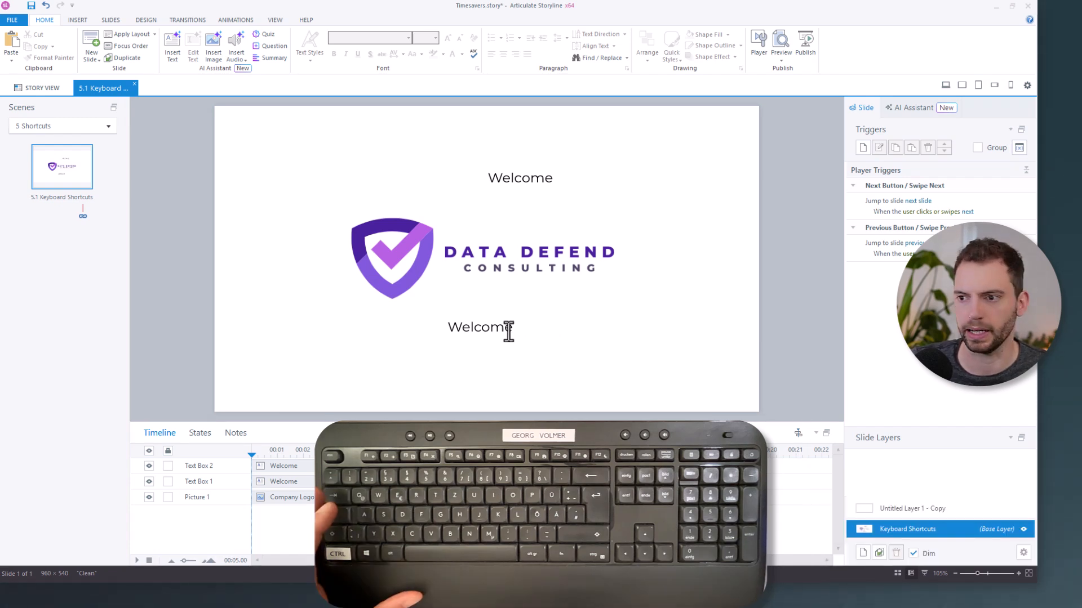
Step: Nudge the lower Welcome box left and center-align its text
{"action": "left_click", "coordinate": [478, 326]}
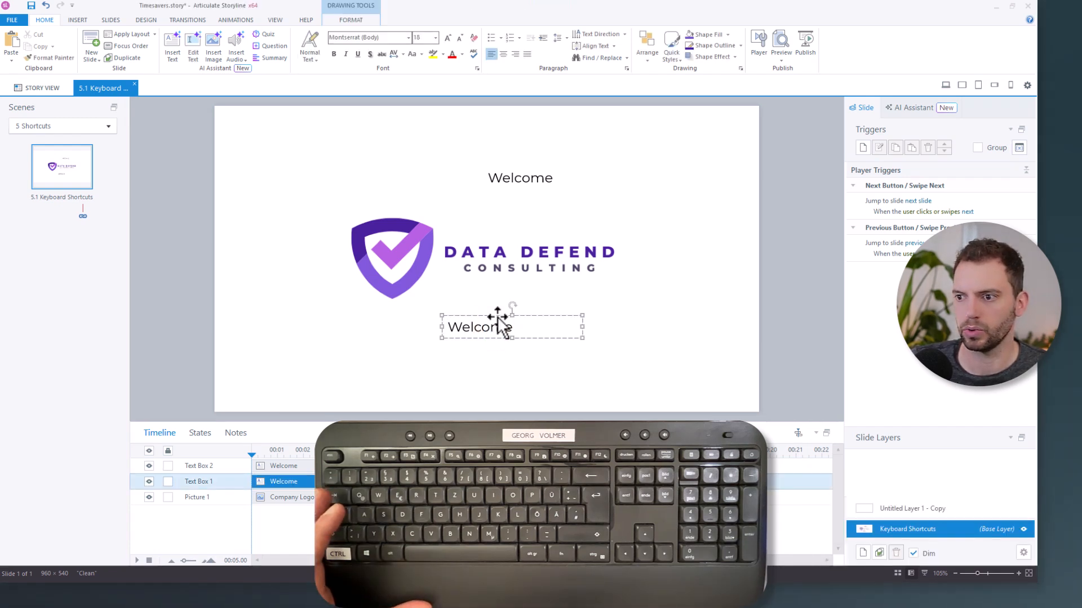
{"action": "left_click", "coordinate": [478, 326]}
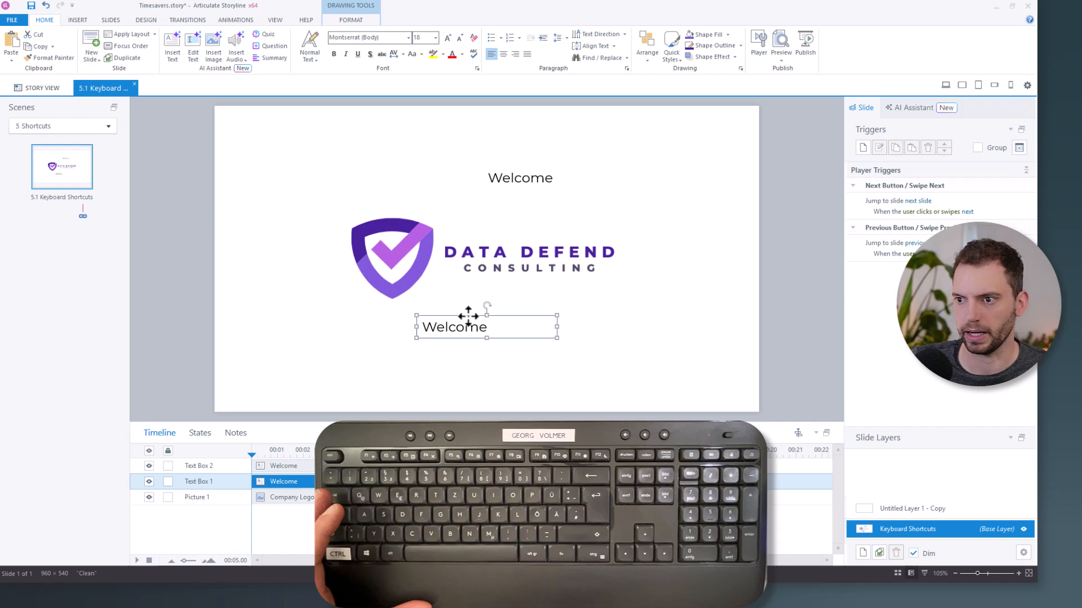
{"action": "mouse_move", "coordinate": [534, 321]}
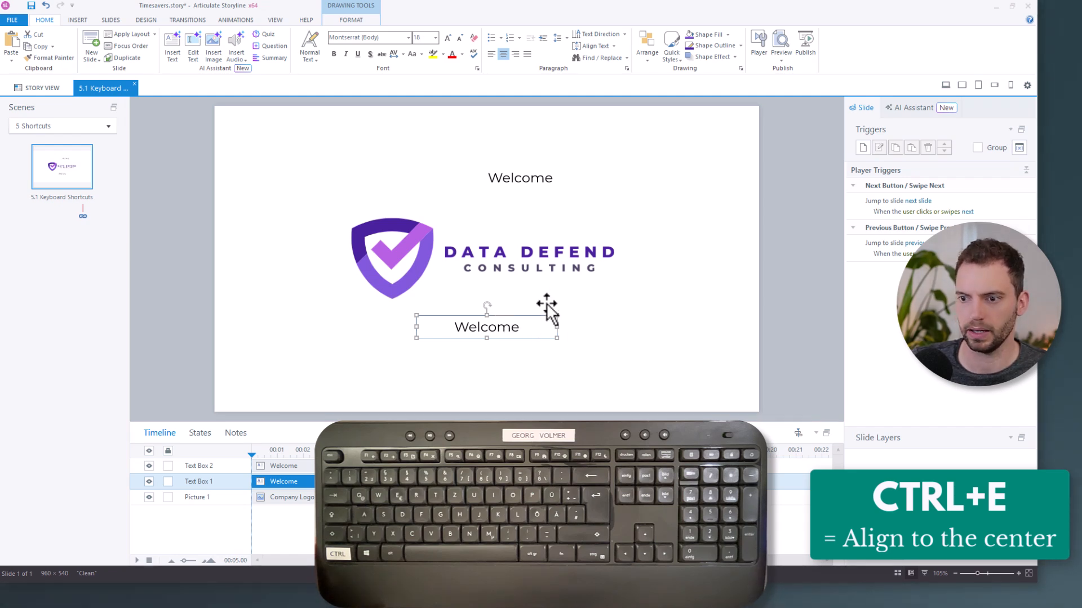
{"action": "key", "text": "ctrl+e"}
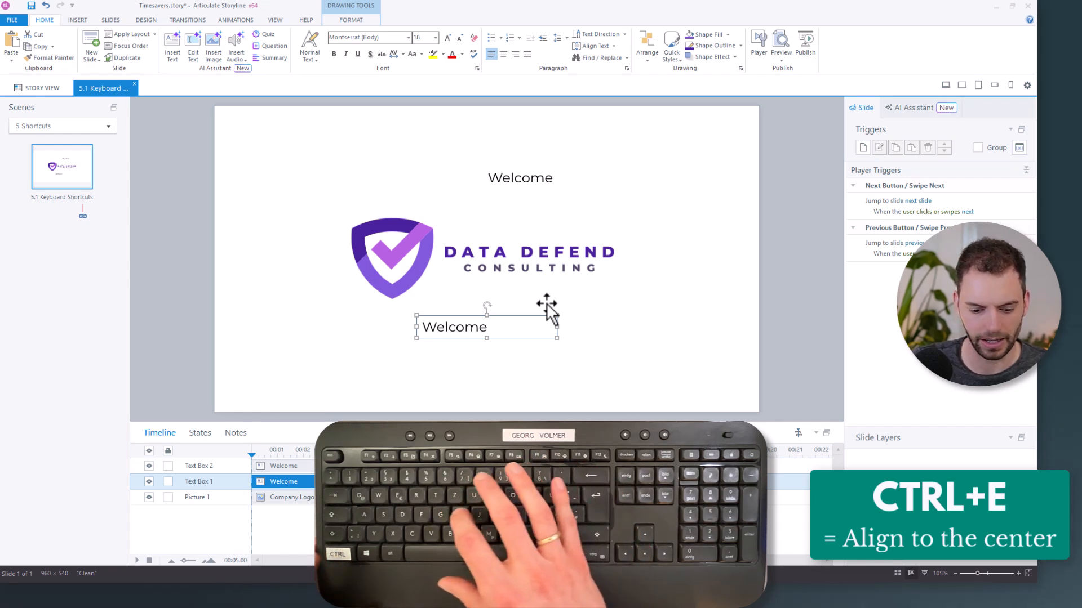
{"action": "key", "text": "ctrl+e"}
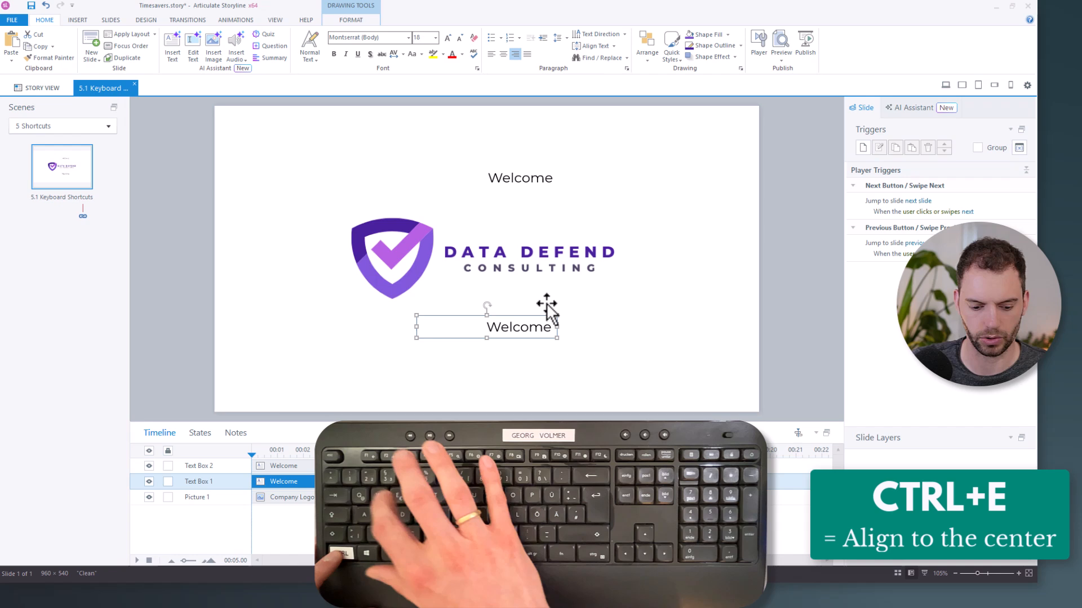
{"action": "key", "text": "ctrl+e"}
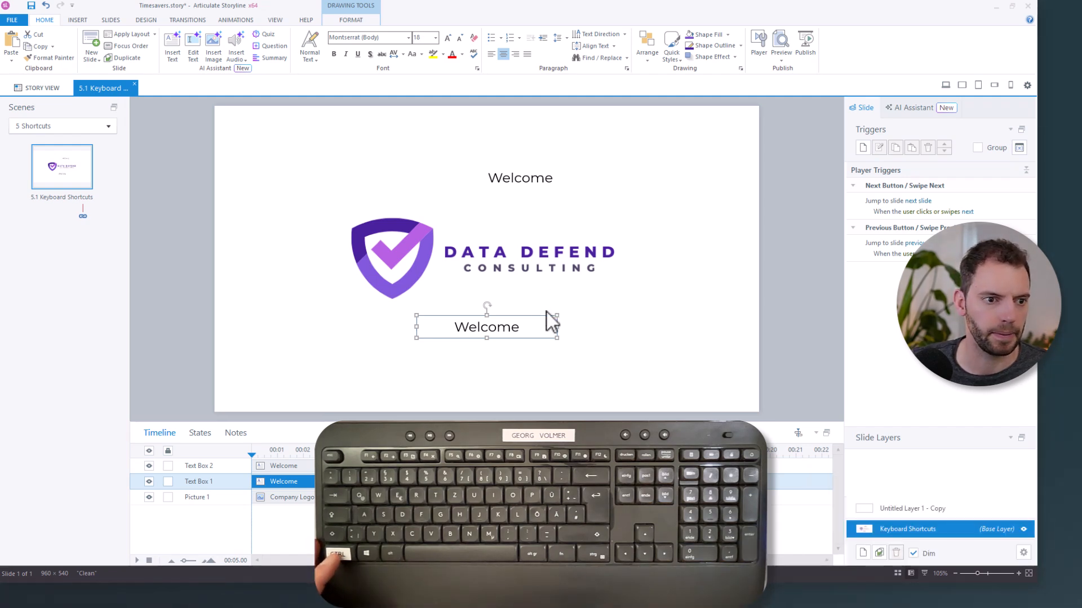
{"action": "mouse_move", "coordinate": [630, 344]}
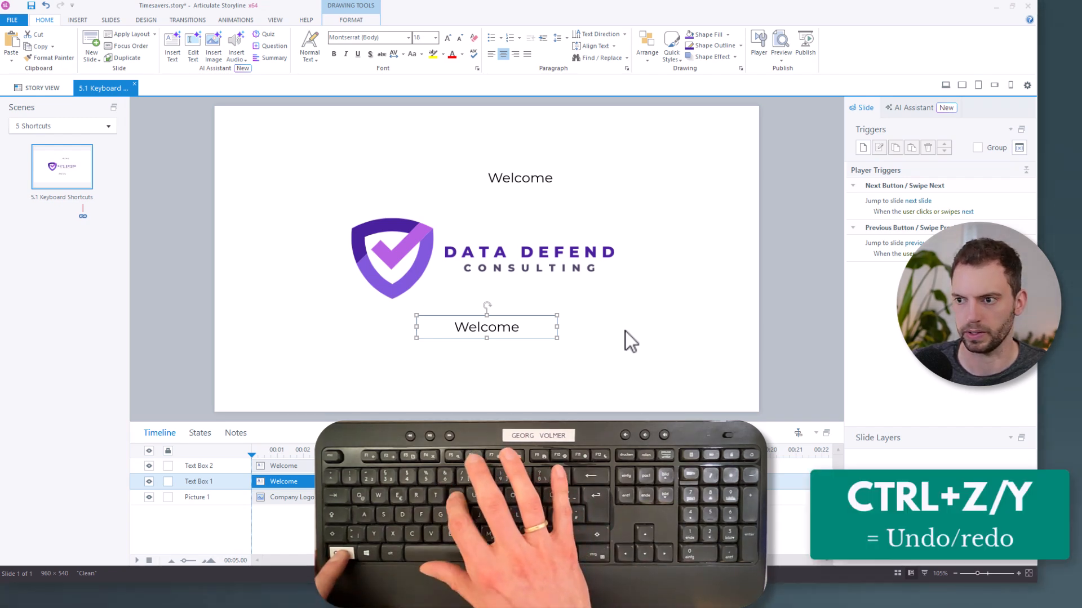
{"action": "left_click", "coordinate": [491, 54]}
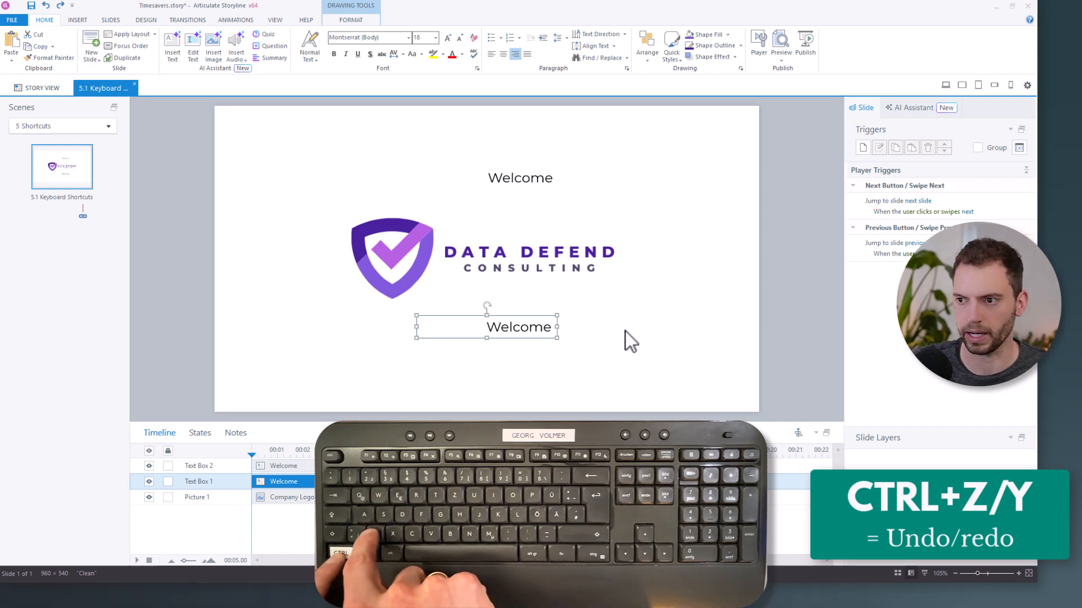
{"action": "left_click", "coordinate": [503, 54]}
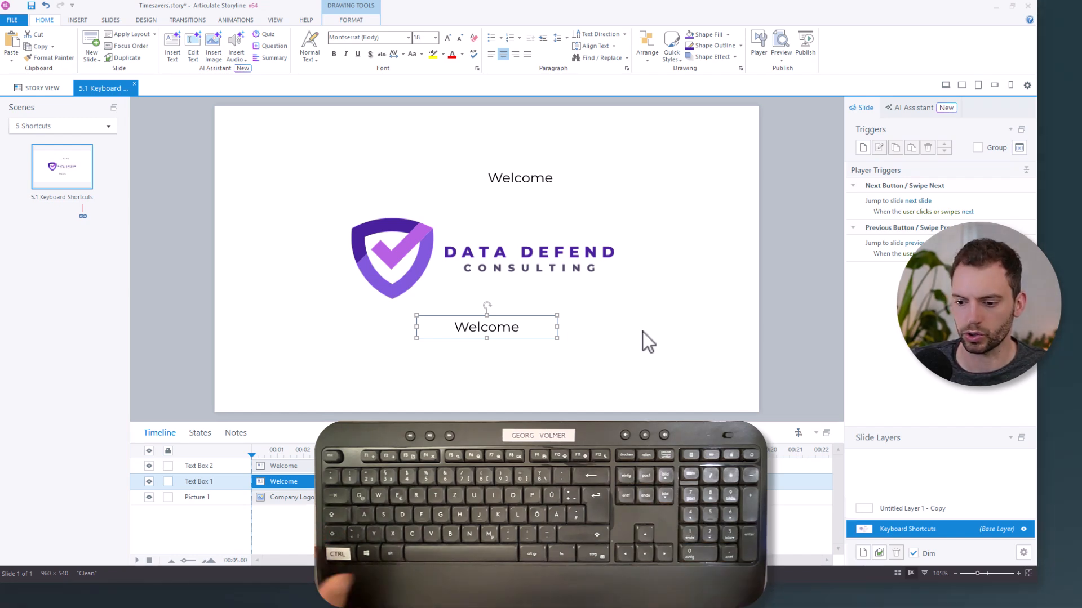
Step: Duplicate the lower Welcome text box, then copy the slide to create 5.2
{"action": "key", "text": "ctrl+d"}
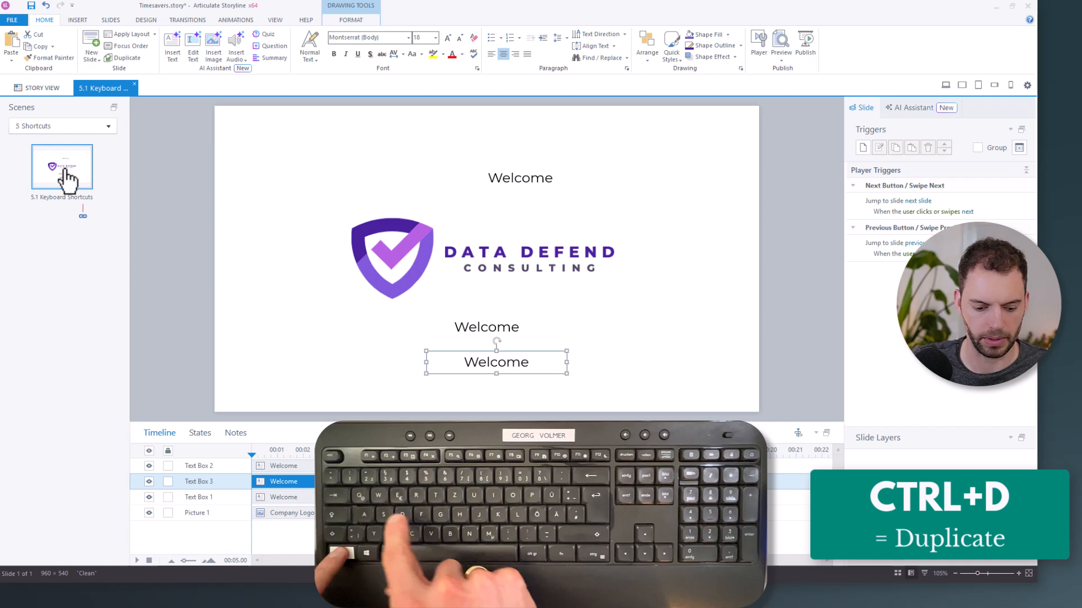
{"action": "key", "text": "ctrl+d"}
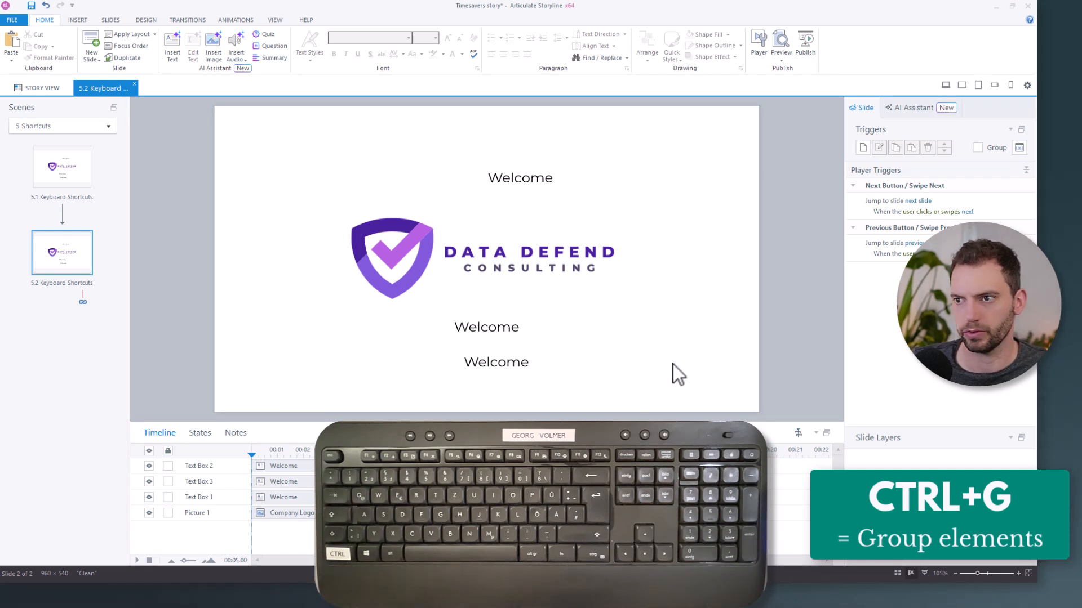
{"action": "mouse_move", "coordinate": [667, 374]}
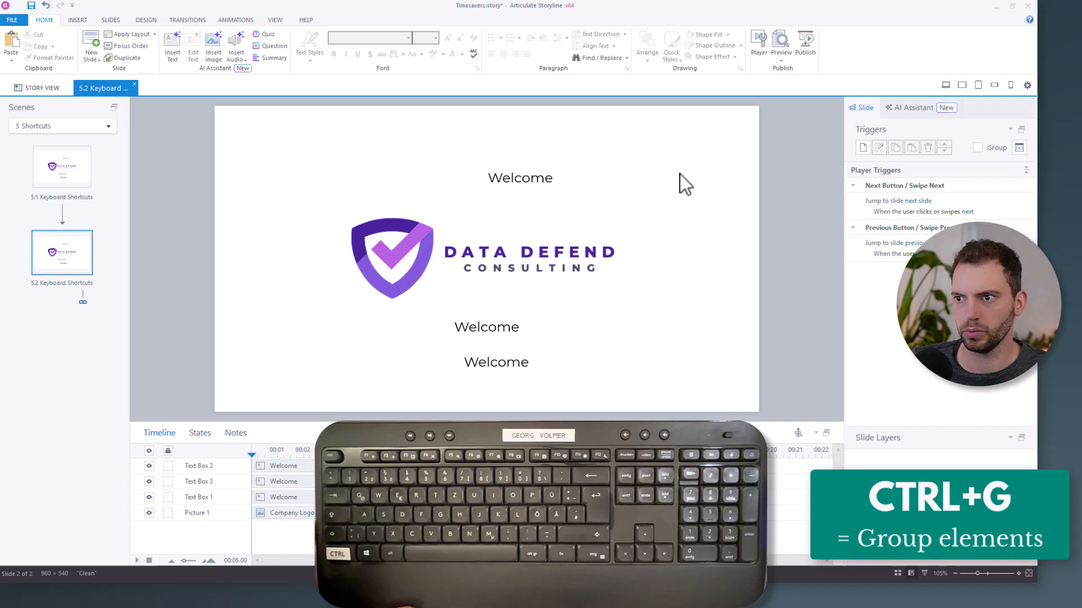
{"action": "mouse_move", "coordinate": [655, 241]}
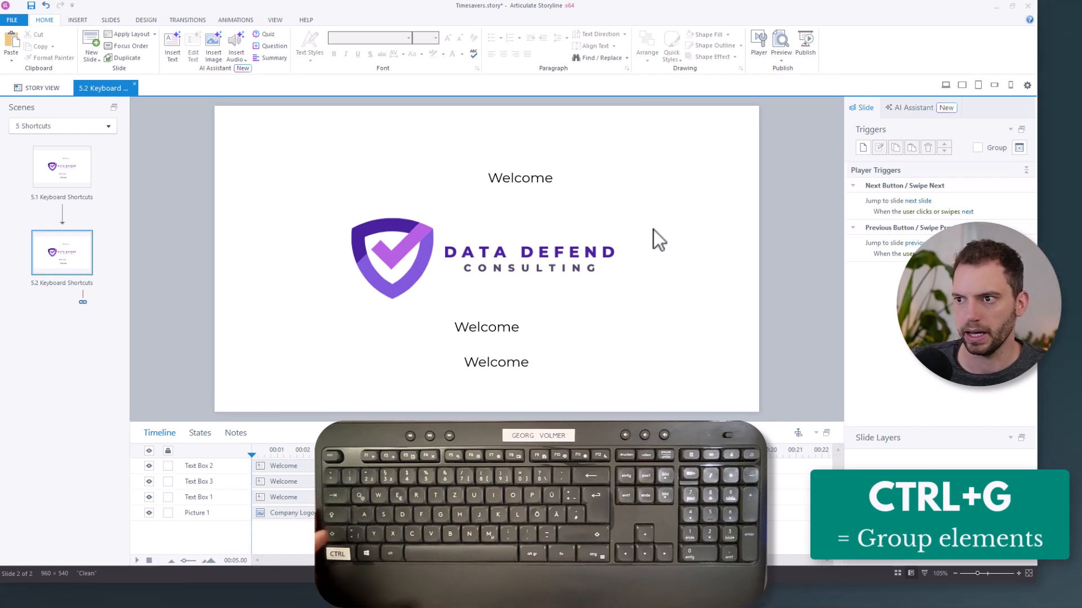
{"action": "mouse_move", "coordinate": [589, 193]}
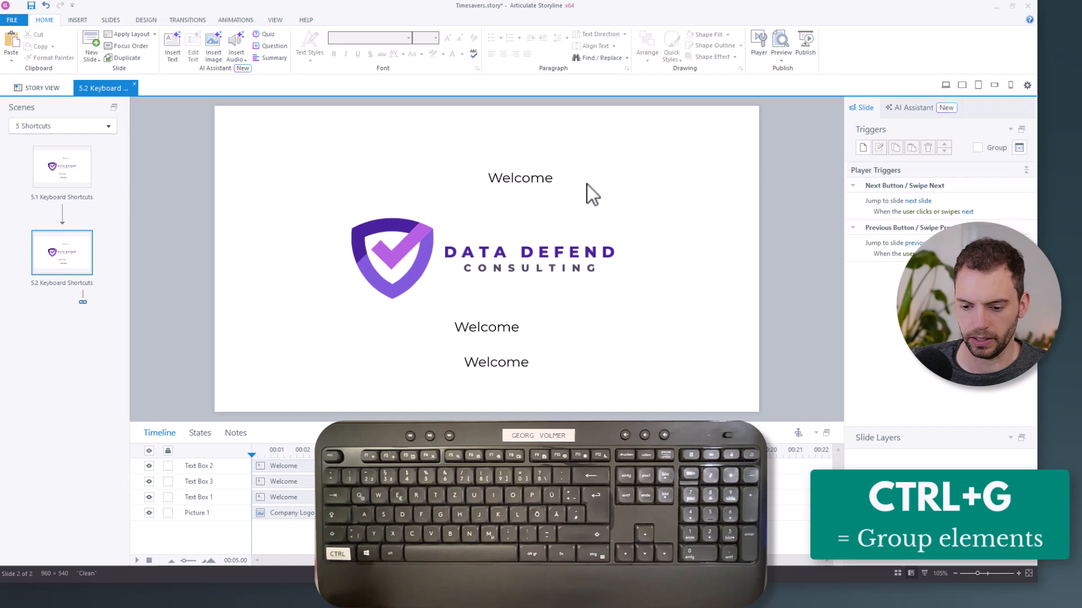
Step: Select the logo and all three Welcome boxes and group them into Group 1
{"action": "left_click", "coordinate": [527, 259]}
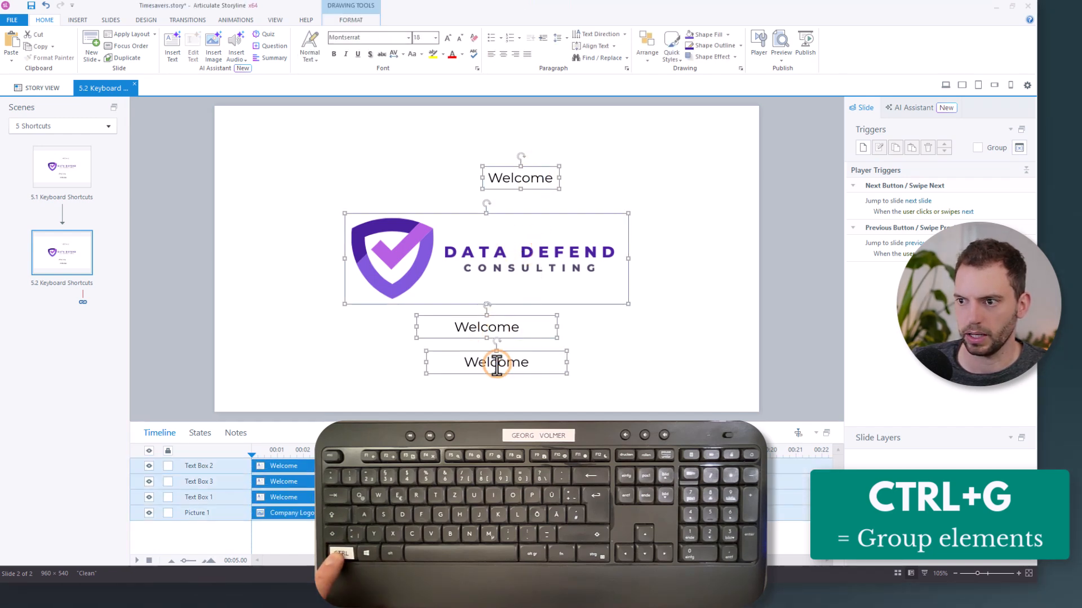
{"action": "left_click", "coordinate": [721, 148]}
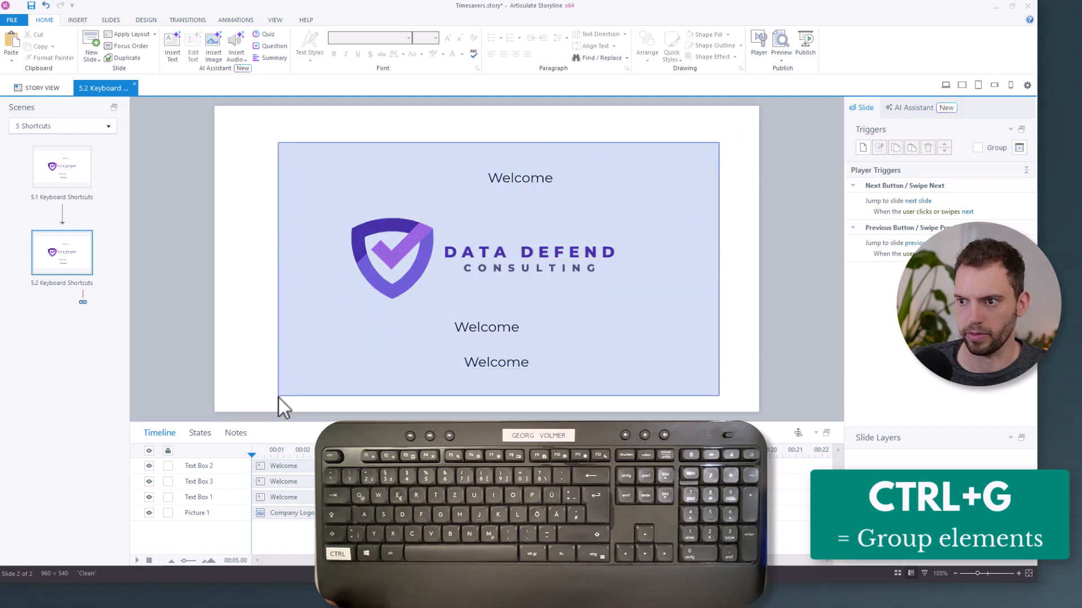
{"action": "key", "text": "ctrl+a"}
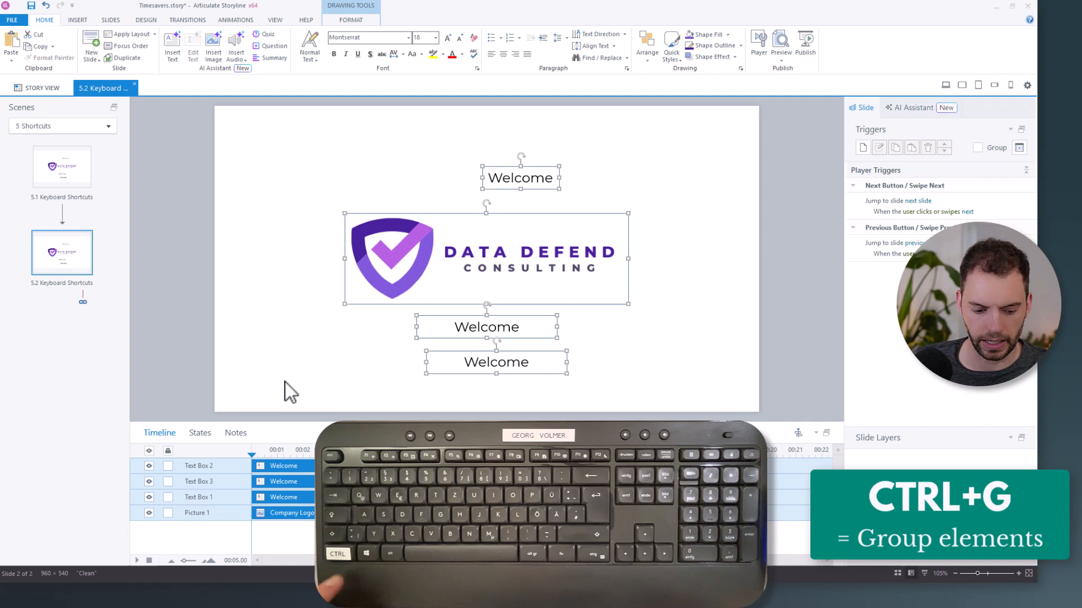
{"action": "key", "text": "ctrl+g"}
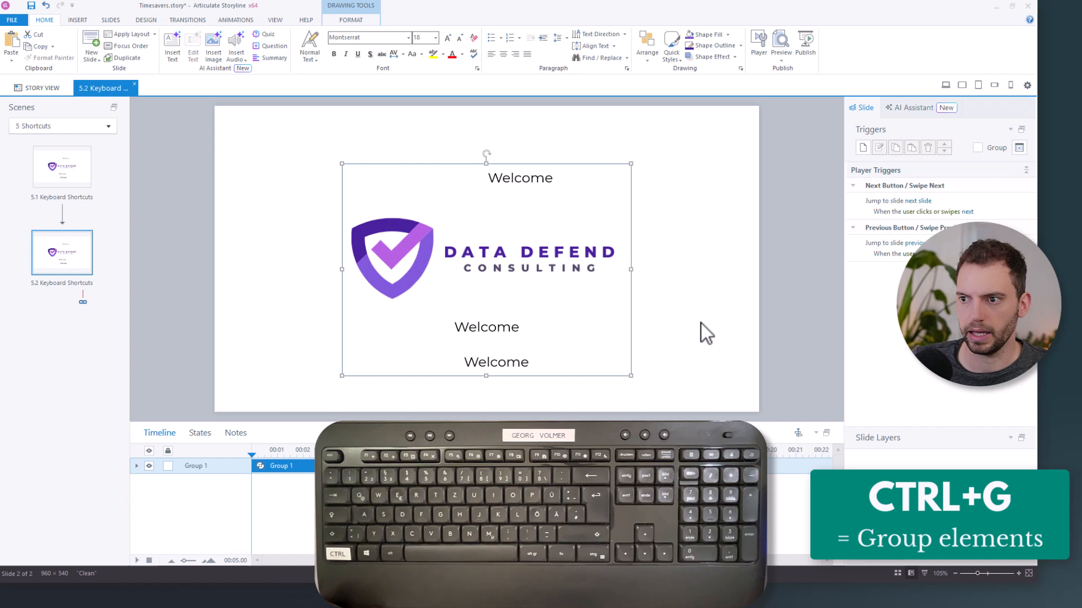
{"action": "mouse_move", "coordinate": [699, 300]}
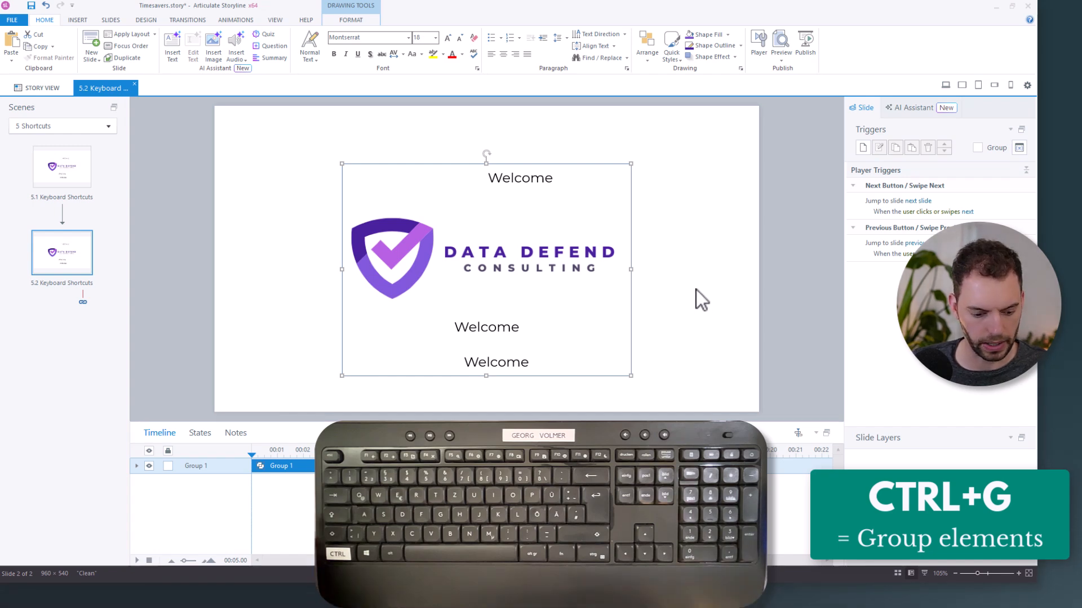
{"action": "key", "text": "ctrl+shift+g"}
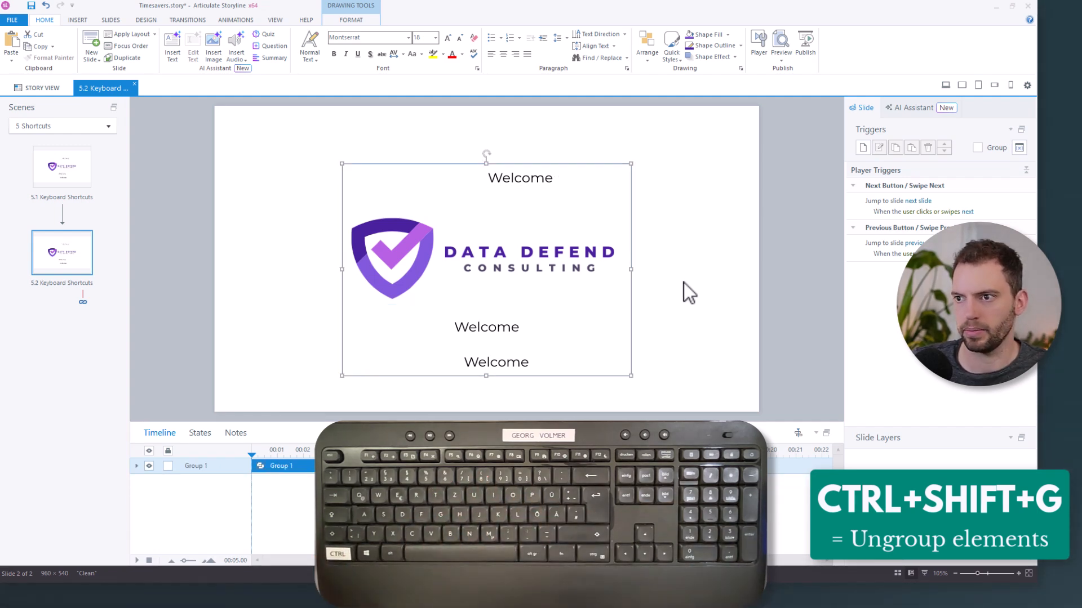
{"action": "mouse_move", "coordinate": [641, 270]}
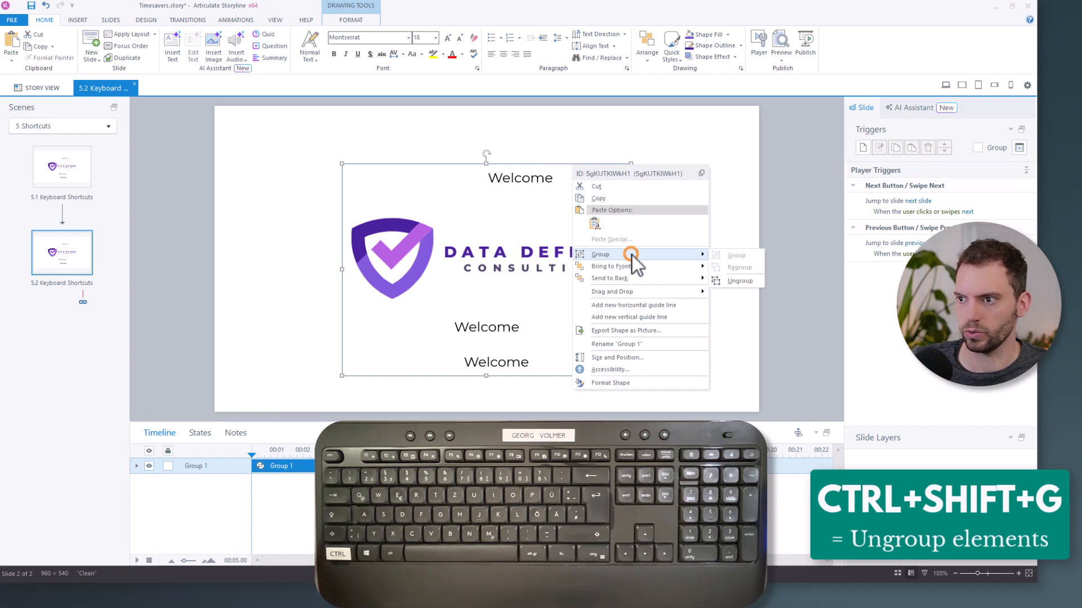
Step: Ungroup Group 1 on slide 5.2 into the logo and three text boxes
{"action": "left_click", "coordinate": [738, 280]}
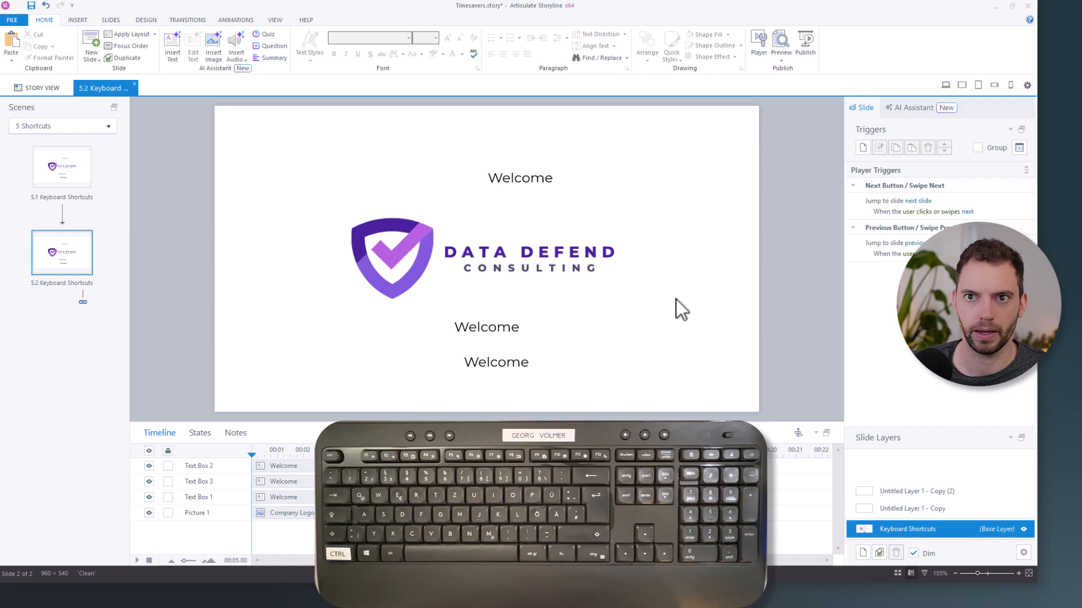
{"action": "mouse_move", "coordinate": [678, 232]}
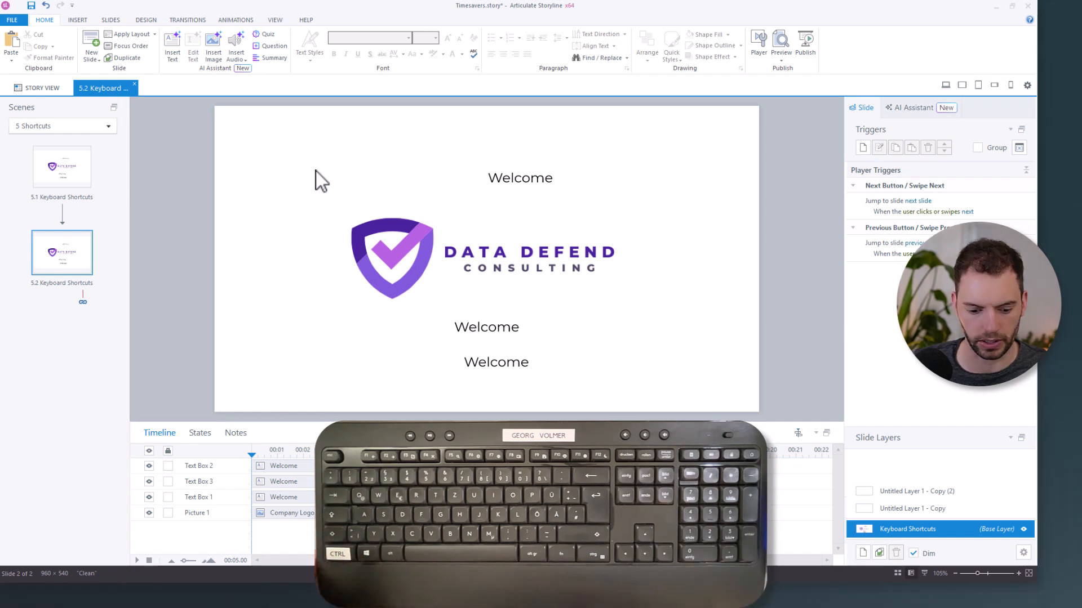
Step: Save the Timesavers project with Ctrl+S
{"action": "key", "text": "ctrl+s"}
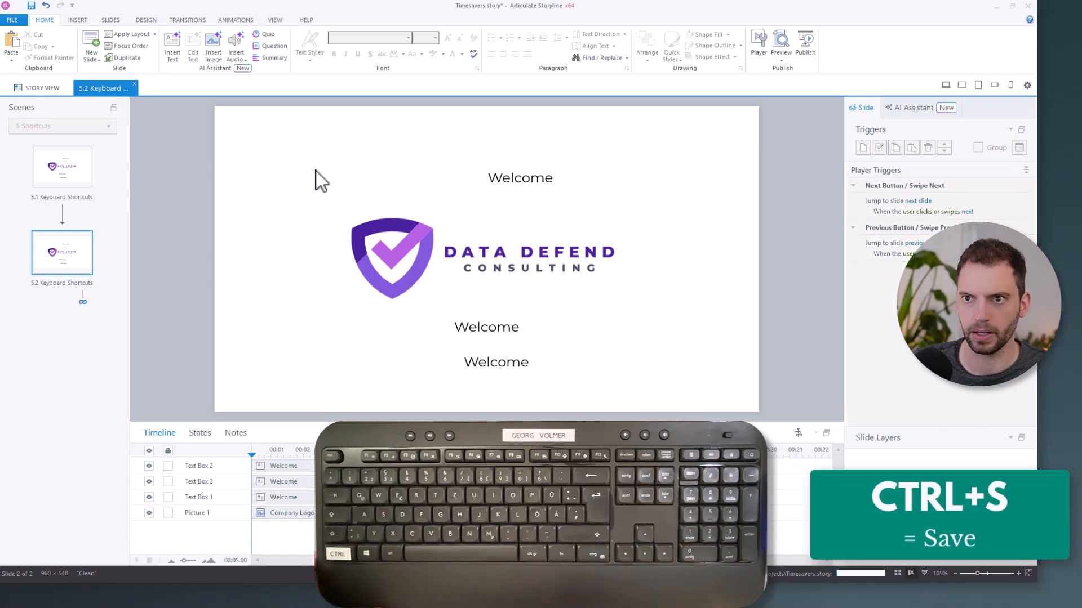
{"action": "key", "text": "ctrl+s"}
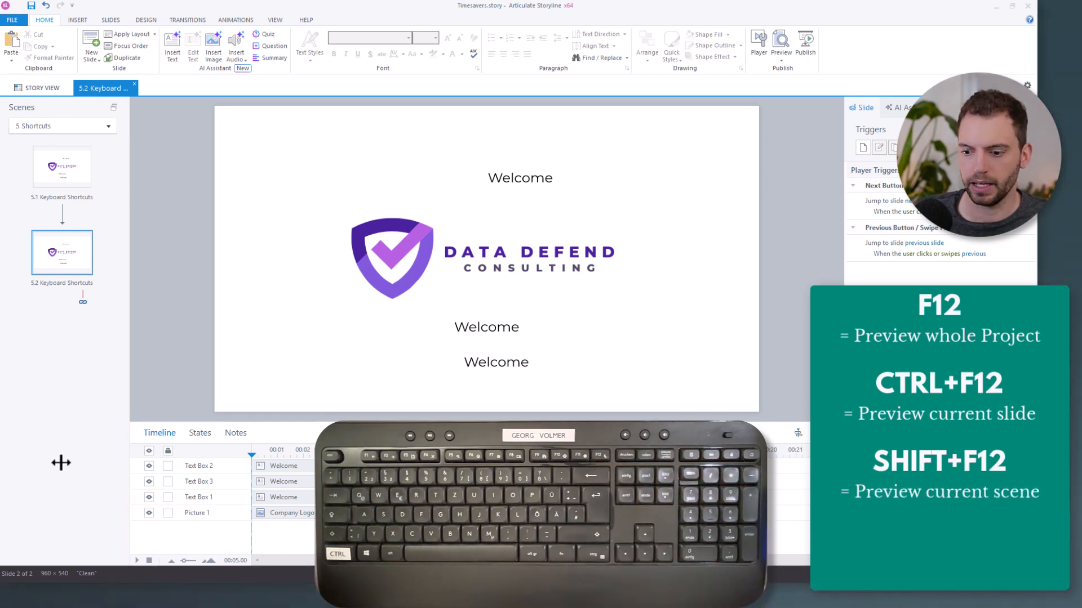
{"action": "mouse_move", "coordinate": [117, 207]}
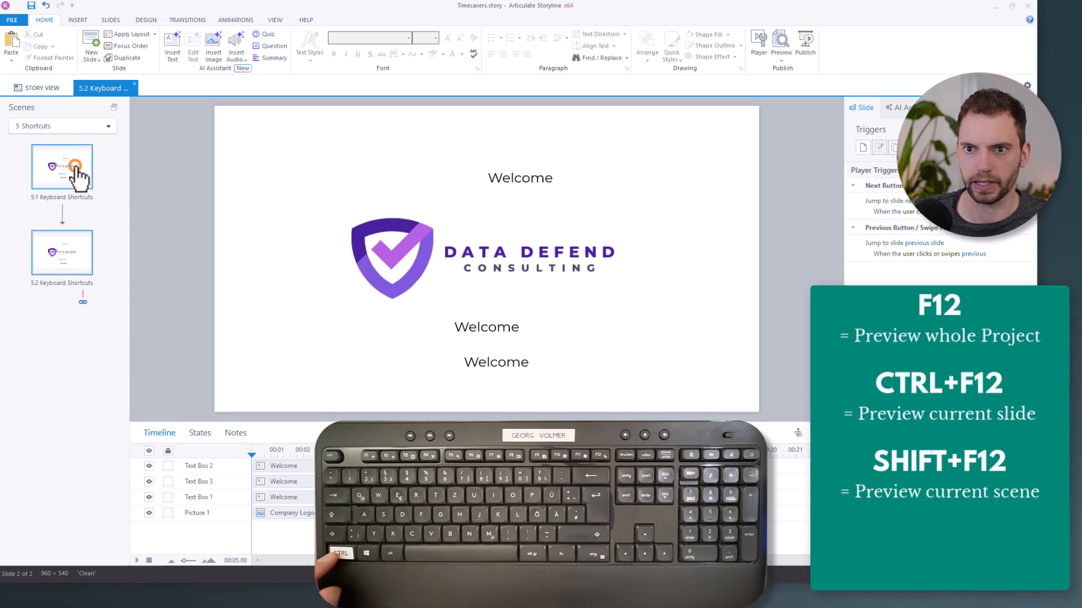
{"action": "left_click", "coordinate": [39, 87]}
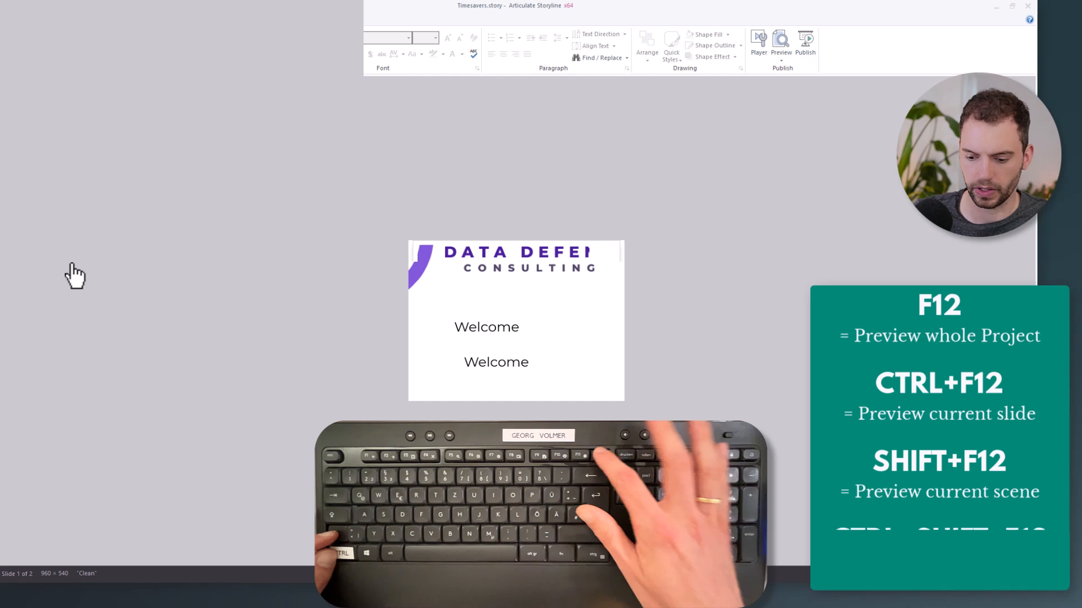
{"action": "key", "text": "F12"}
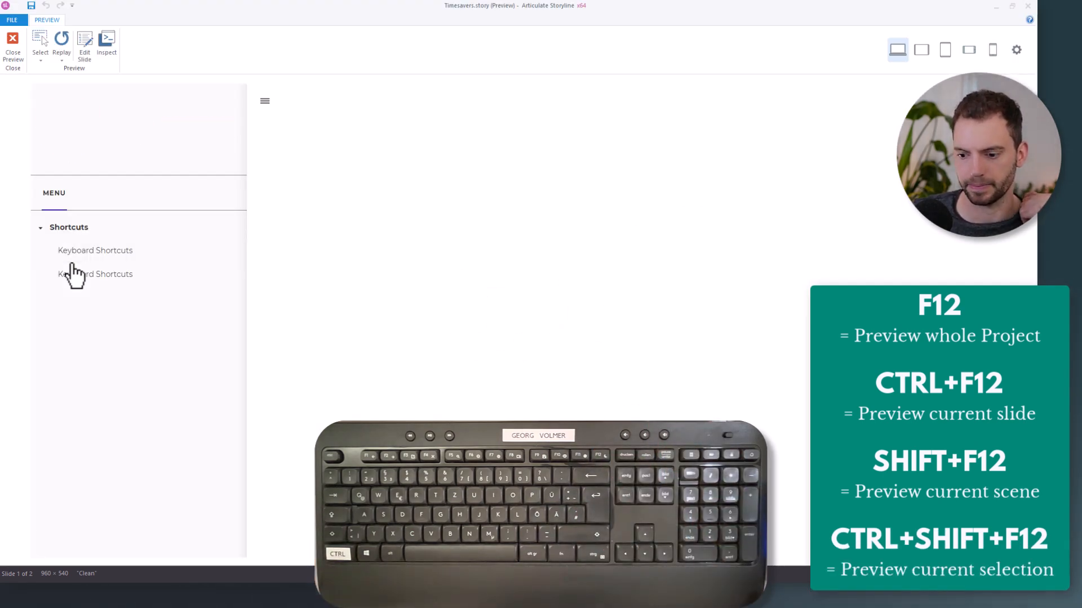
{"action": "left_click", "coordinate": [95, 250]}
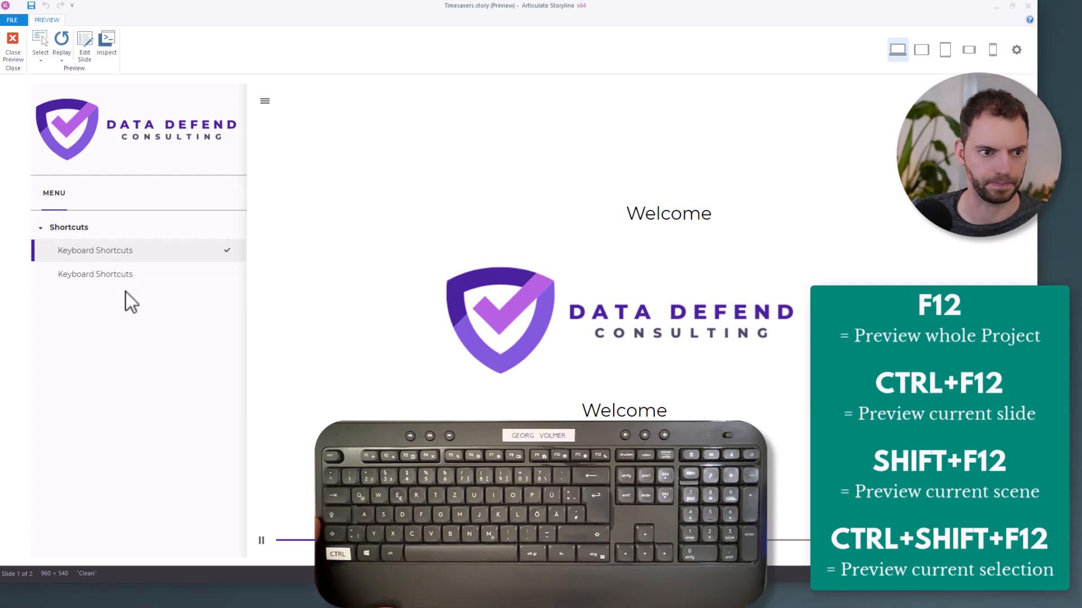
{"action": "left_click", "coordinate": [12, 43]}
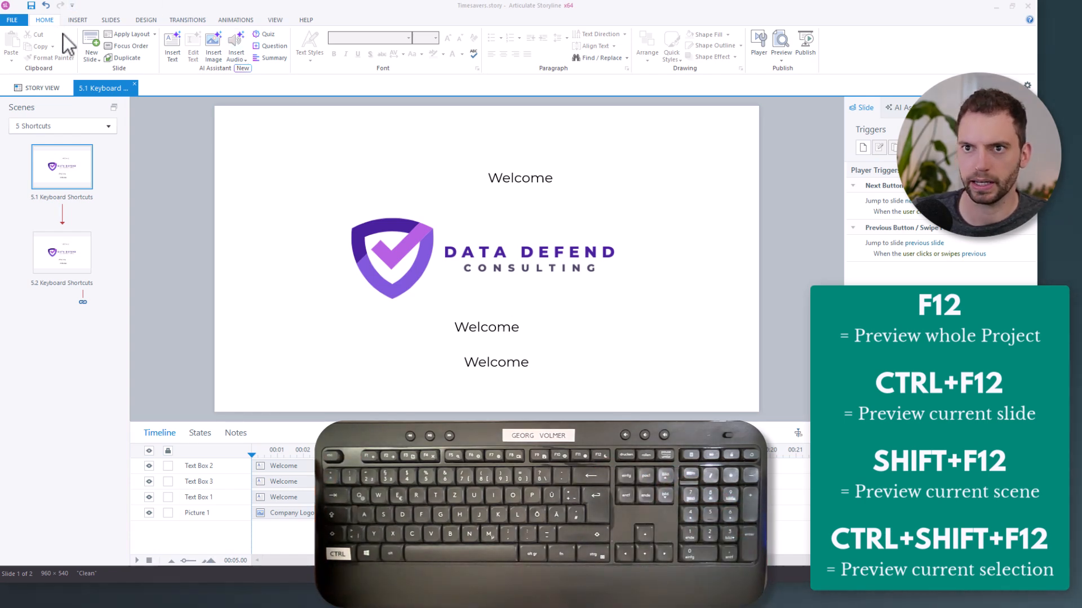
{"action": "left_click", "coordinate": [77, 19]}
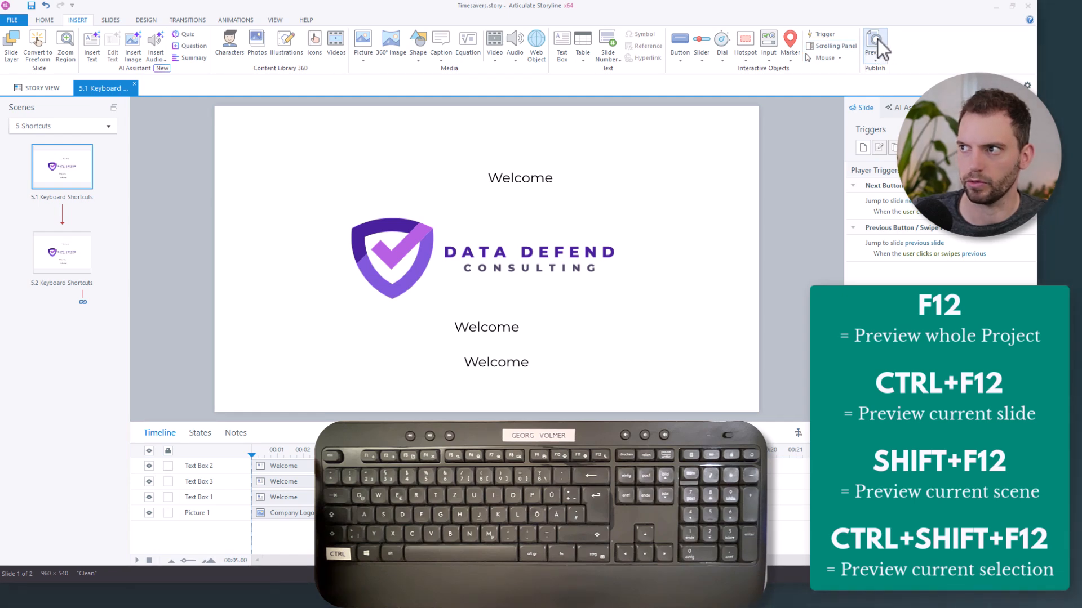
{"action": "left_click", "coordinate": [111, 19]}
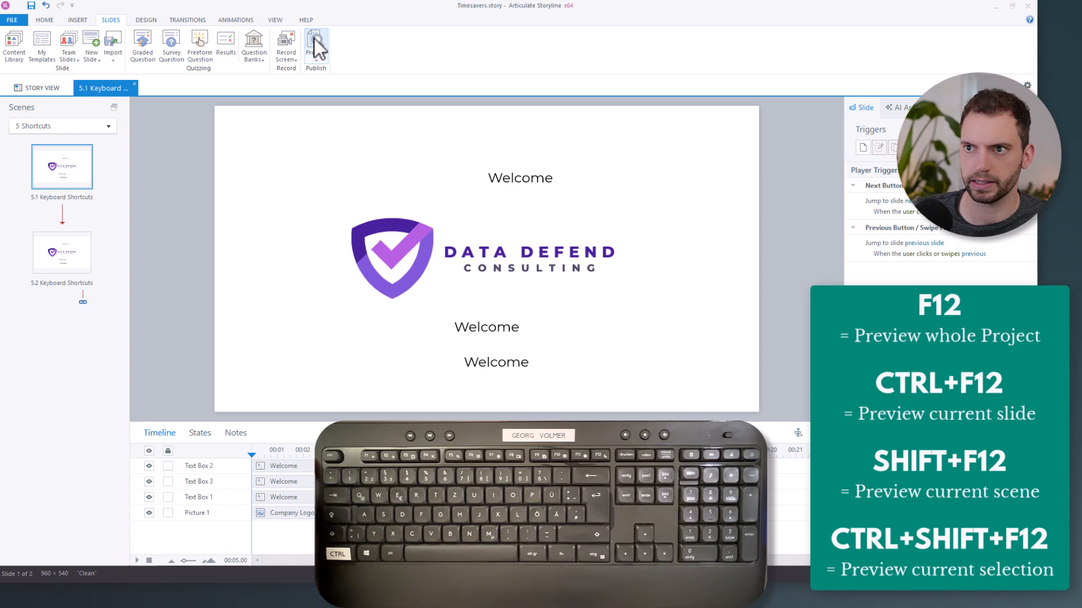
{"action": "left_click", "coordinate": [146, 19]}
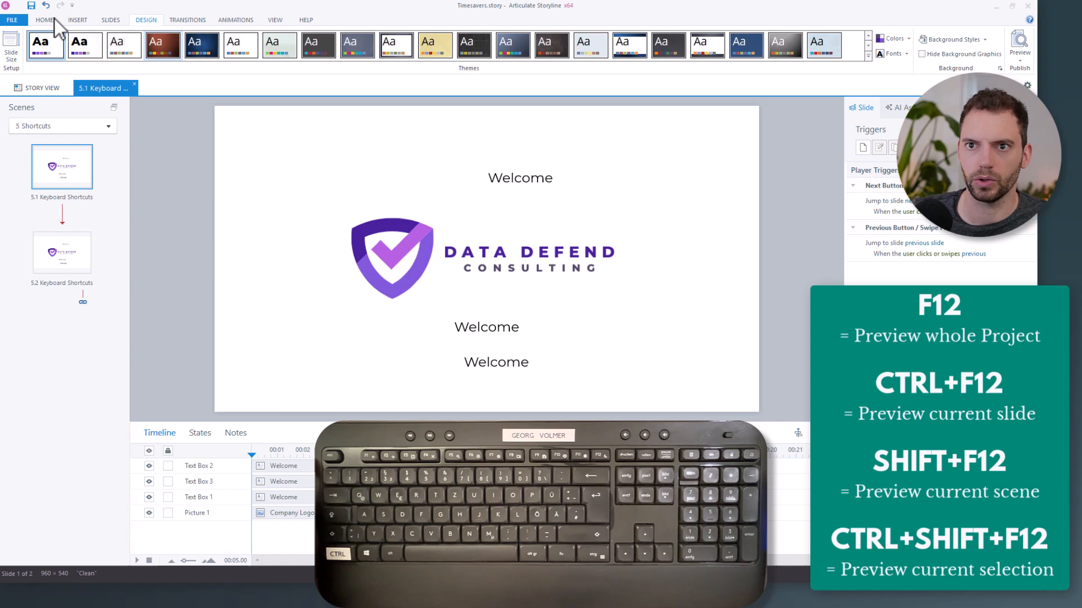
{"action": "left_click", "coordinate": [44, 19]}
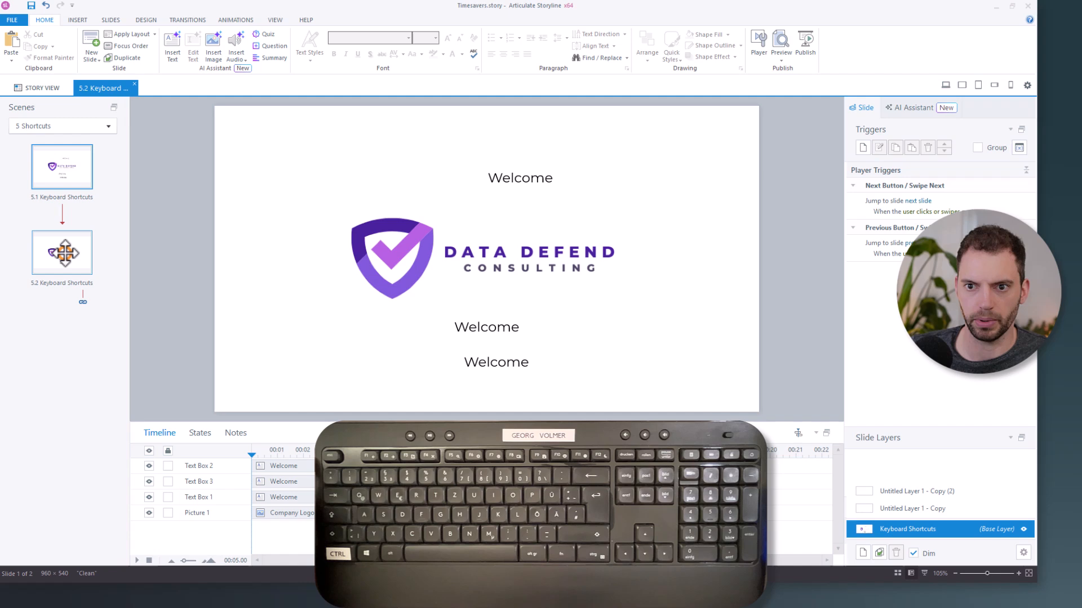
Step: Open slide 5.2 and select the Welcome text box below the logo
{"action": "left_click", "coordinate": [62, 251]}
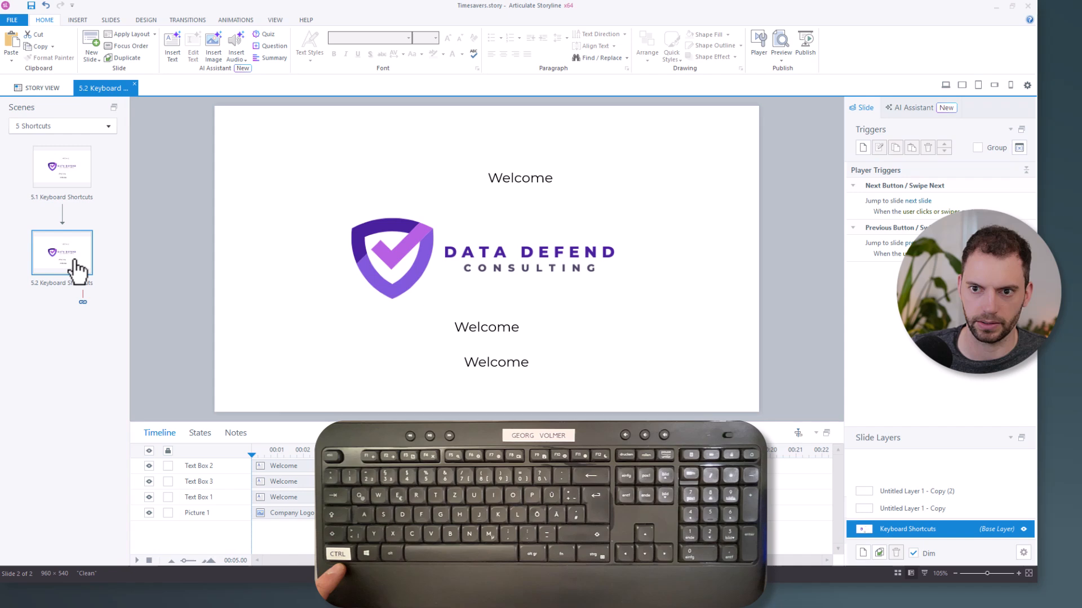
{"action": "mouse_move", "coordinate": [78, 268]}
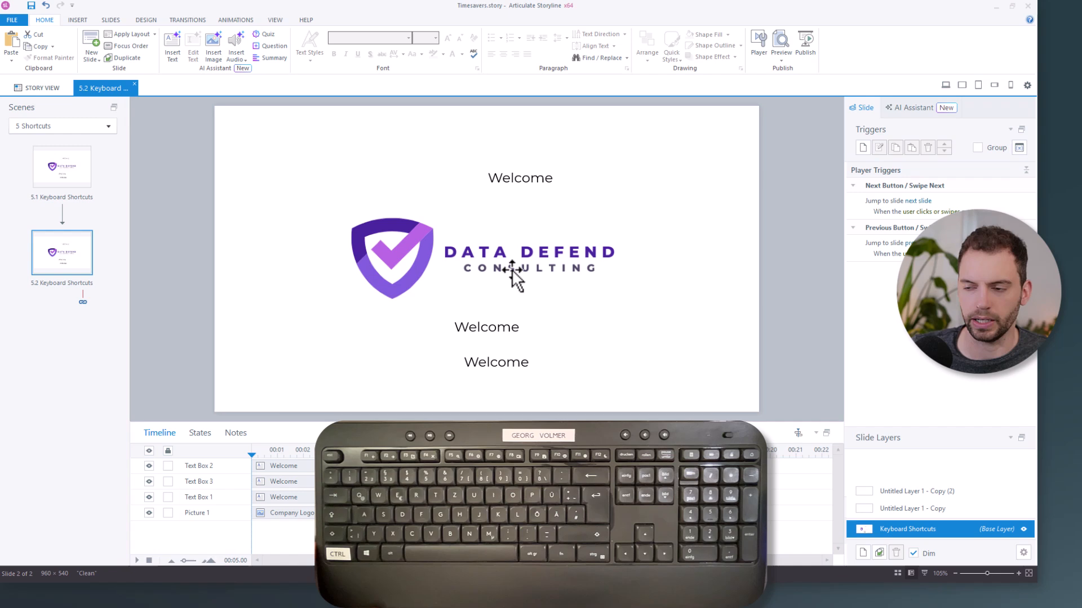
{"action": "left_click", "coordinate": [486, 327]}
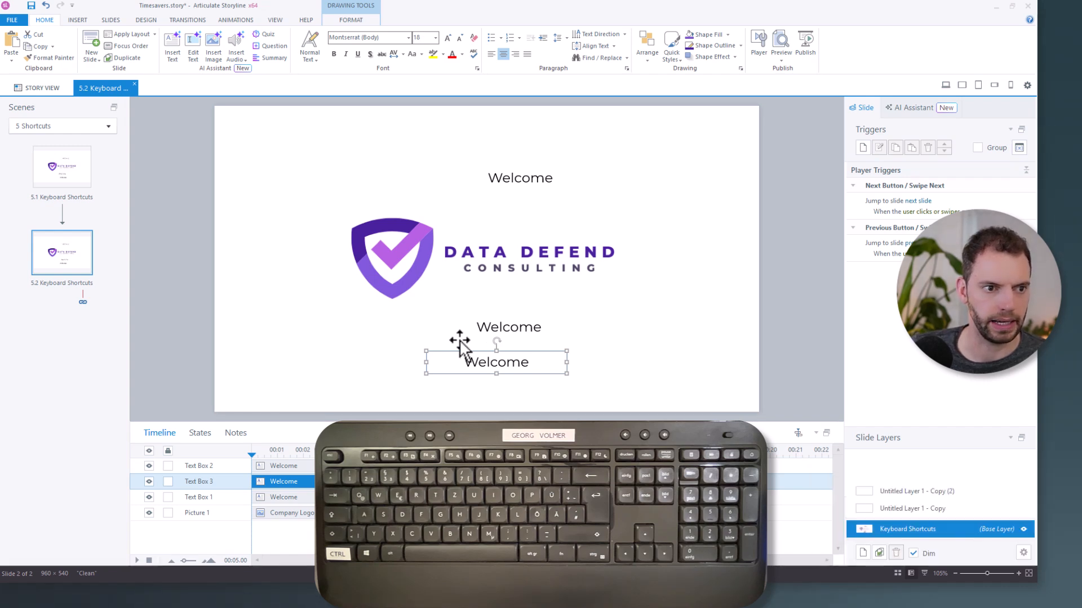
{"action": "mouse_move", "coordinate": [600, 384]}
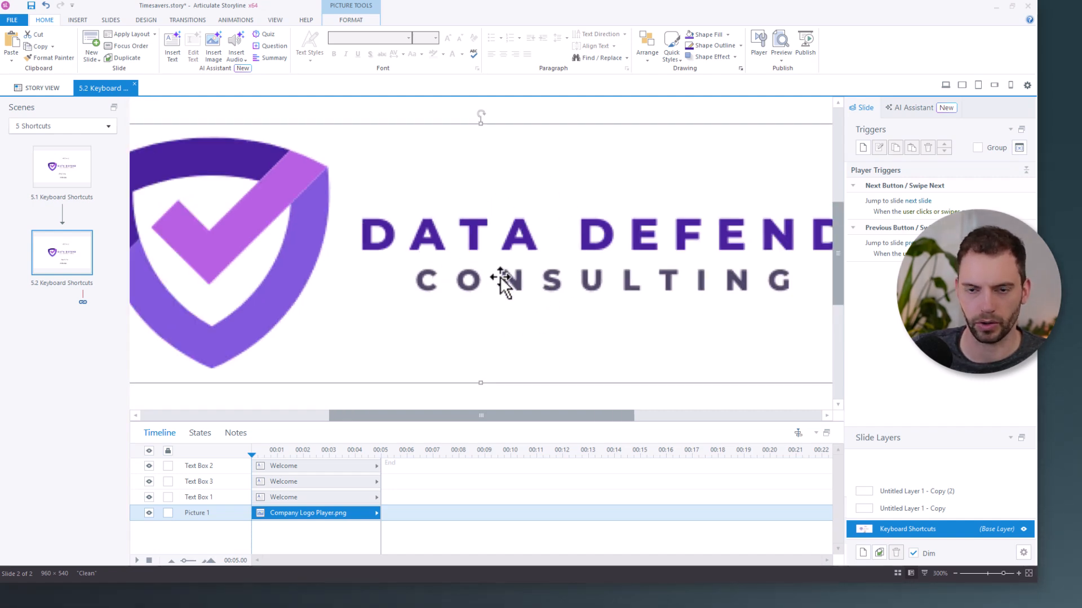
{"action": "mouse_move", "coordinate": [507, 293]}
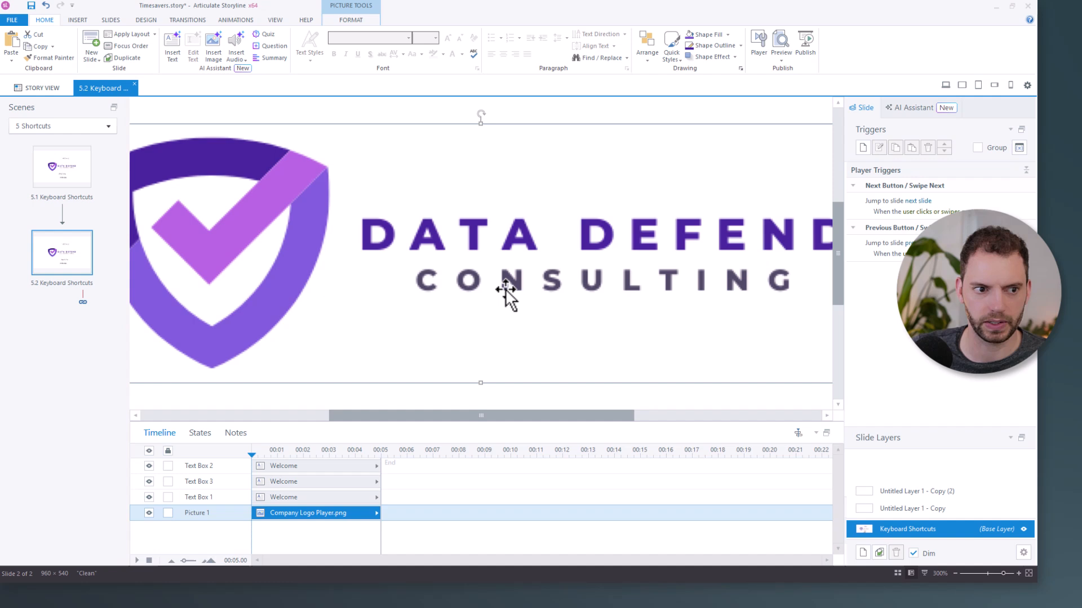
{"action": "mouse_move", "coordinate": [741, 422]}
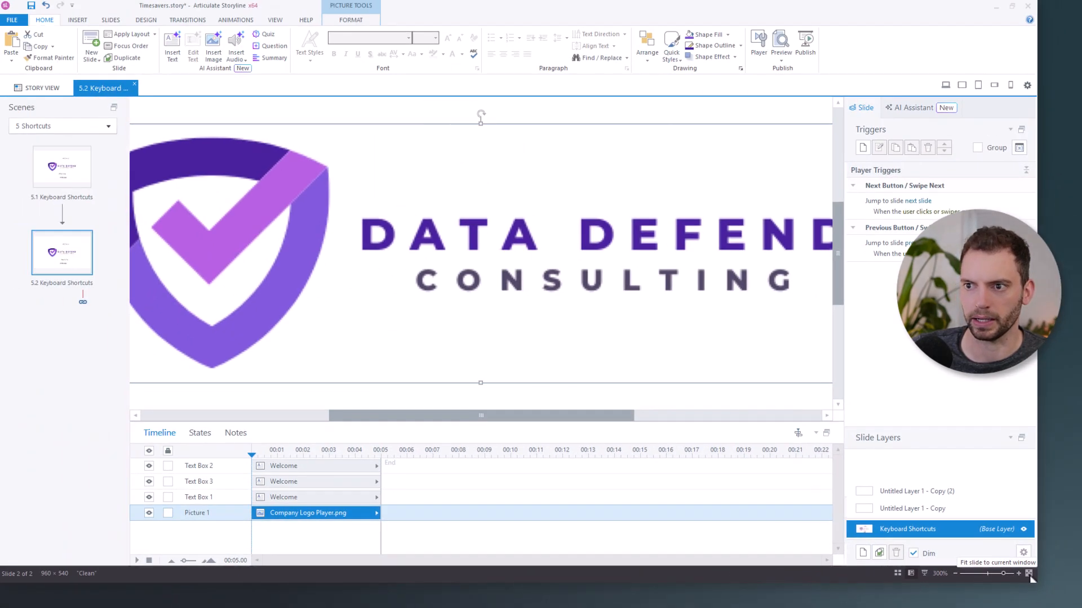
Step: Fit the whole slide back into the window after the logo close-up
{"action": "left_click", "coordinate": [1026, 573]}
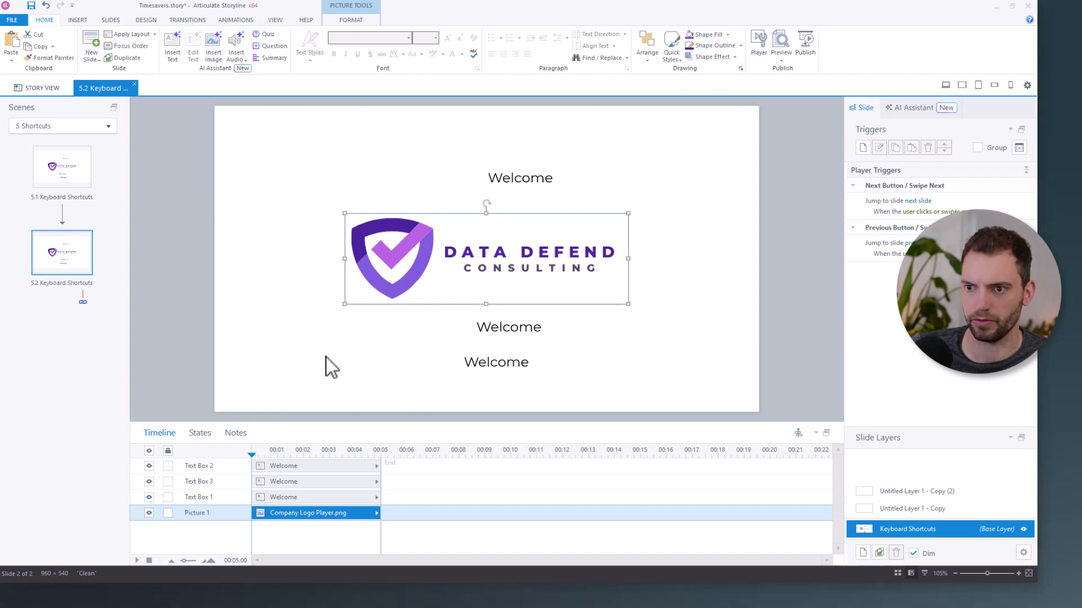
{"action": "mouse_move", "coordinate": [565, 436]}
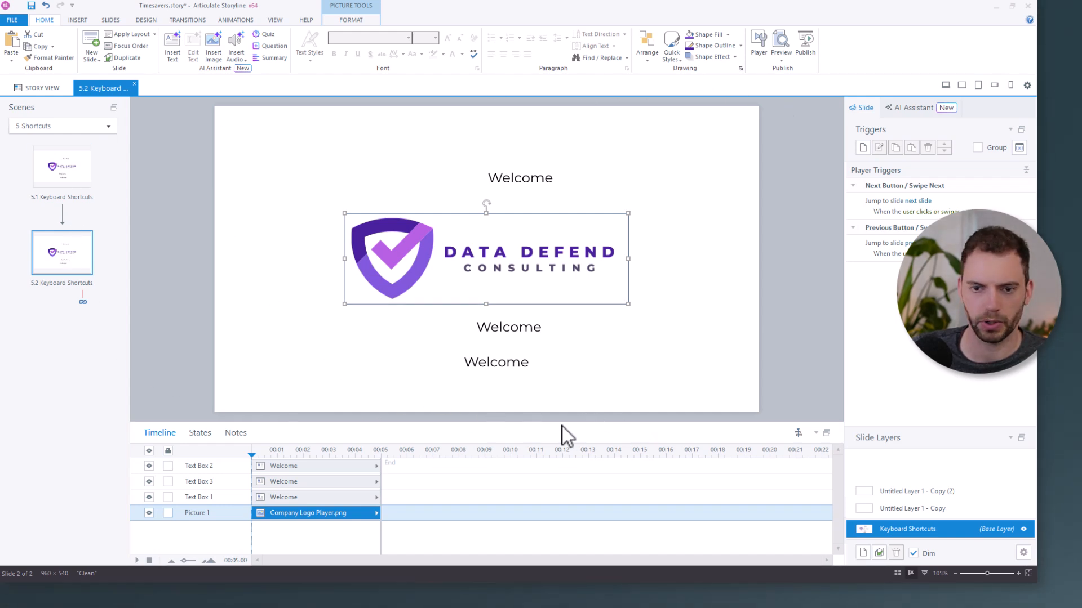
{"action": "mouse_move", "coordinate": [556, 428]}
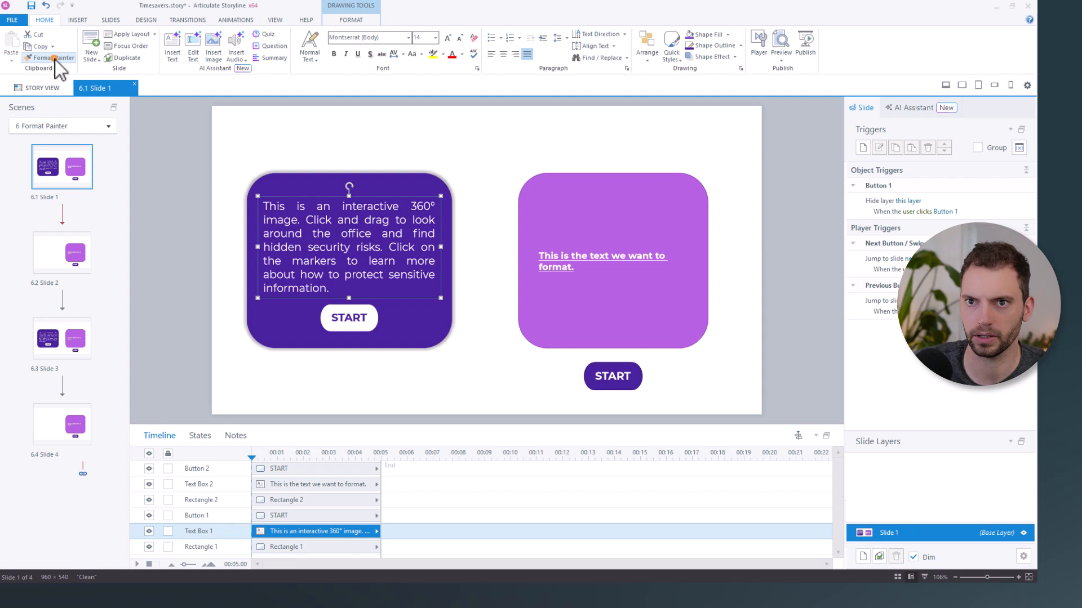
{"action": "left_click", "coordinate": [49, 58]}
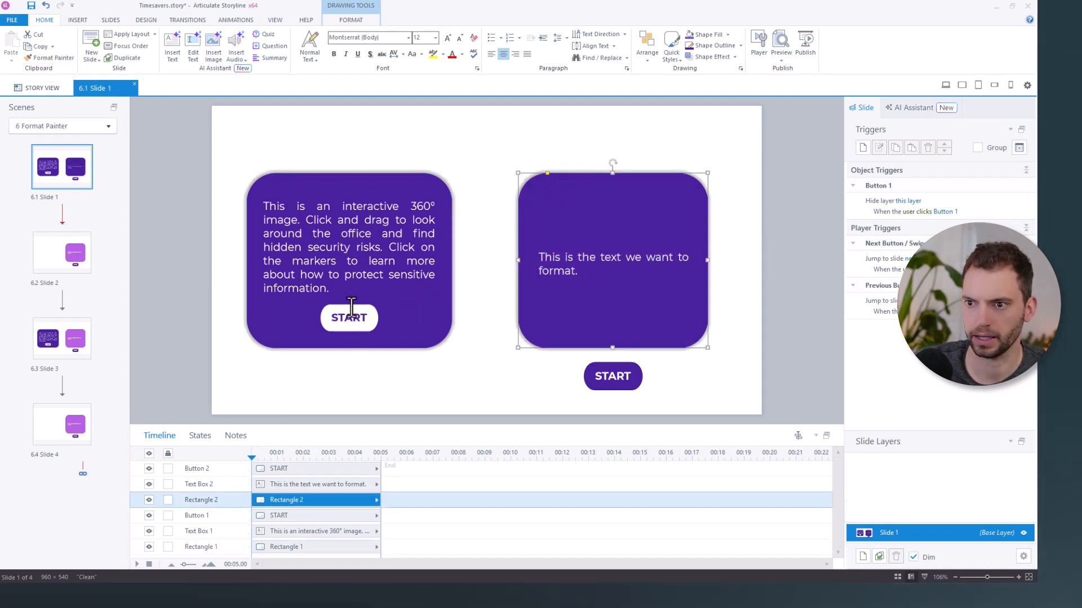
{"action": "left_click", "coordinate": [348, 318]}
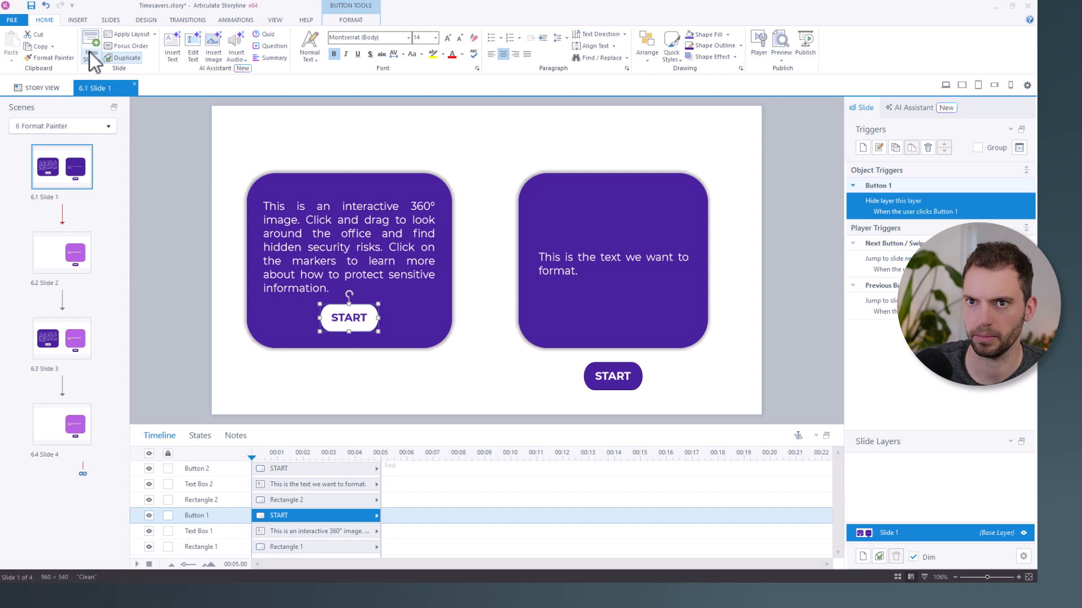
{"action": "left_click", "coordinate": [611, 376]}
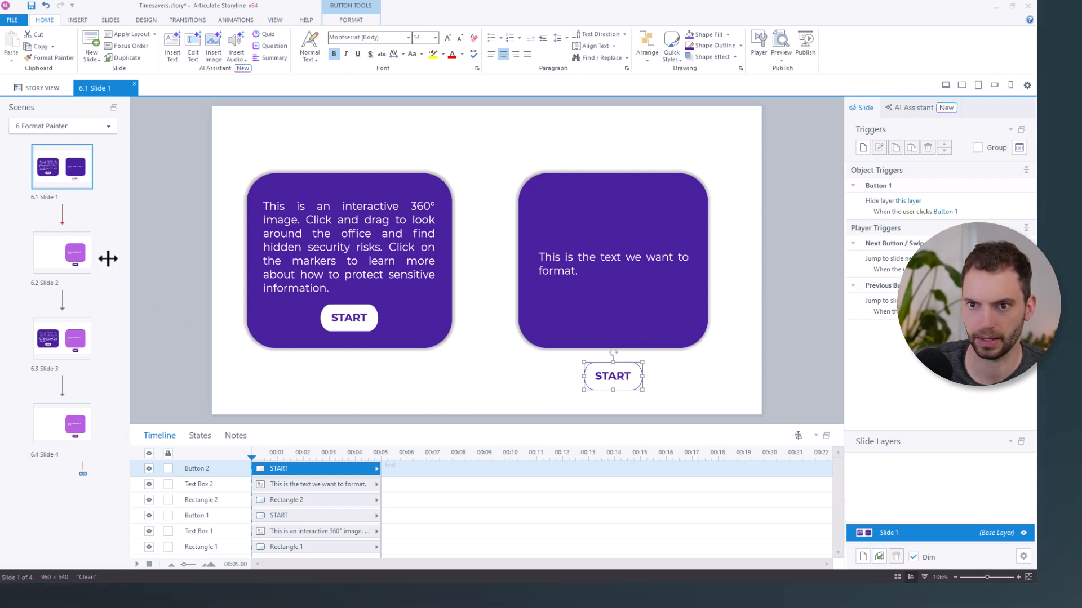
{"action": "left_click", "coordinate": [61, 251]}
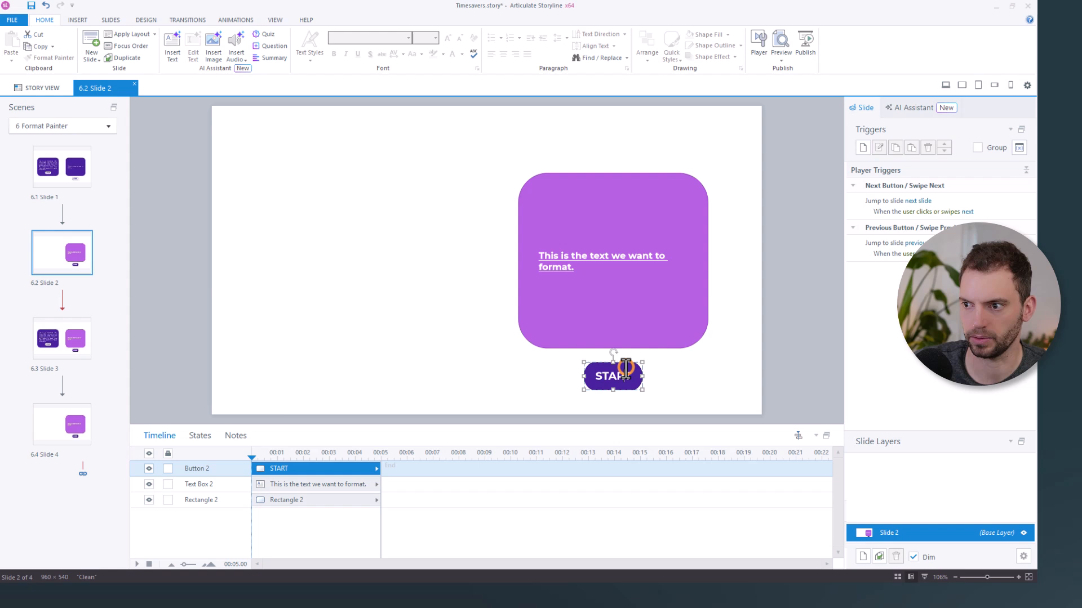
{"action": "left_click", "coordinate": [200, 435]}
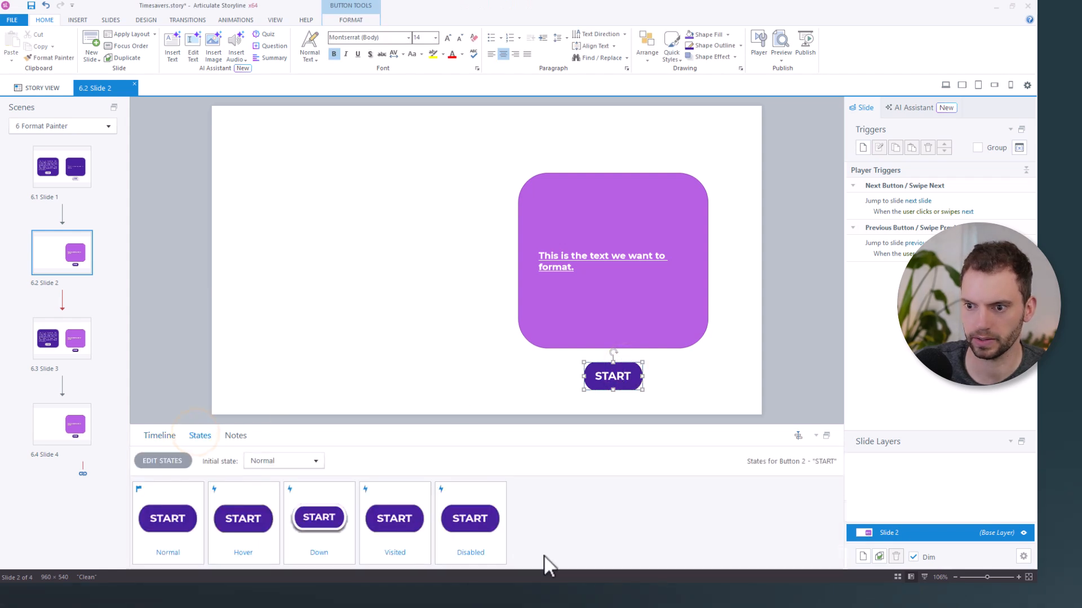
{"action": "left_click", "coordinate": [61, 166]}
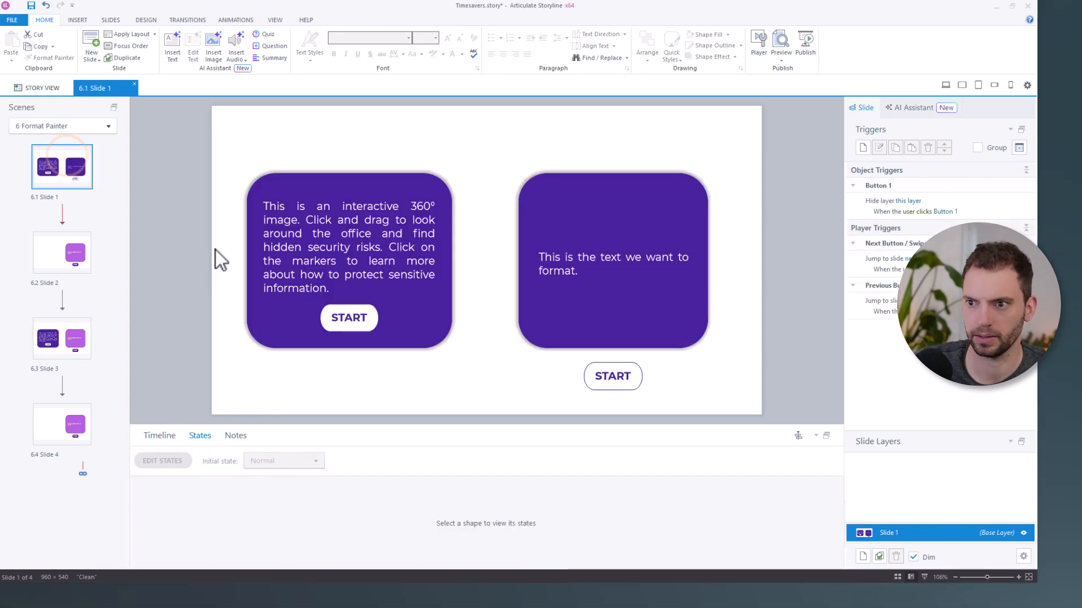
{"action": "left_click", "coordinate": [348, 317]}
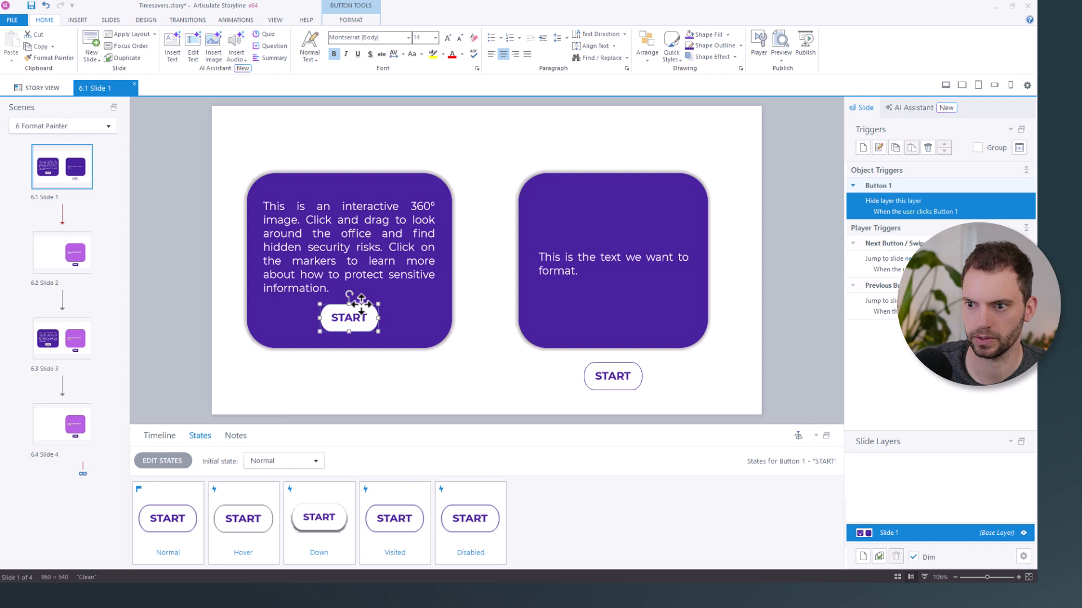
{"action": "mouse_move", "coordinate": [544, 364]}
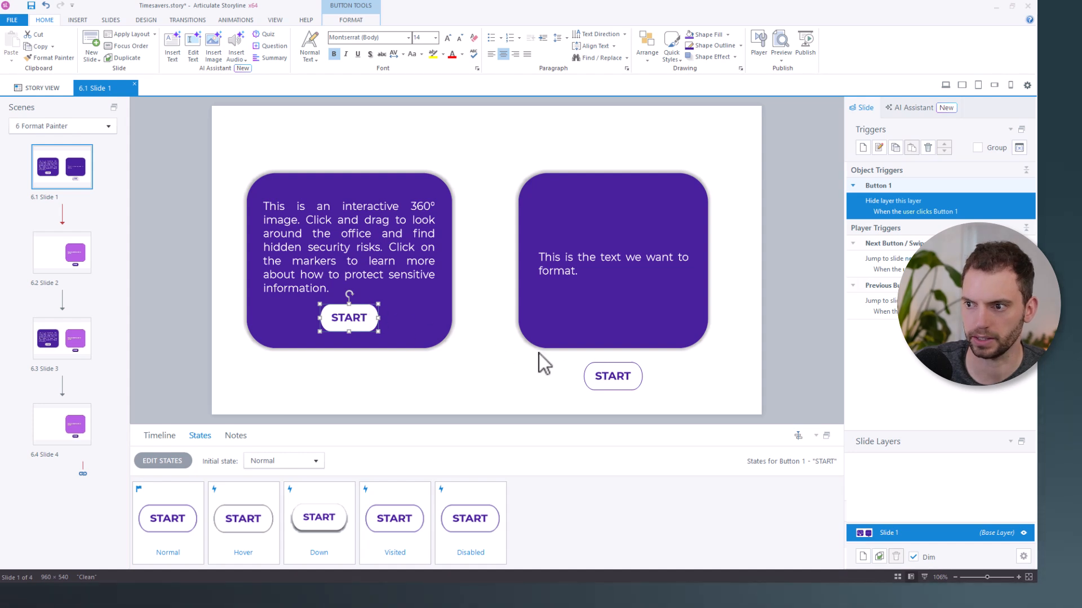
{"action": "mouse_move", "coordinate": [624, 366]}
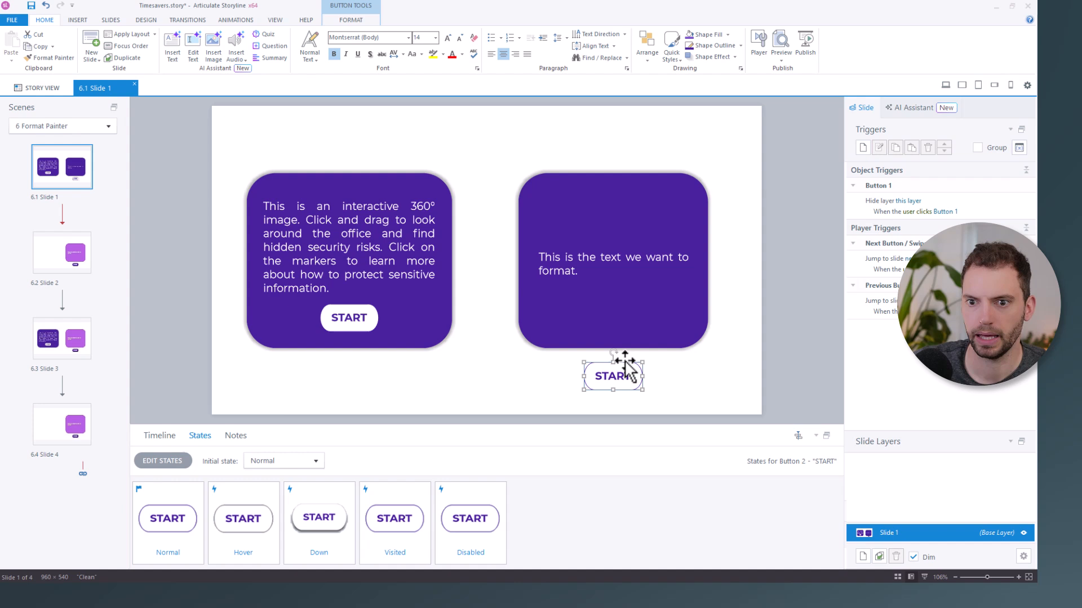
{"action": "mouse_move", "coordinate": [190, 276]}
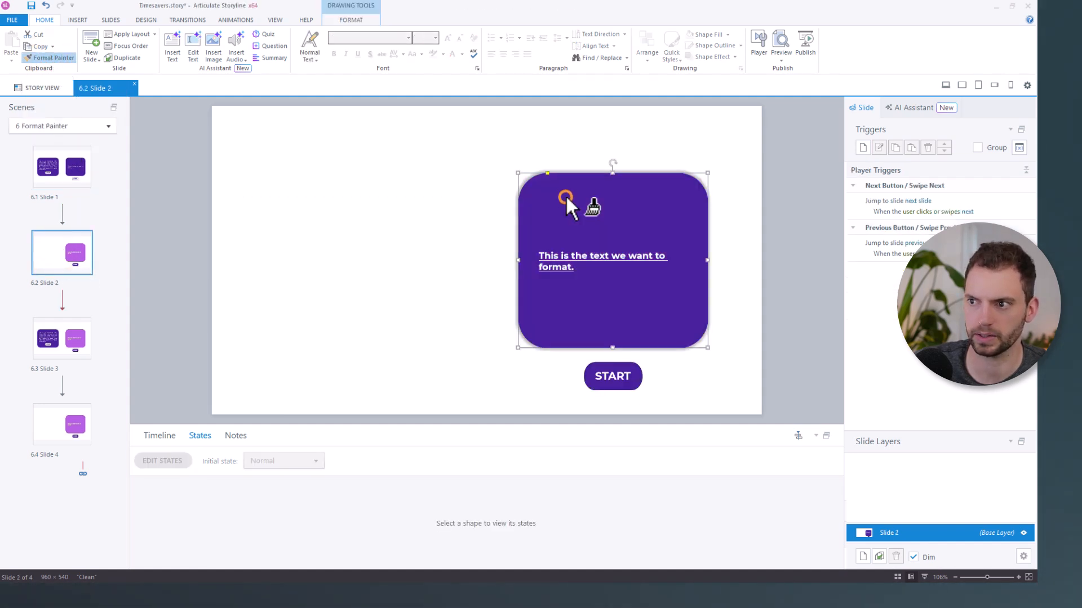
Step: Paint the dark purple fill and bold underlined text onto the slide 6.2 card
{"action": "left_click", "coordinate": [62, 338]}
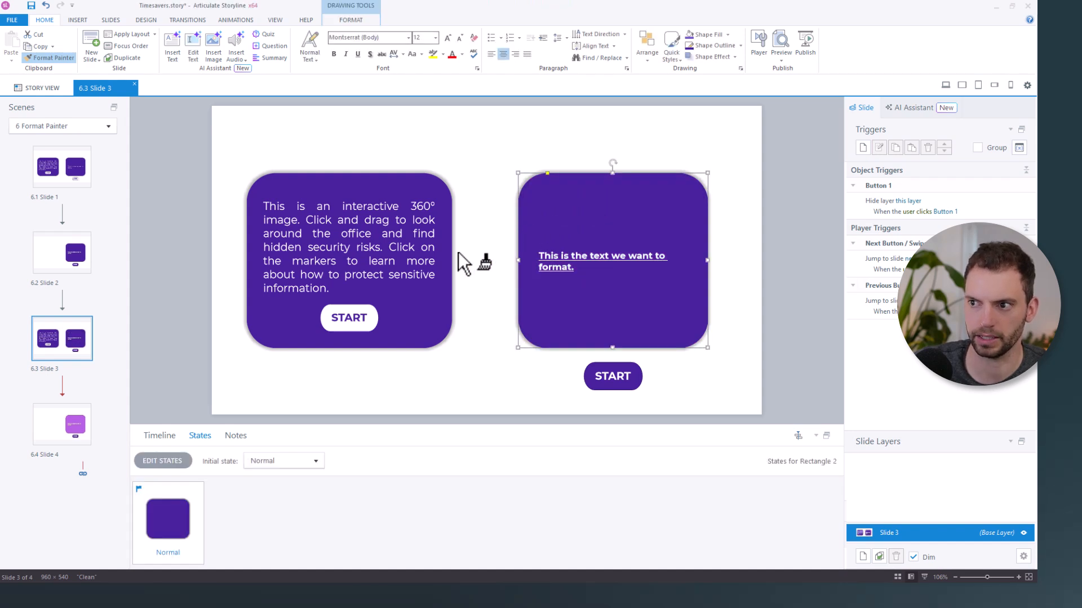
{"action": "mouse_move", "coordinate": [473, 234]}
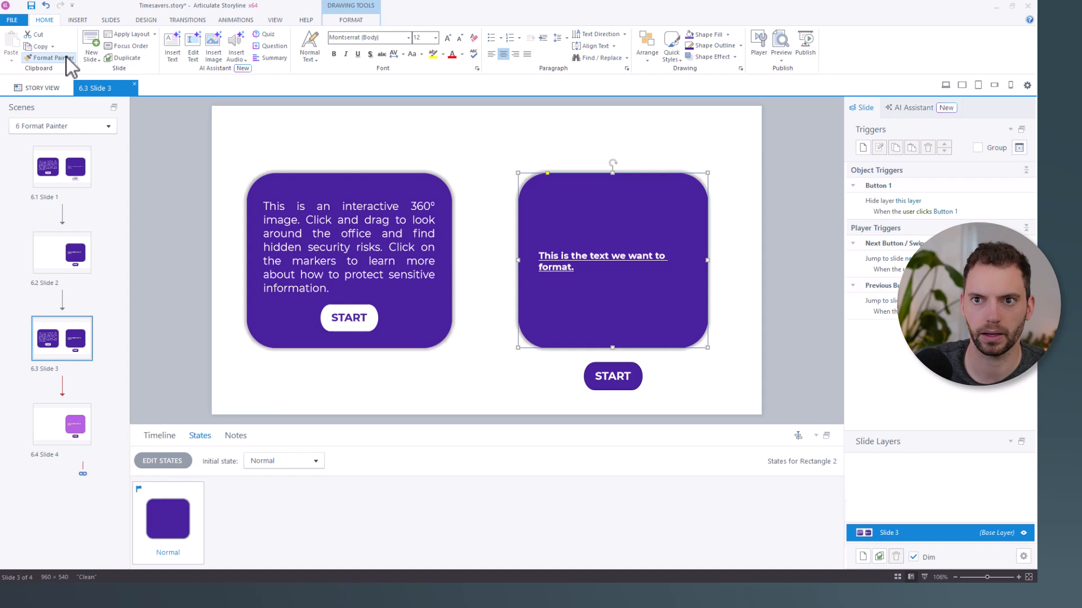
{"action": "mouse_move", "coordinate": [52, 58]}
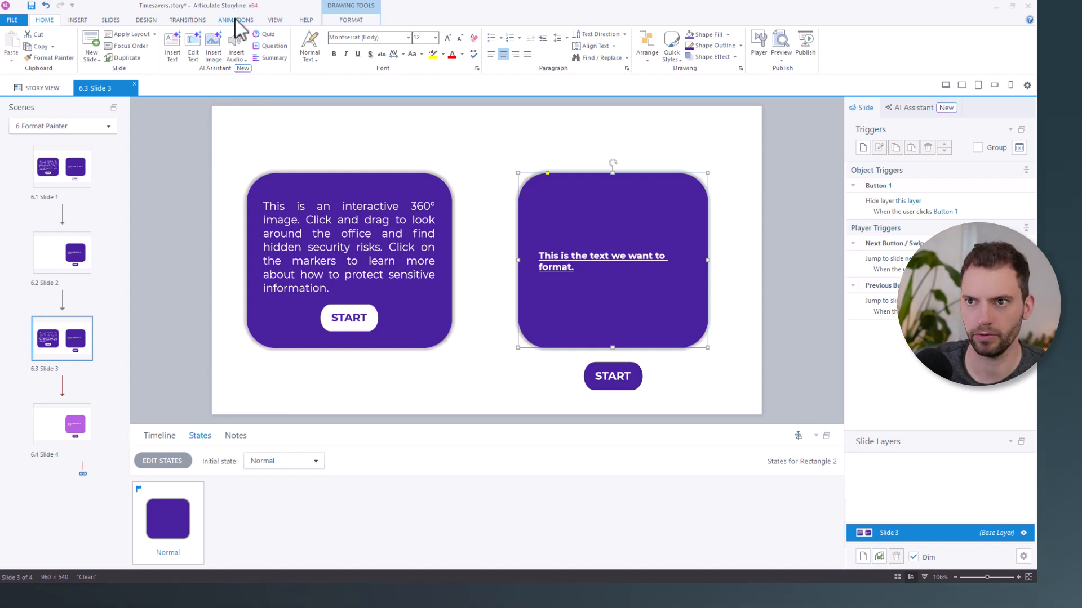
Step: Use Animation Painter to give slide 6.3's left card the purple card's animation
{"action": "left_click", "coordinate": [235, 20]}
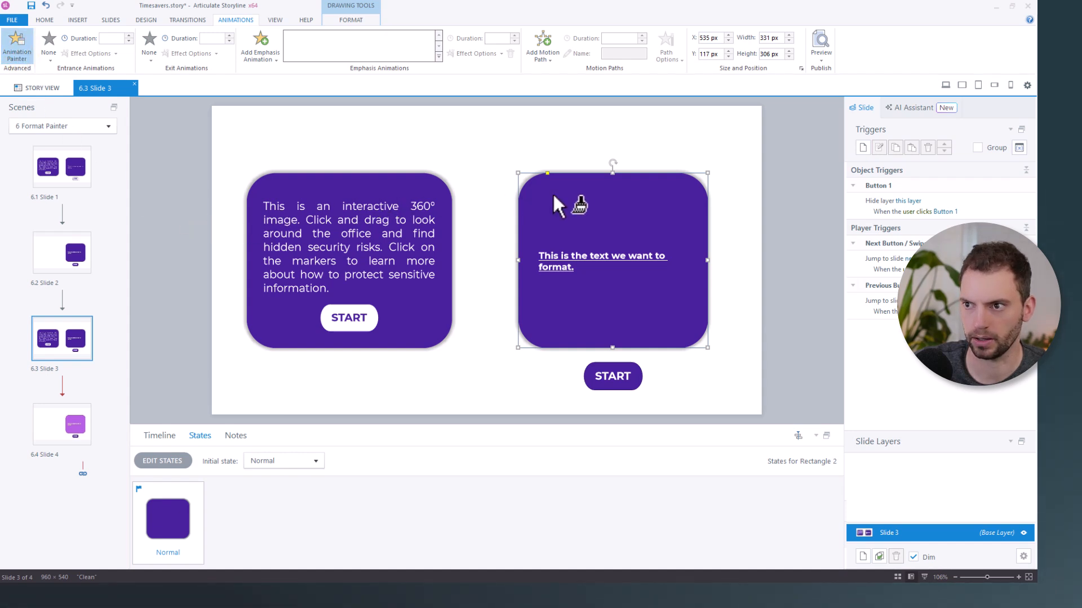
{"action": "mouse_move", "coordinate": [334, 196]}
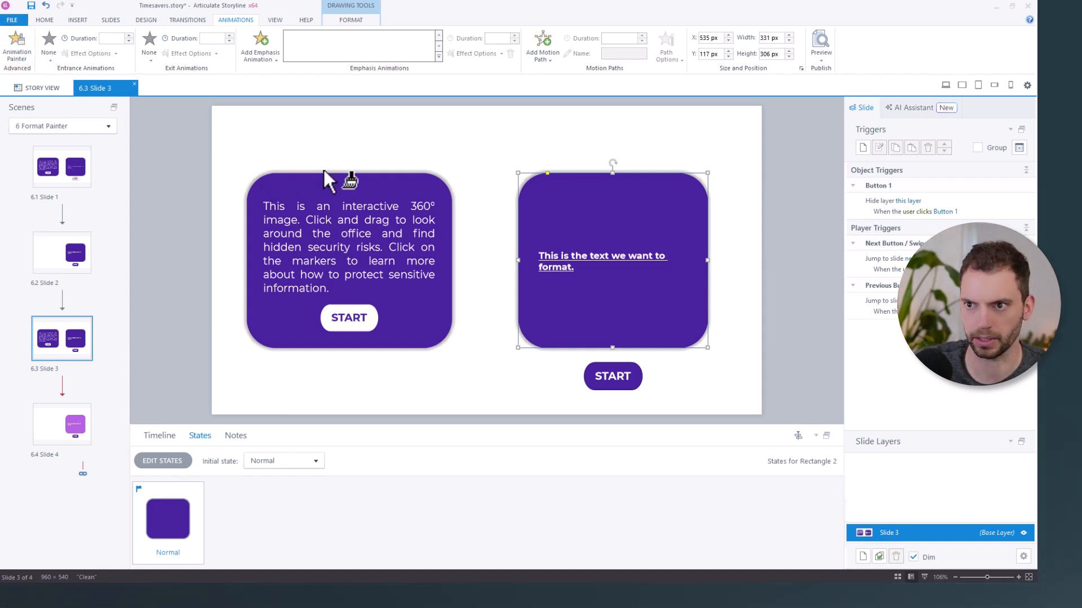
{"action": "left_click", "coordinate": [61, 252]}
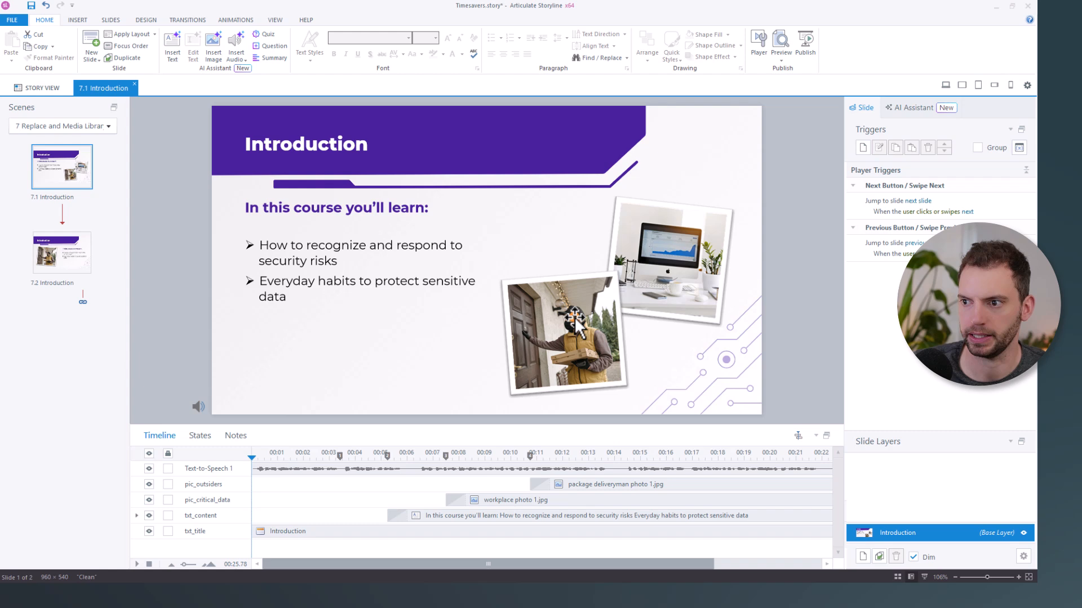
Step: Select the delivery person photo and check its Fly In entrance animation
{"action": "left_click", "coordinate": [564, 325]}
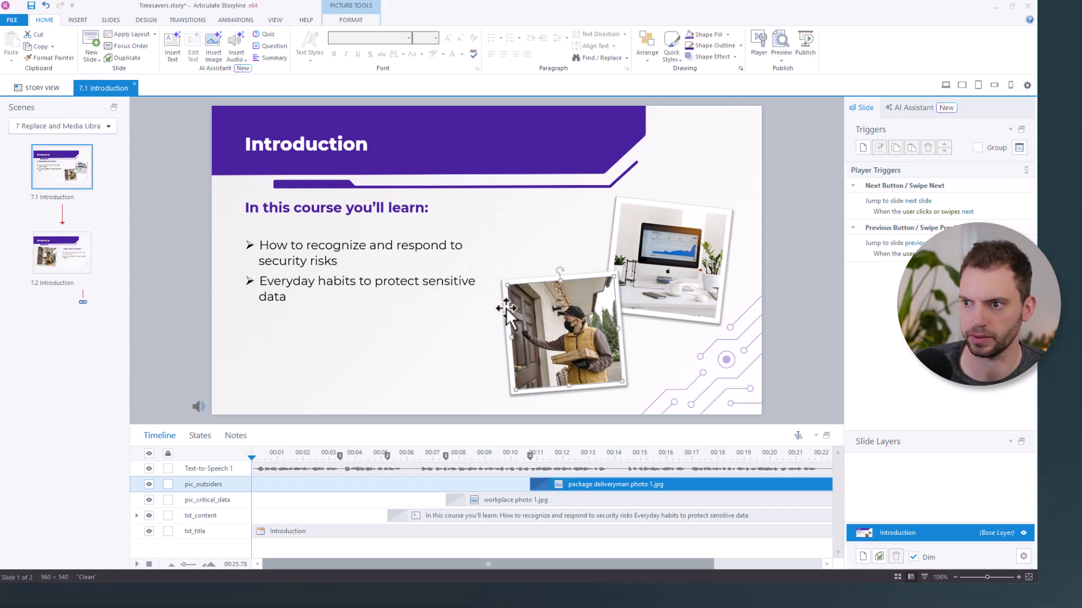
{"action": "left_click_drag", "start_coordinate": [502, 307], "coordinate": [566, 369]}
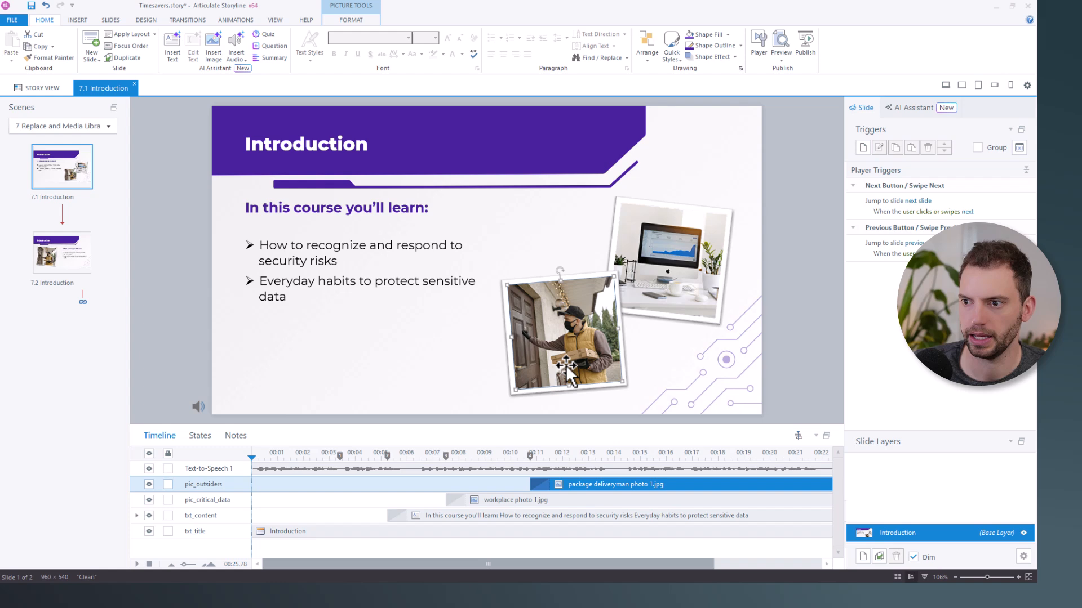
{"action": "left_click", "coordinate": [235, 19]}
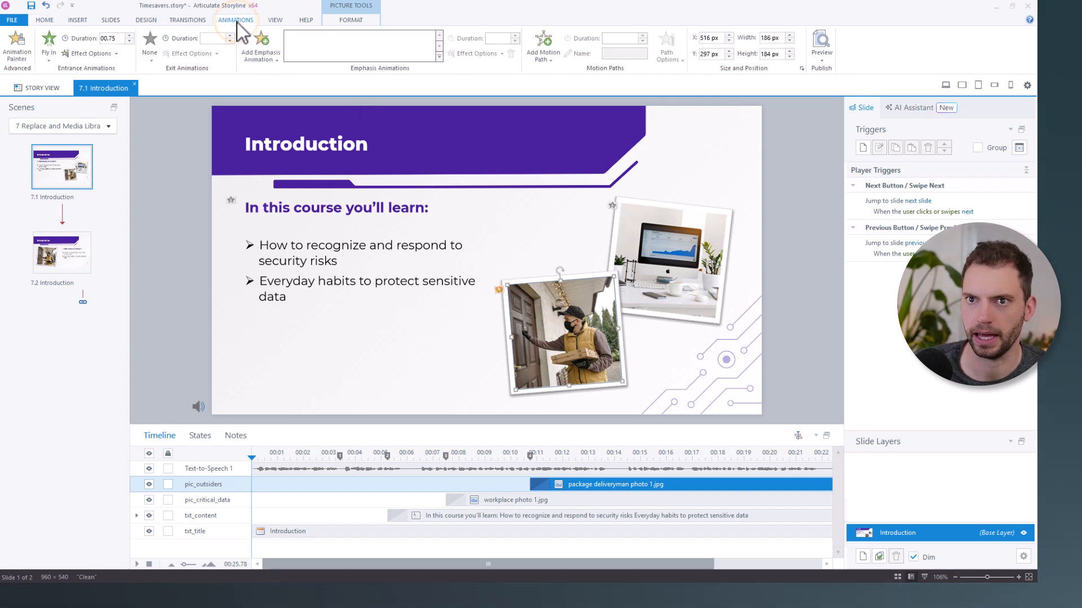
{"action": "mouse_move", "coordinate": [61, 62]}
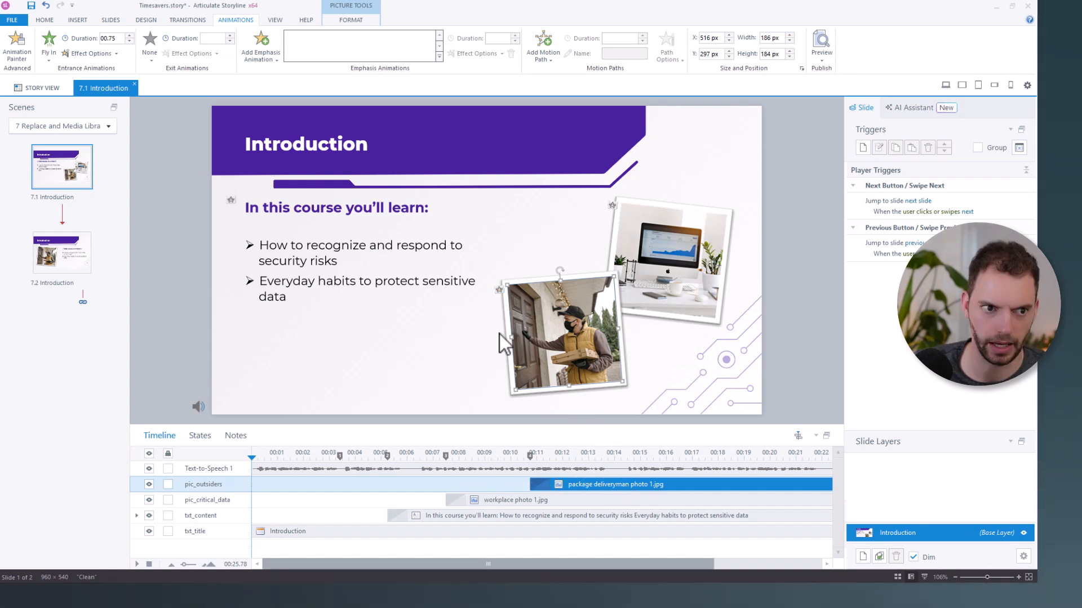
{"action": "mouse_move", "coordinate": [523, 317]}
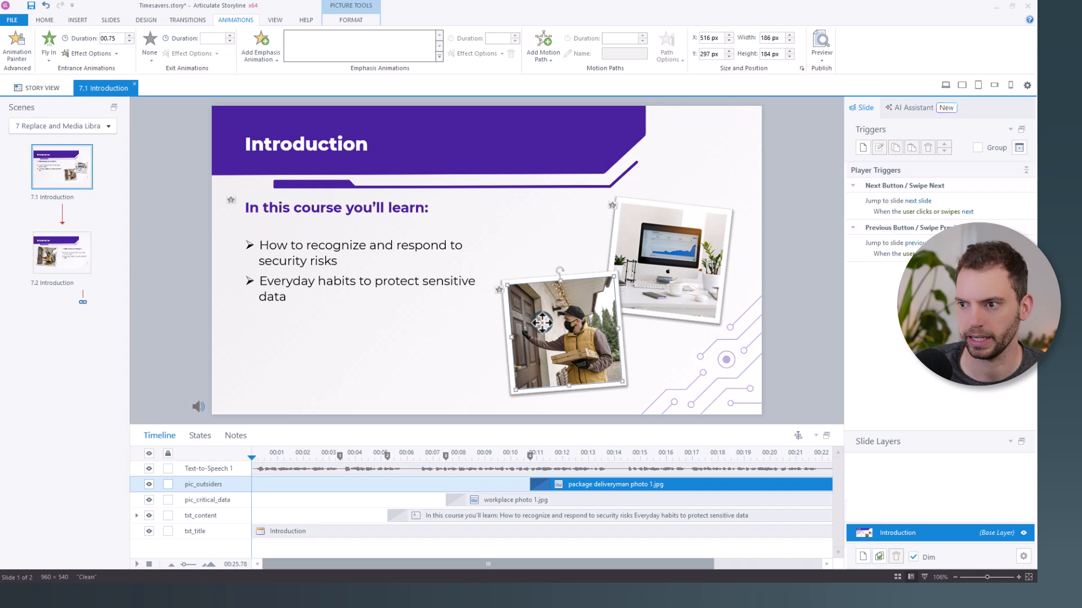
Step: Show the photo's Replace Picture dropdown from Picture Tools Format
{"action": "right_click", "coordinate": [562, 331]}
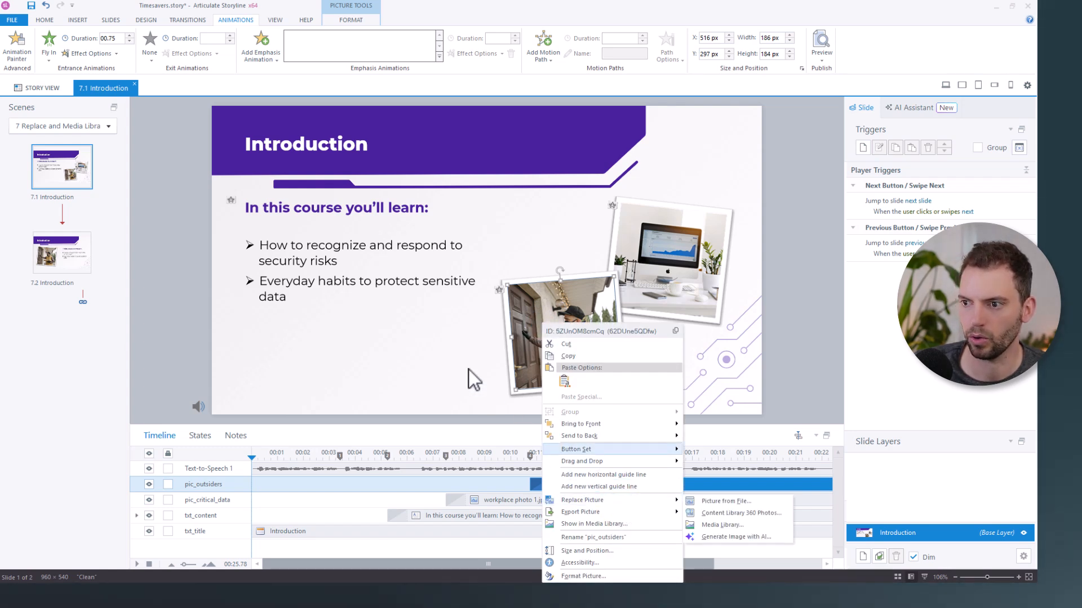
{"action": "left_click", "coordinate": [725, 501]}
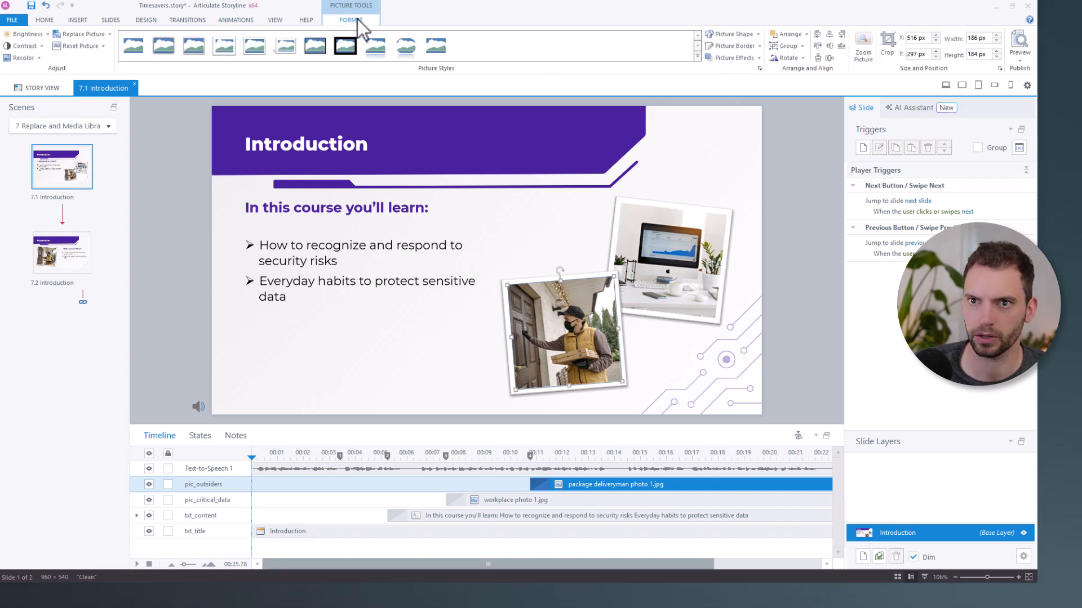
{"action": "left_click", "coordinate": [80, 34]}
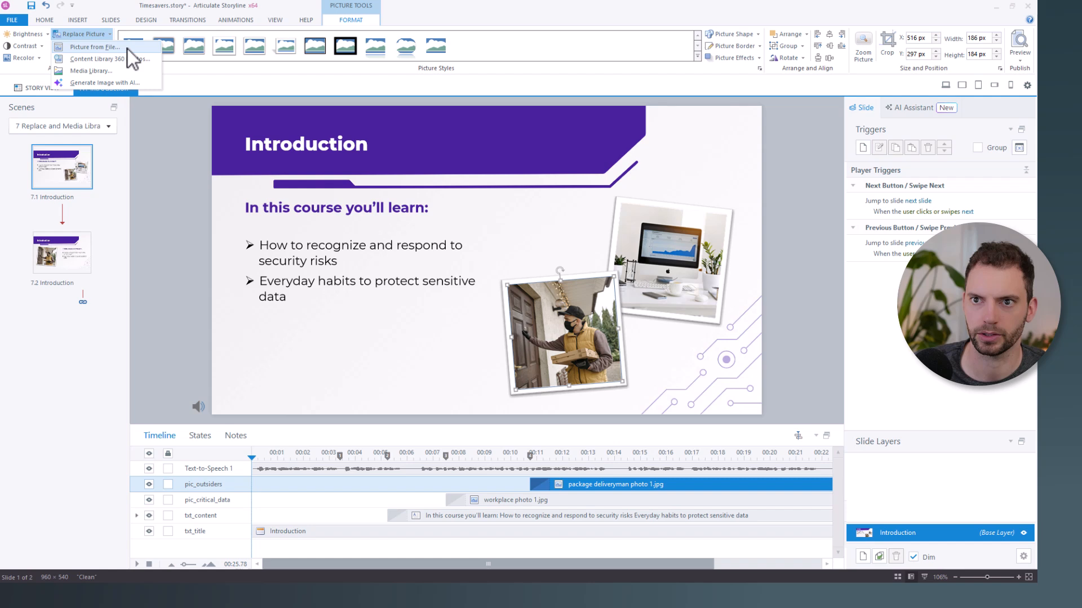
Step: Choose Picture from File and browse to the 03_Ressourcen folder
{"action": "left_click", "coordinate": [93, 46]}
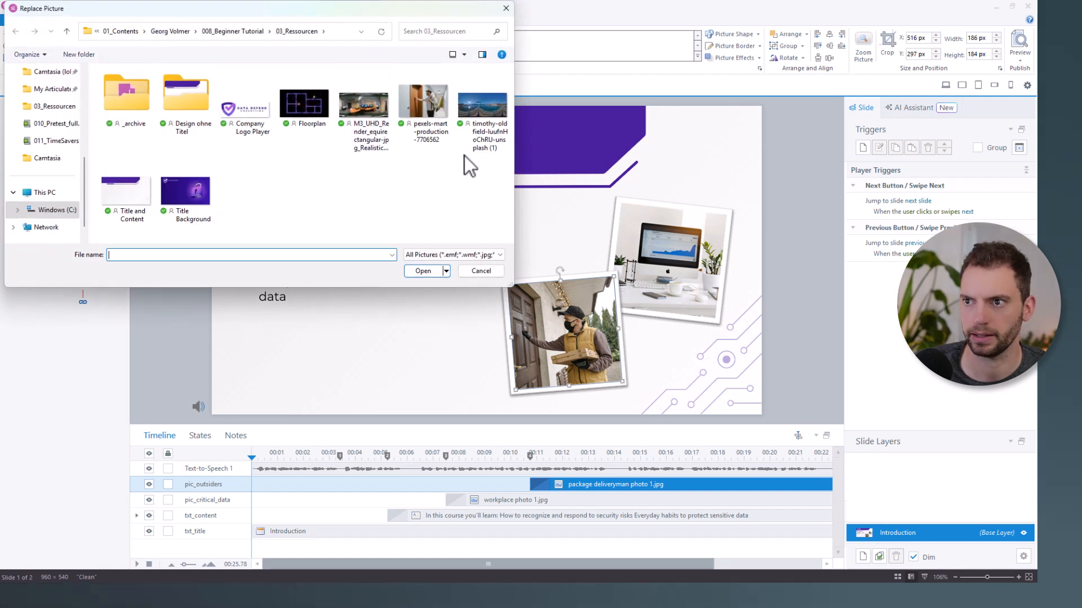
{"action": "left_click", "coordinate": [423, 100]}
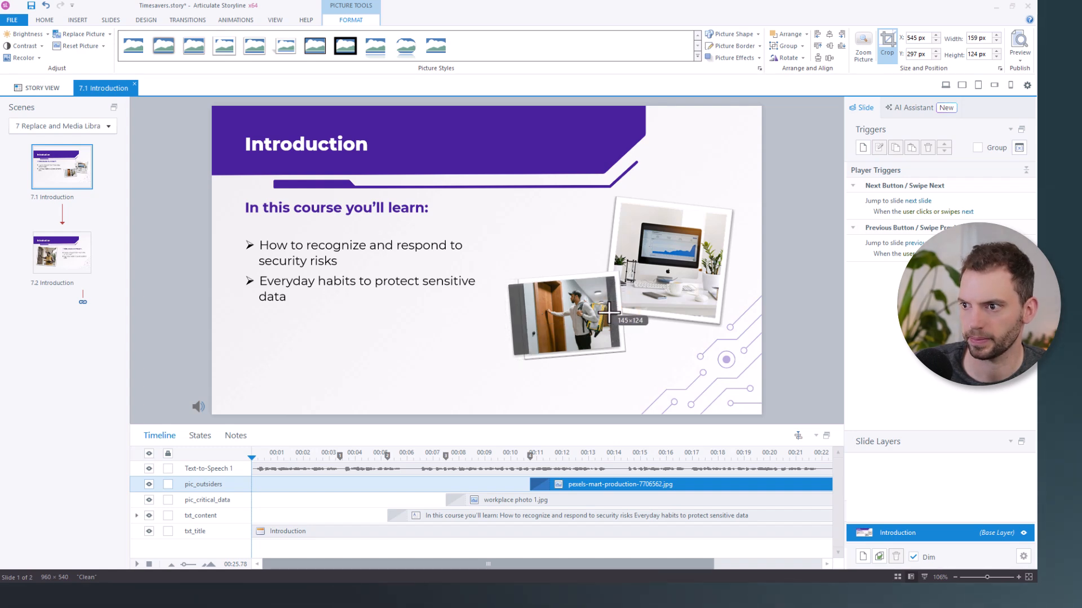
Step: Apply the crop to the pexels-mart-production-7706562 replacement photo
{"action": "left_click", "coordinate": [887, 47]}
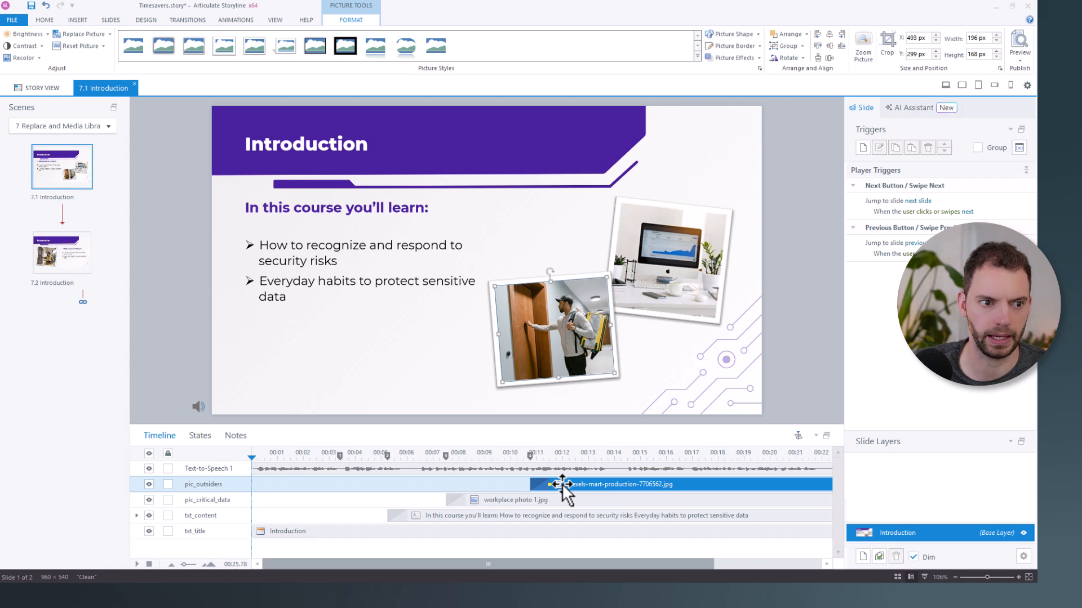
{"action": "mouse_move", "coordinate": [65, 319]}
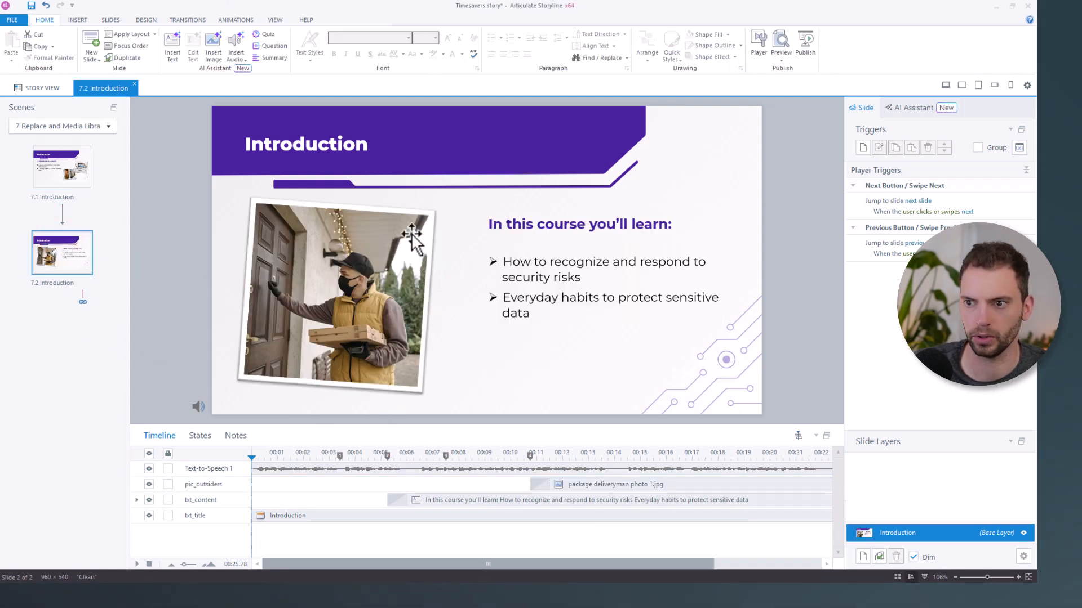
{"action": "mouse_move", "coordinate": [348, 307]}
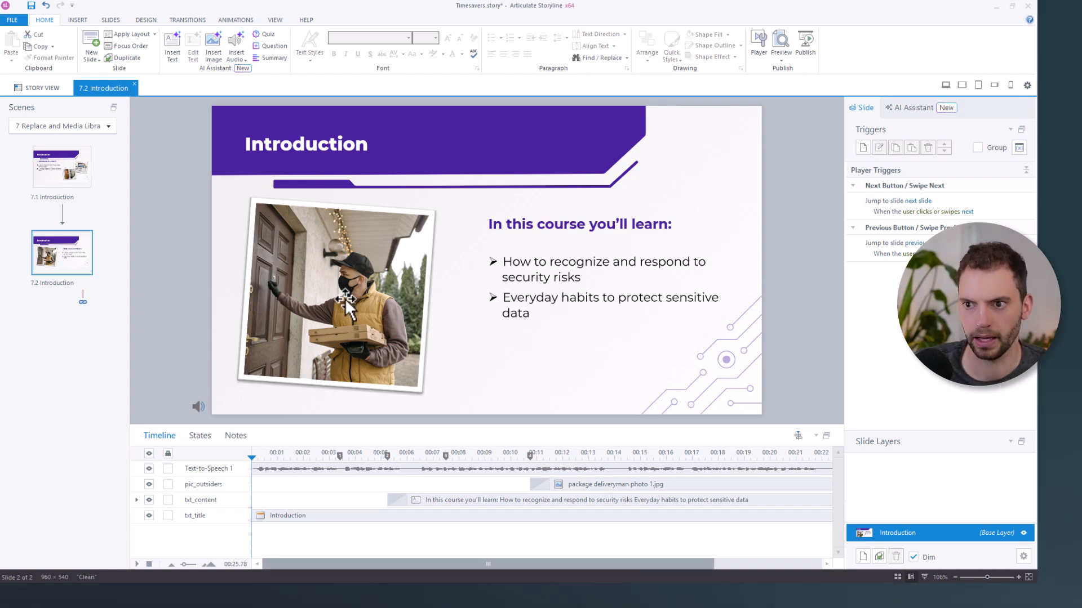
{"action": "mouse_move", "coordinate": [364, 307]}
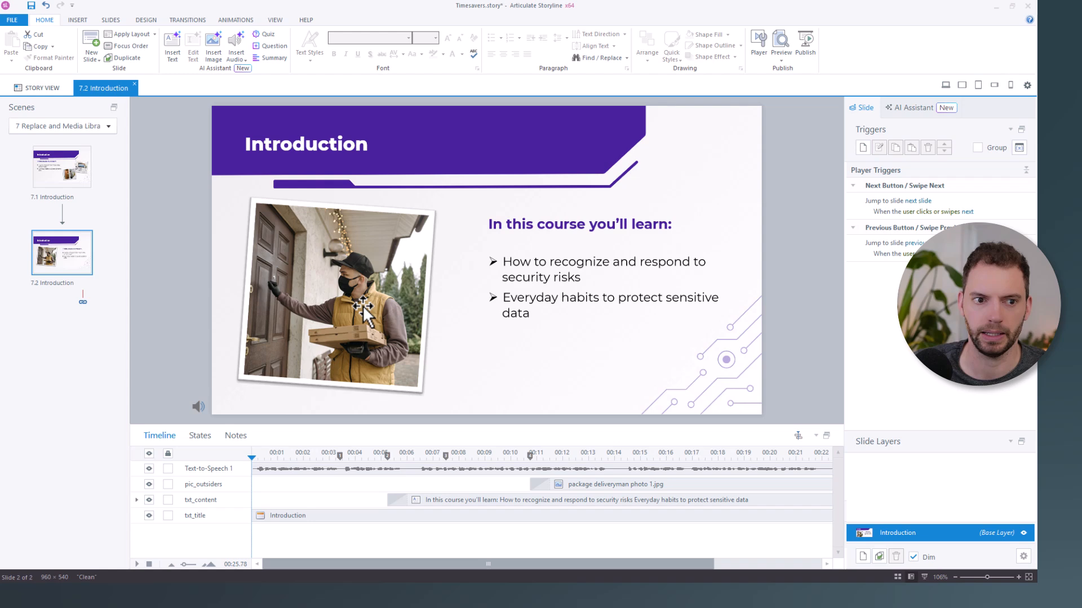
{"action": "mouse_move", "coordinate": [369, 197]}
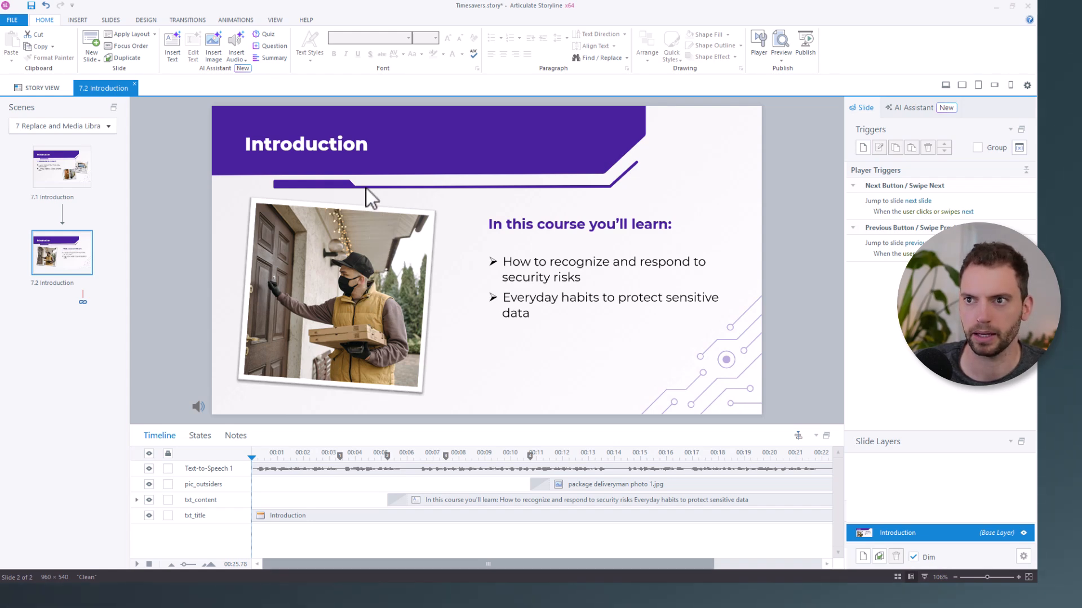
Step: Bring up the View commands while slide 7.2 Introduction is showing
{"action": "left_click", "coordinate": [274, 19]}
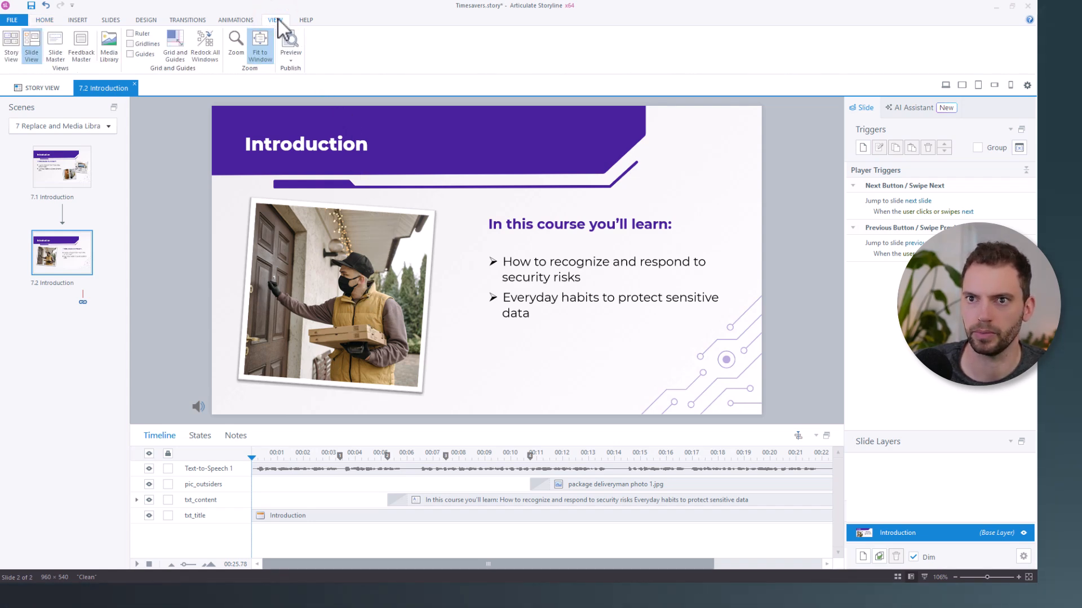
{"action": "mouse_move", "coordinate": [108, 46]}
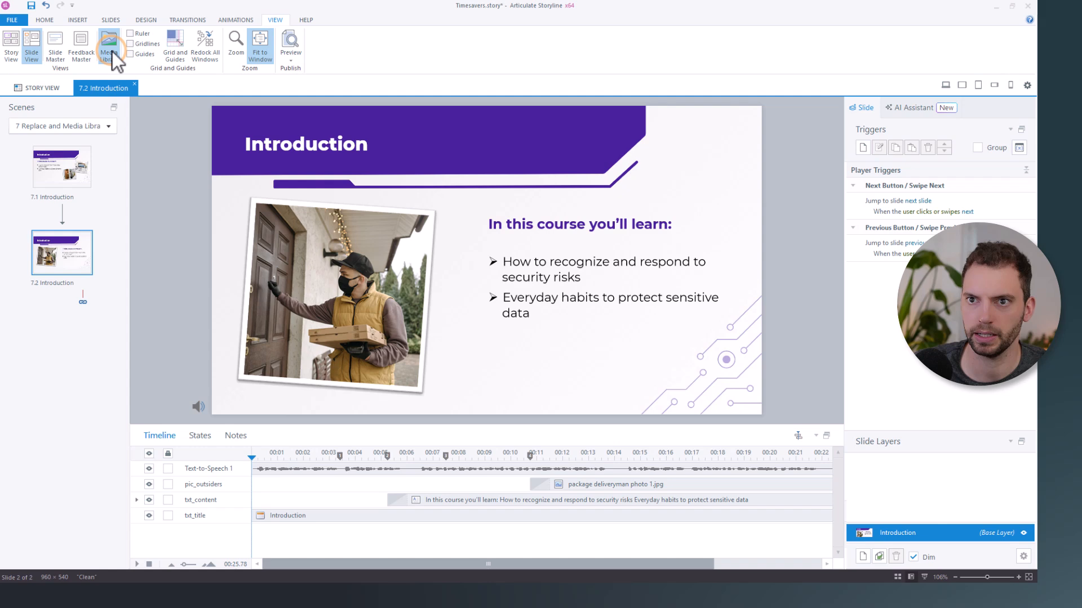
Step: Open and close the Media Library, then locate slide 7.2's deliveryman photo in it
{"action": "left_click", "coordinate": [108, 45]}
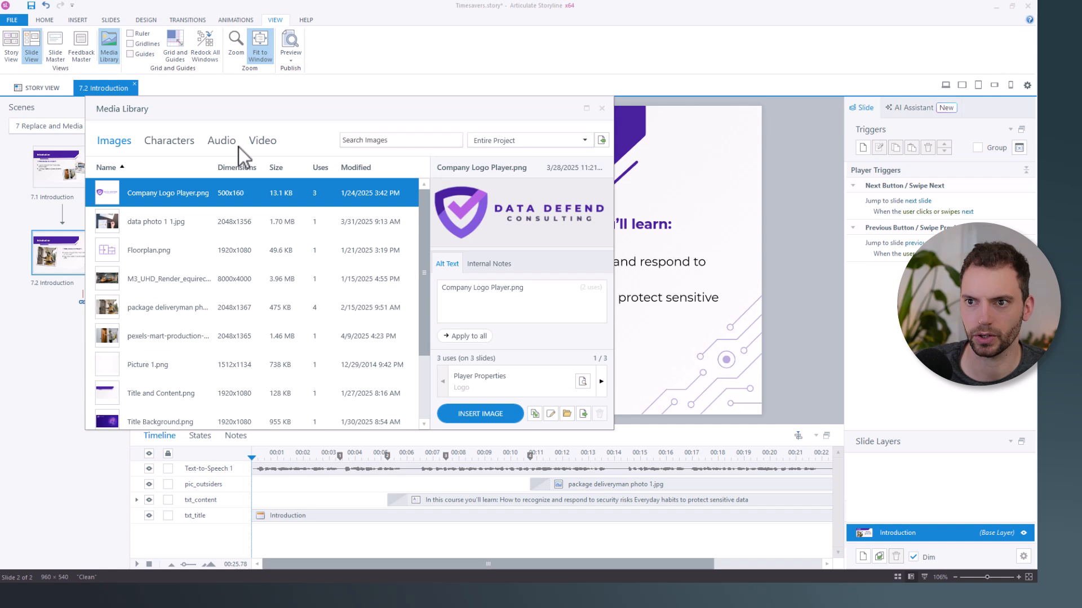
{"action": "mouse_move", "coordinate": [274, 157]}
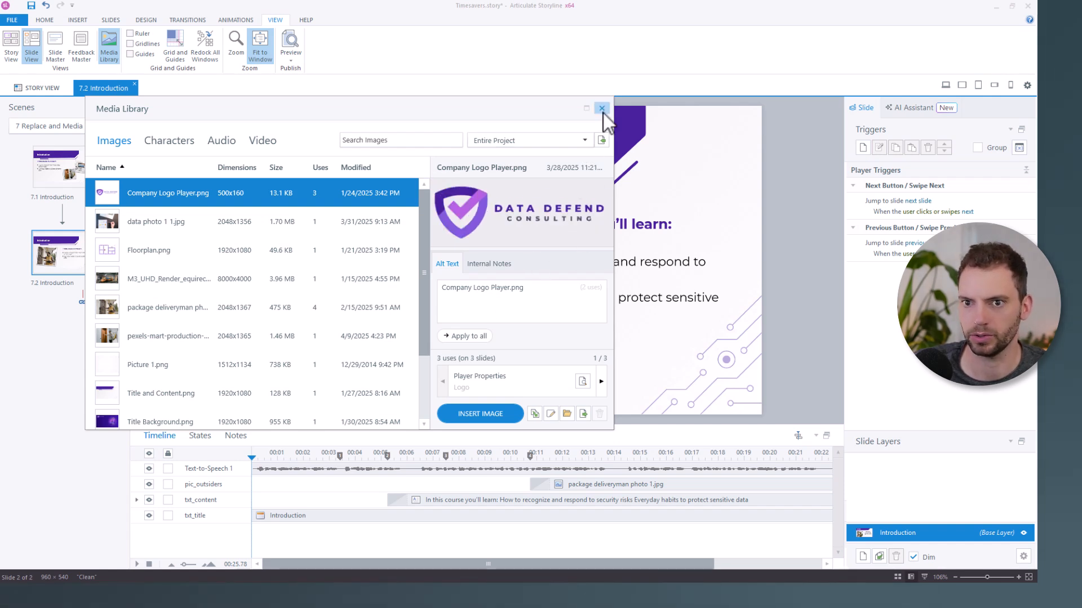
{"action": "left_click", "coordinate": [601, 109]}
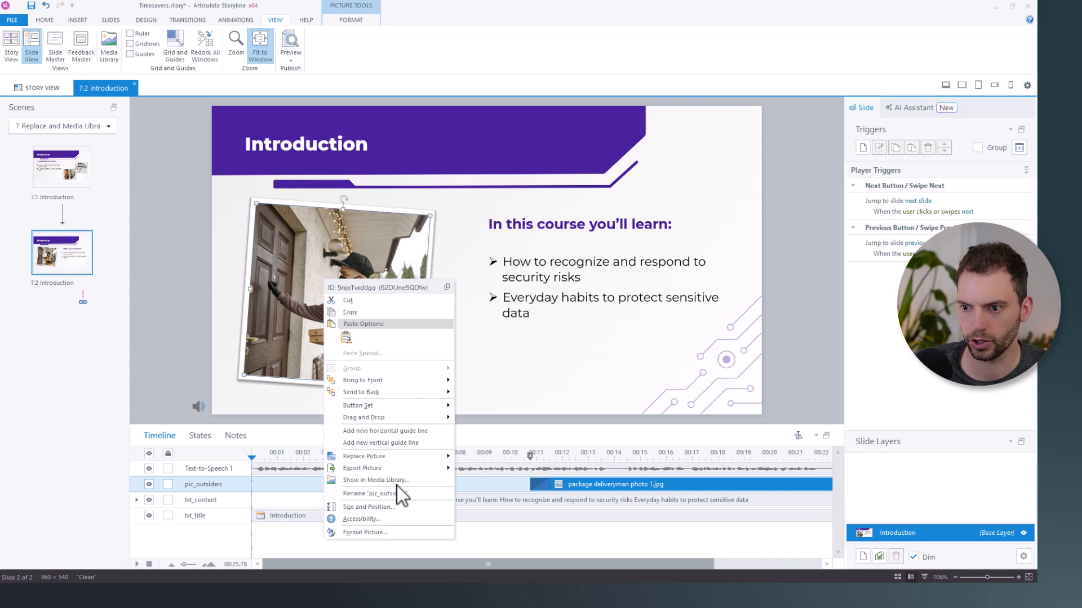
{"action": "left_click", "coordinate": [376, 479]}
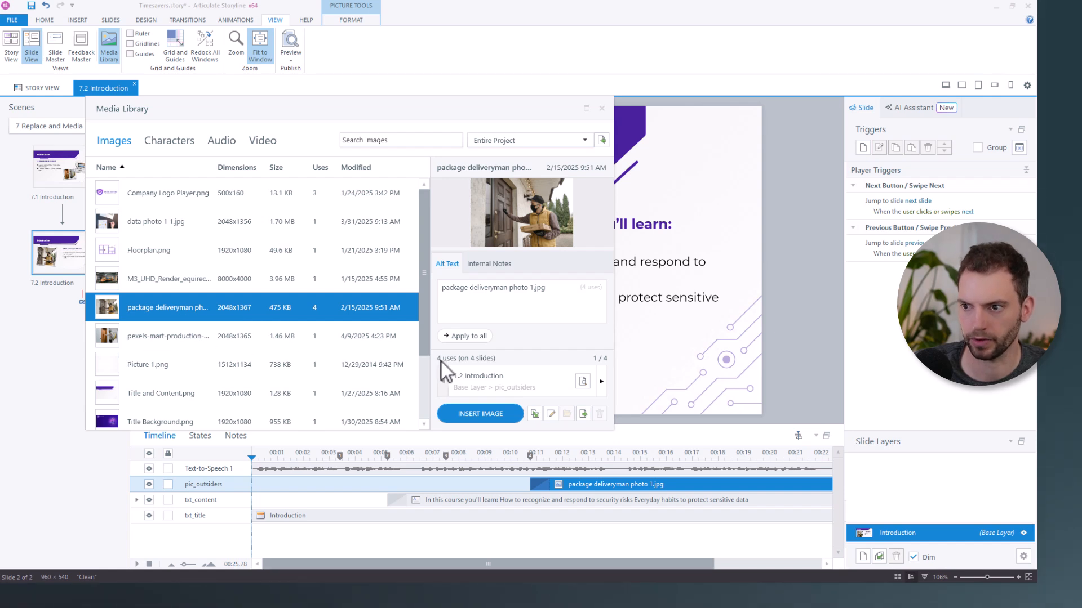
{"action": "mouse_move", "coordinate": [603, 390]}
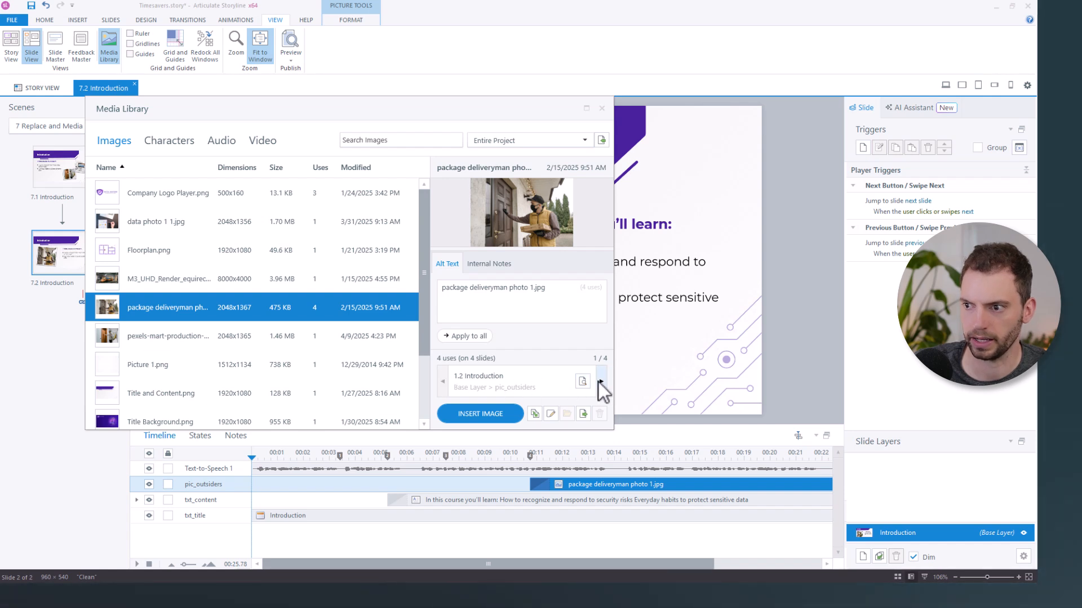
Step: Step to the deliveryman photo's next usage and jump to slide 1.2 Introduction
{"action": "left_click", "coordinate": [598, 381]}
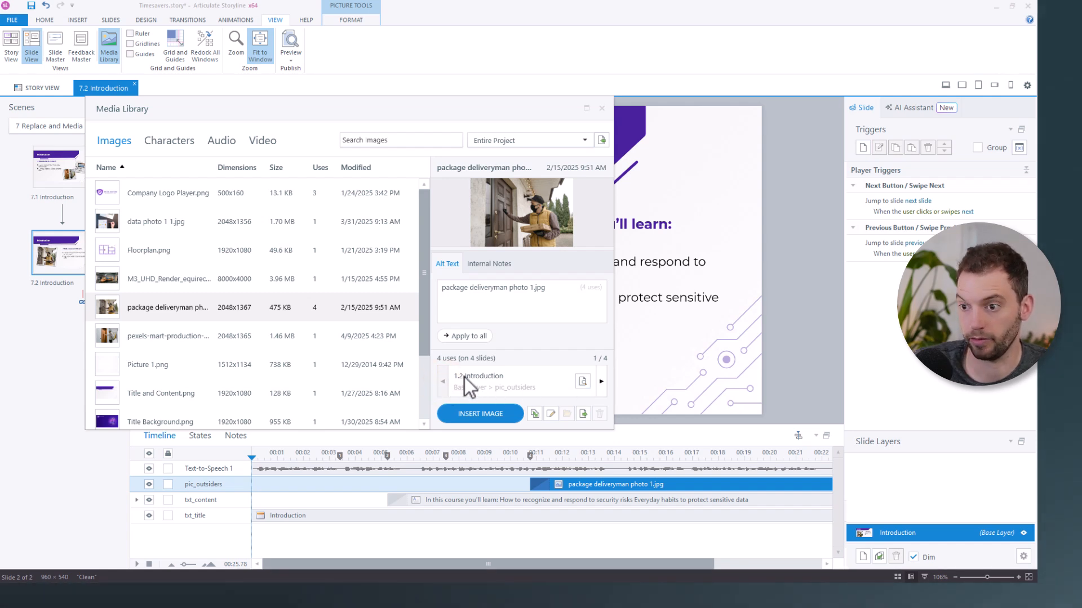
{"action": "mouse_move", "coordinate": [582, 382]}
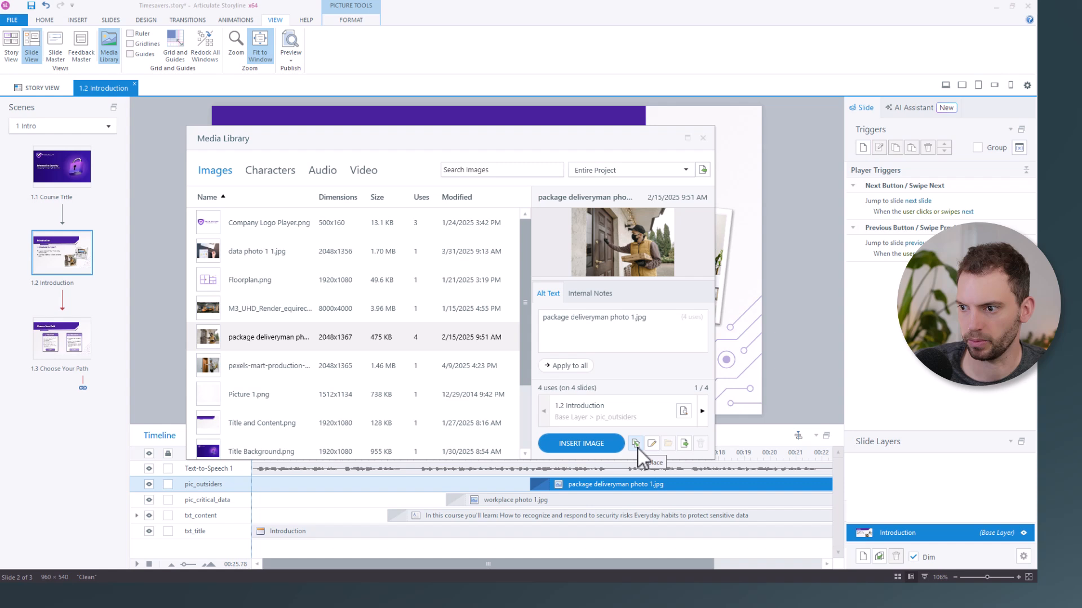
{"action": "left_click", "coordinate": [635, 443]}
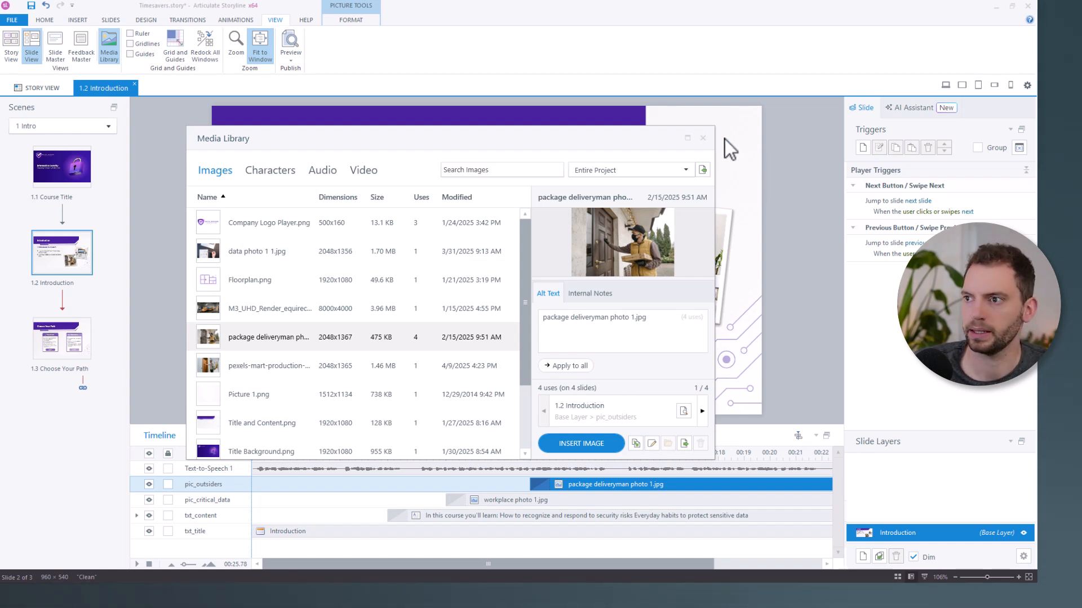
Step: Close the Media Library, leaving slide 8.1 Introduction in the editor
{"action": "left_click", "coordinate": [702, 138]}
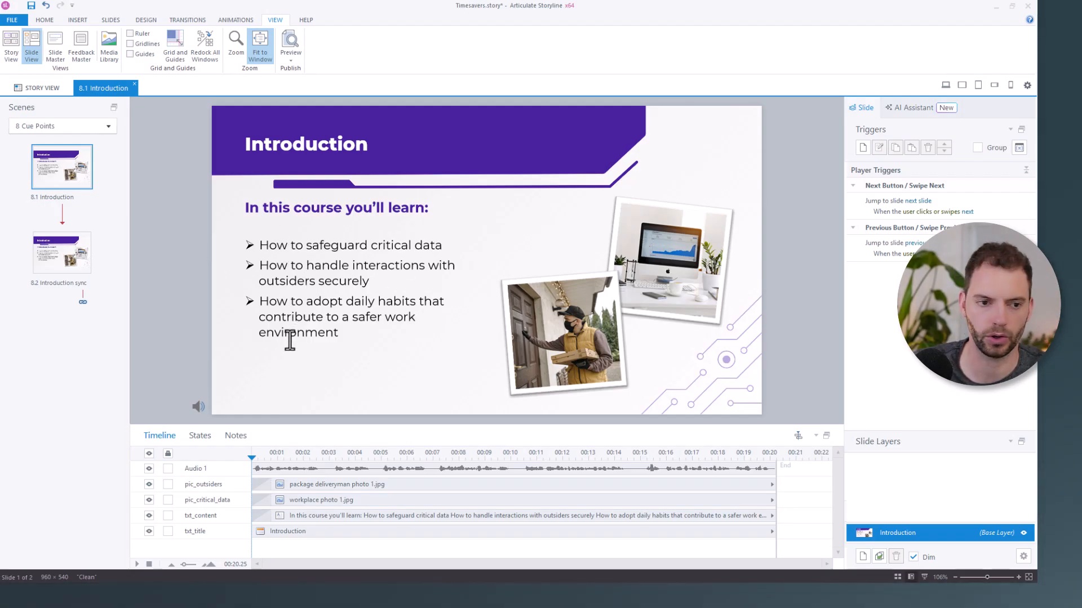
{"action": "mouse_move", "coordinate": [314, 348]}
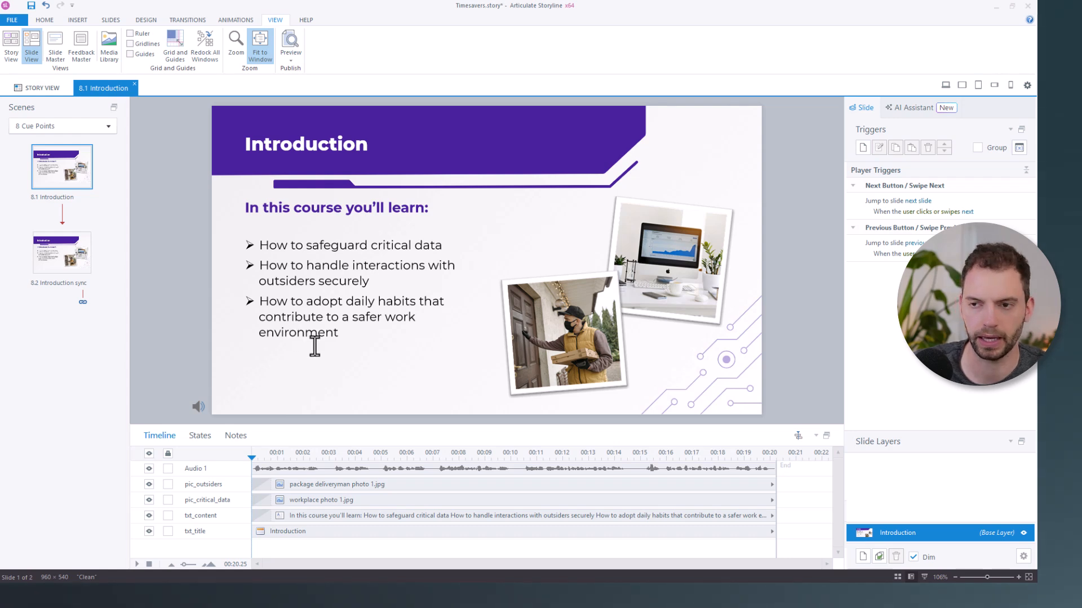
{"action": "mouse_move", "coordinate": [286, 252]}
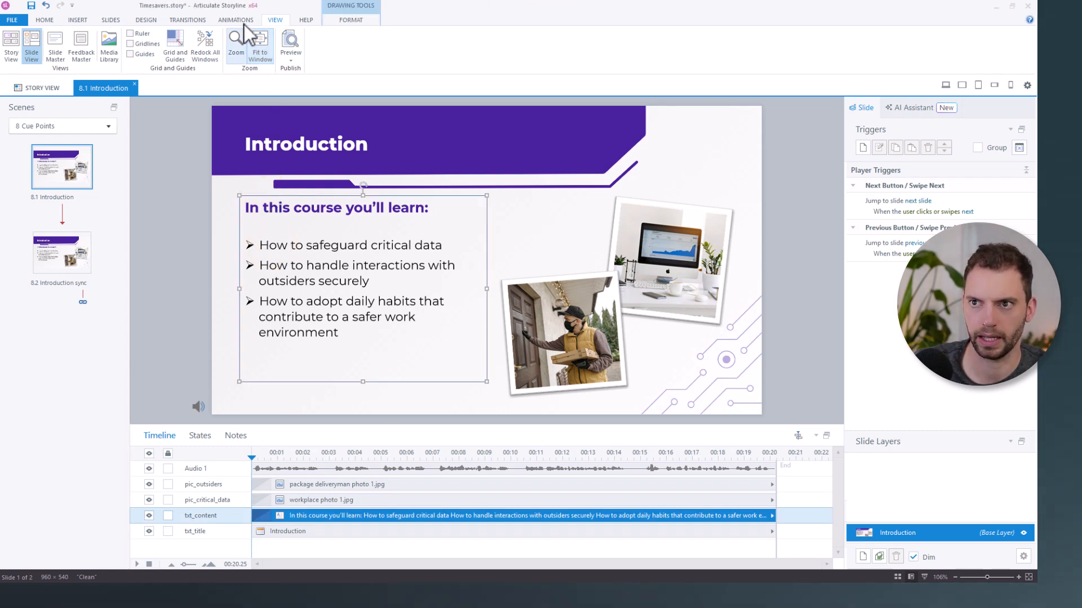
Step: Preview slide 8.1's bullet list Wipe entrance by playing and stopping the timeline
{"action": "left_click", "coordinate": [236, 19]}
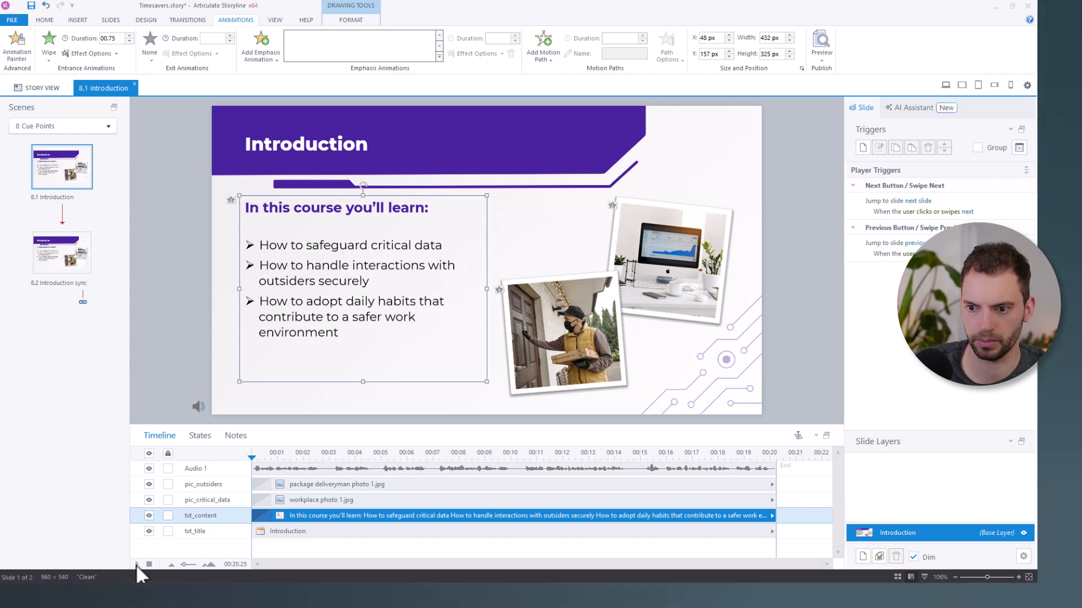
{"action": "left_click", "coordinate": [137, 565]}
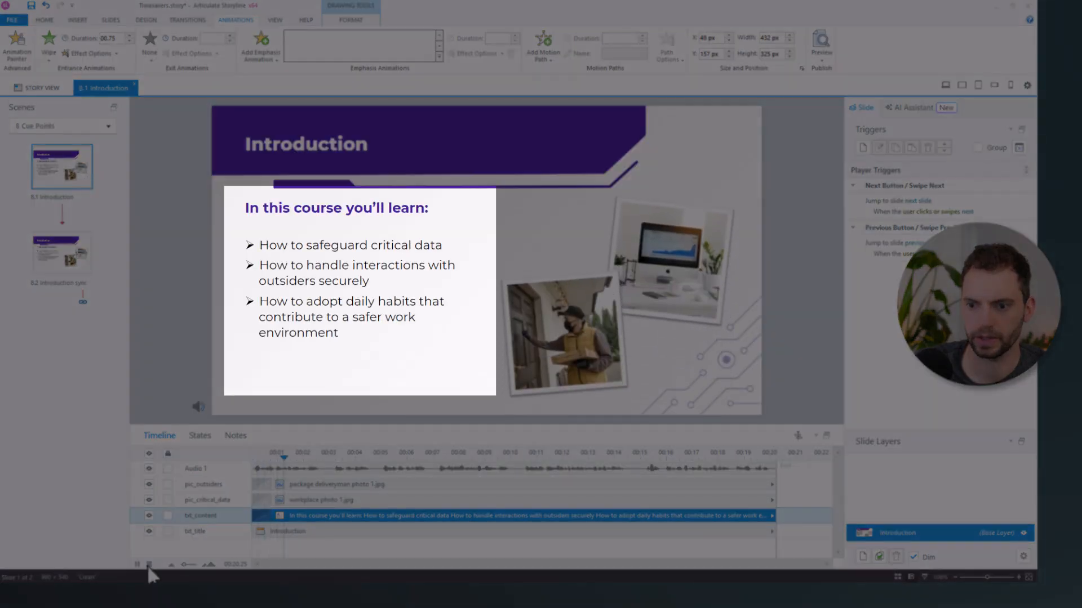
{"action": "left_click", "coordinate": [345, 289]}
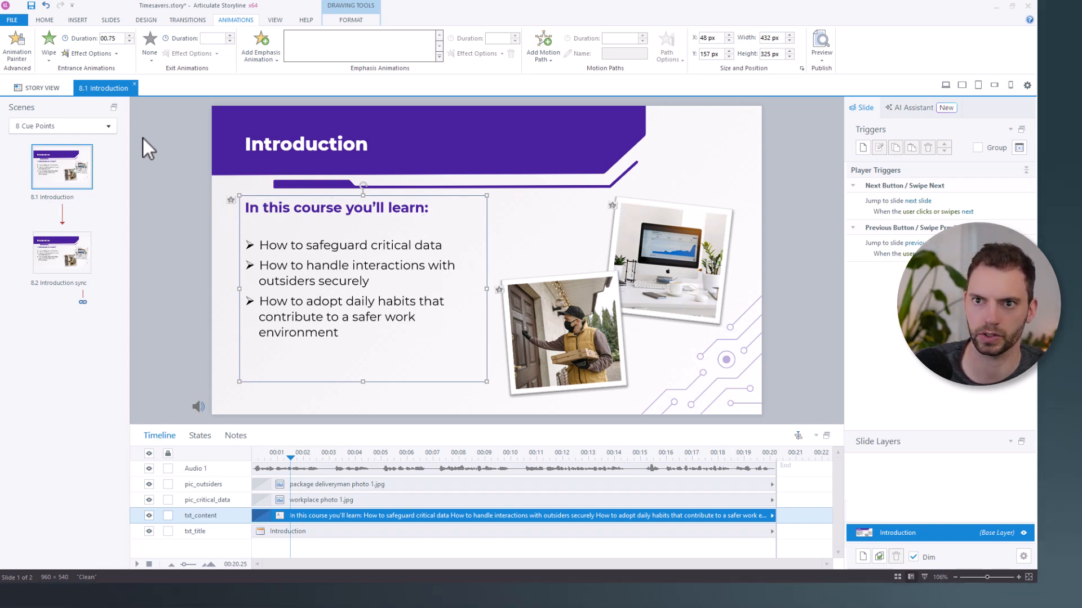
Step: Expand txt_content on slide 8.1's timeline into heading and three bullet-line rows
{"action": "left_click", "coordinate": [89, 53]}
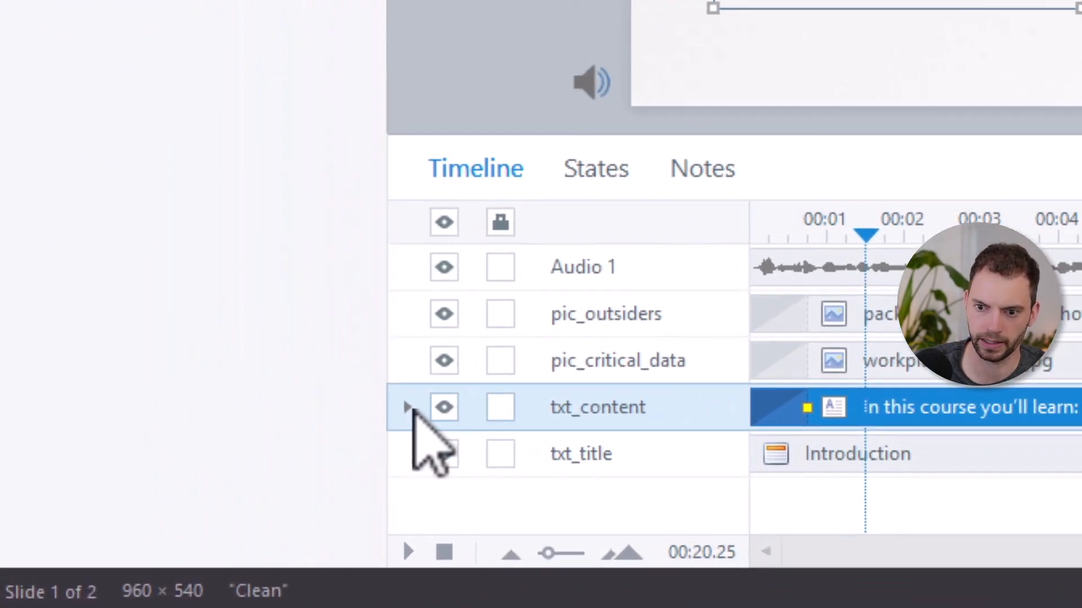
{"action": "left_click", "coordinate": [407, 406]}
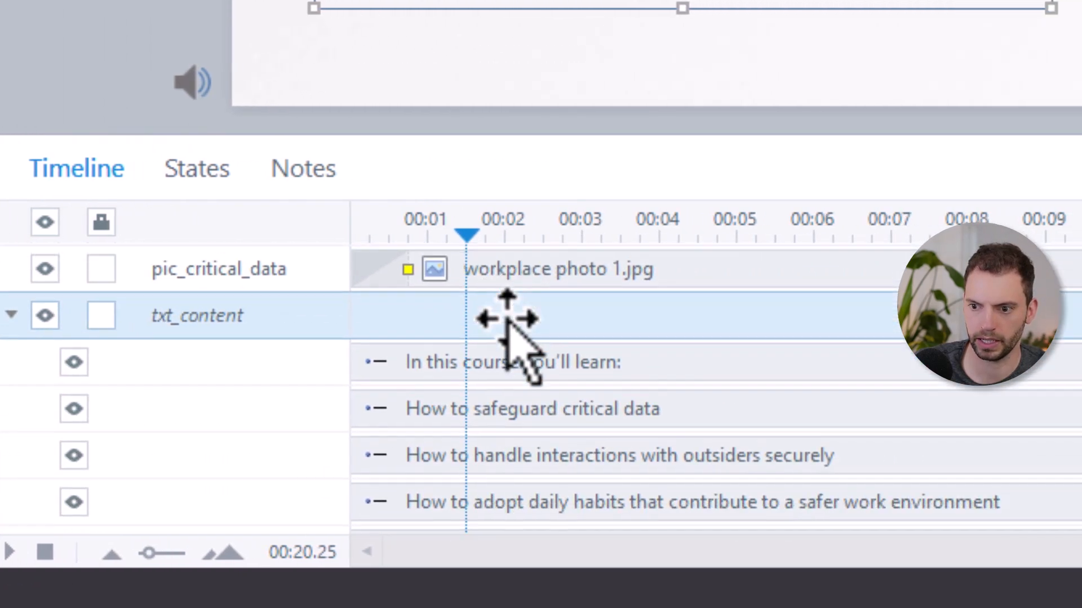
{"action": "scroll", "scroll_direction": "down", "scroll_amount": 3}
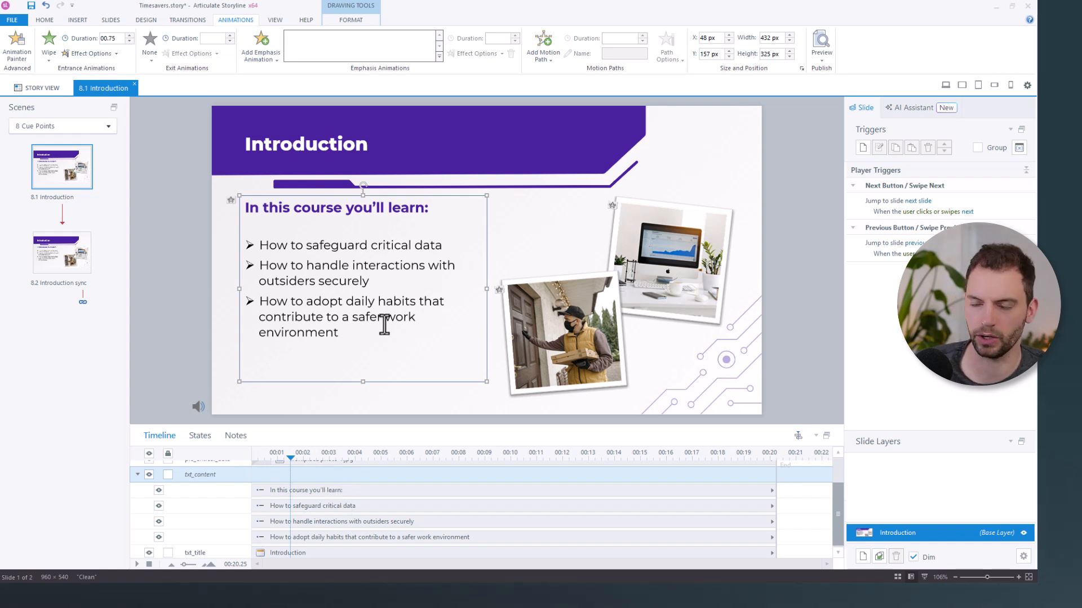
{"action": "mouse_move", "coordinate": [313, 424]}
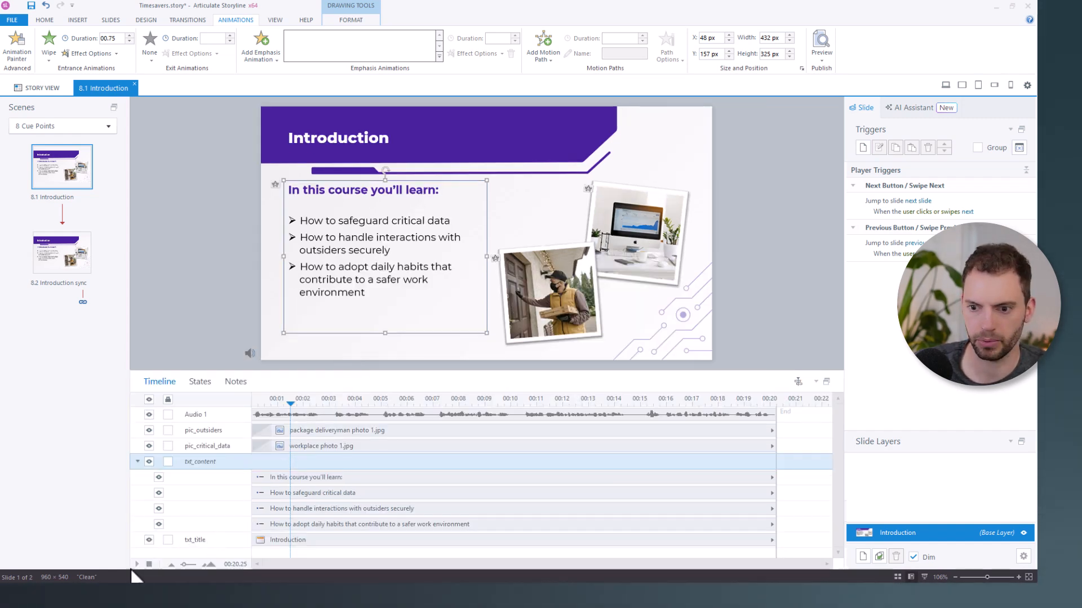
Step: Play slide 8.1's narration and drop four cue points at its key moments
{"action": "left_click", "coordinate": [136, 564]}
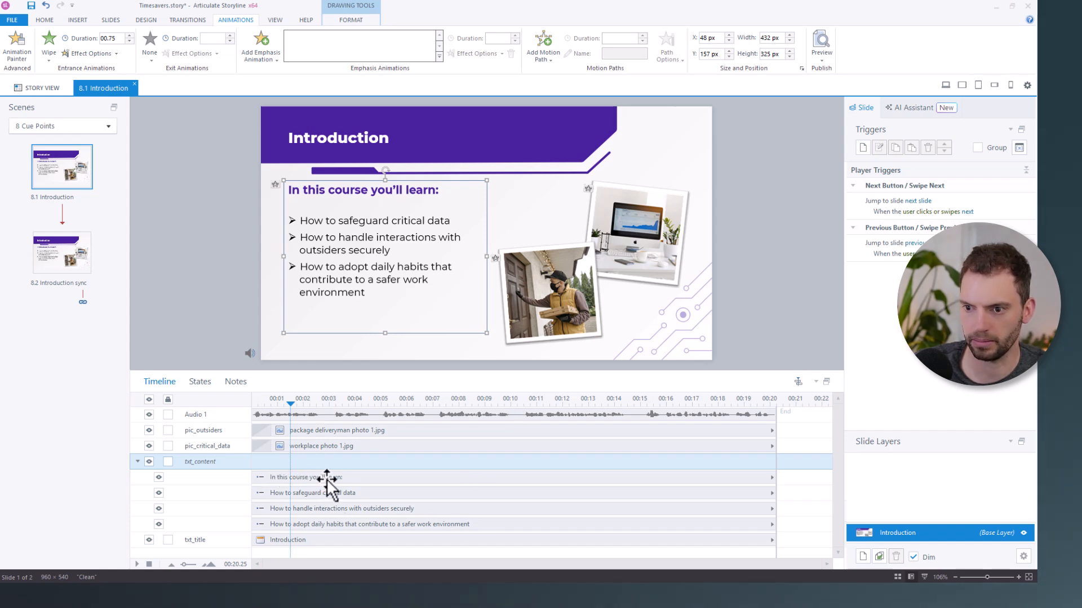
{"action": "mouse_move", "coordinate": [332, 407]}
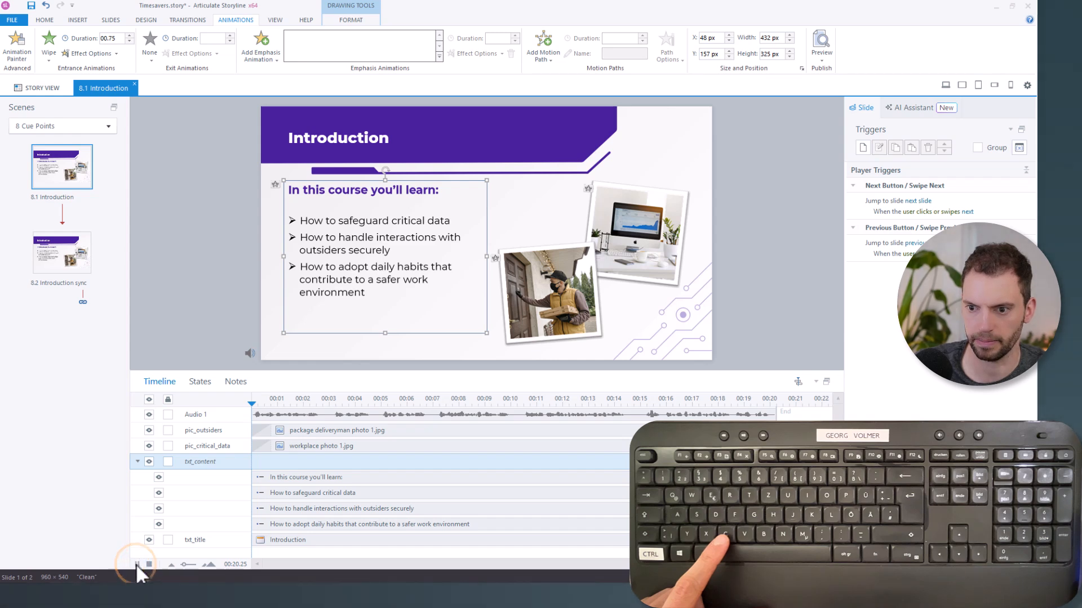
{"action": "left_click", "coordinate": [148, 564]}
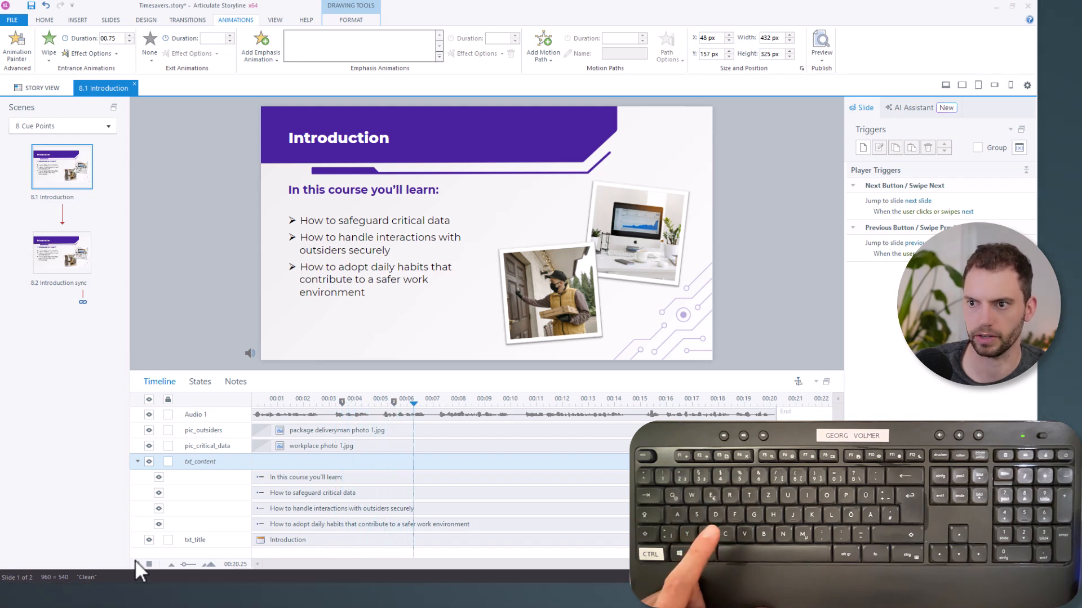
{"action": "left_click", "coordinate": [458, 402]}
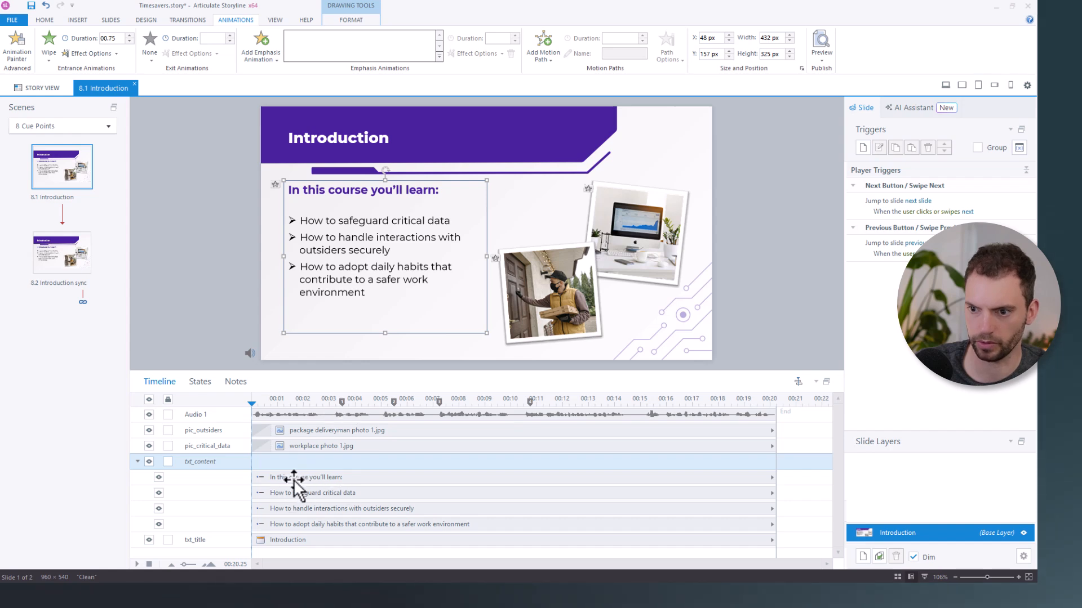
Step: Align the heading and three bullet lines to Cue Points 1, 2, 3 and 4
{"action": "left_click", "coordinate": [316, 477]}
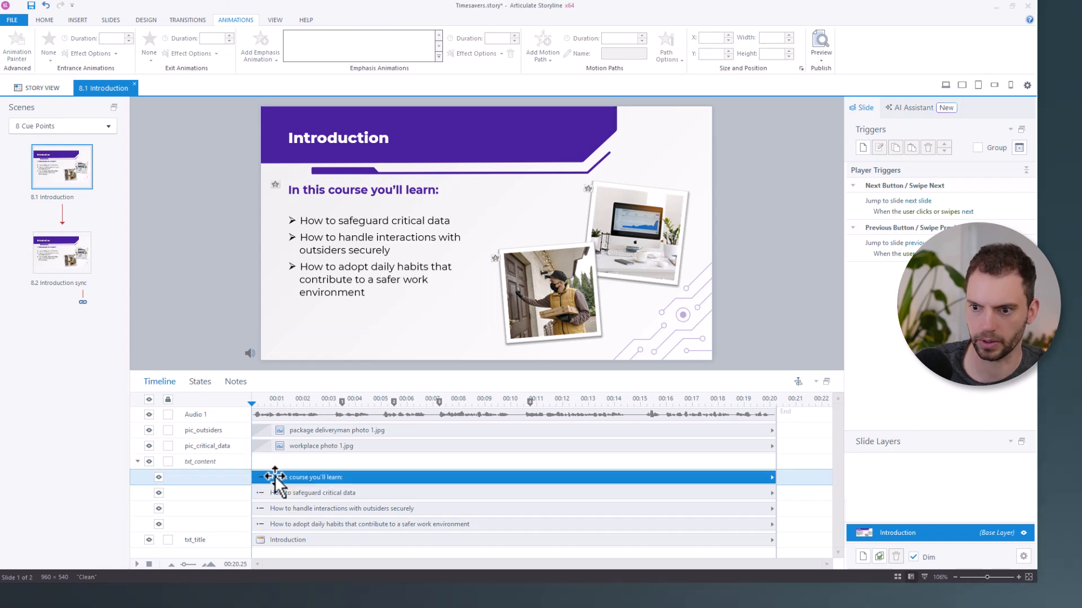
{"action": "left_click_drag", "start_coordinate": [276, 477], "coordinate": [338, 477]}
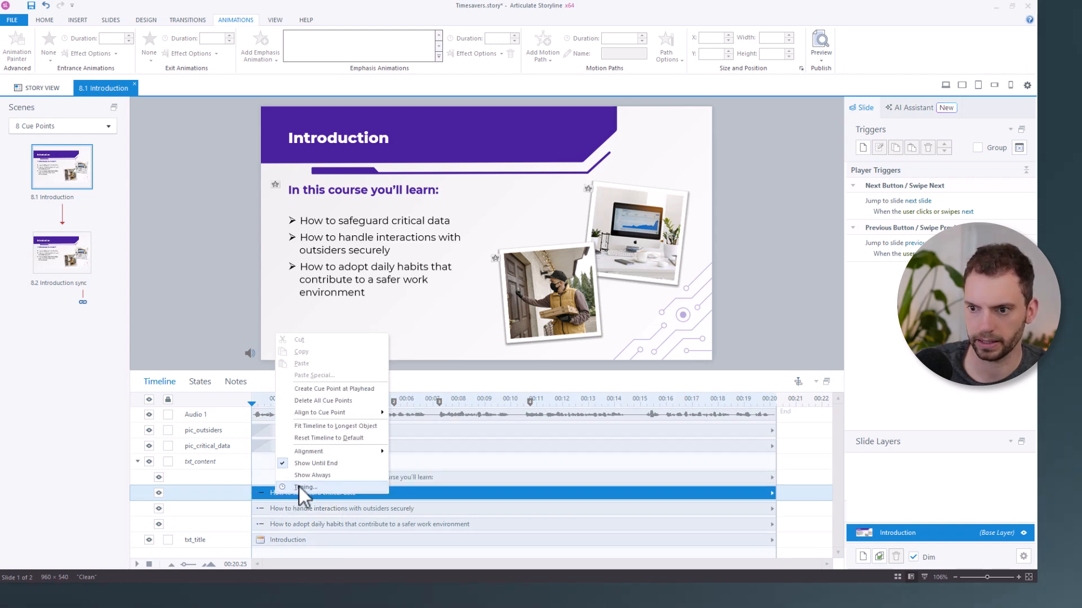
{"action": "mouse_move", "coordinate": [321, 411]}
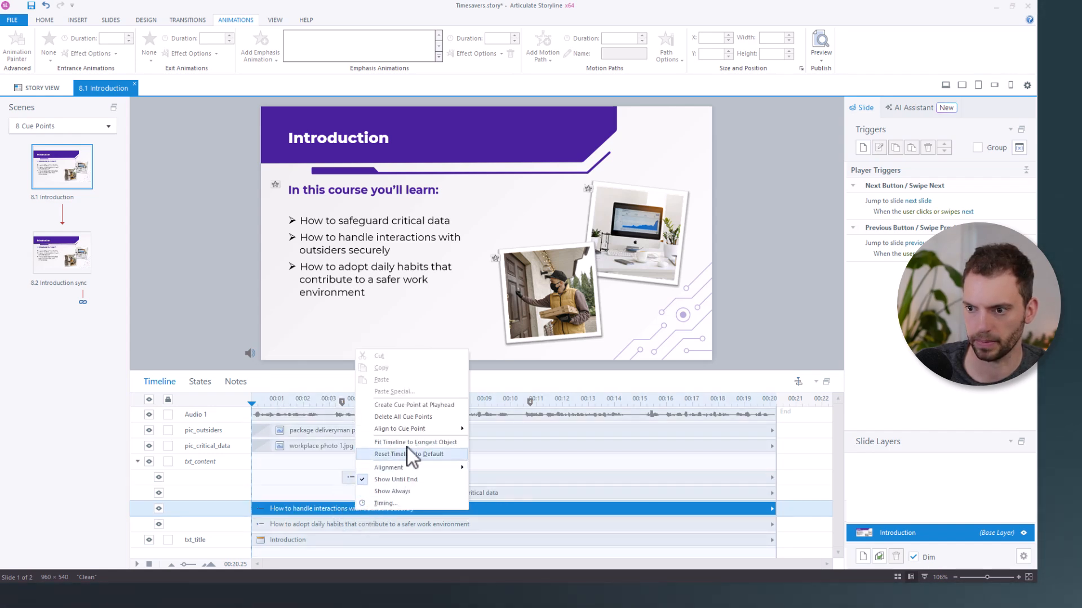
{"action": "left_click", "coordinate": [405, 454]}
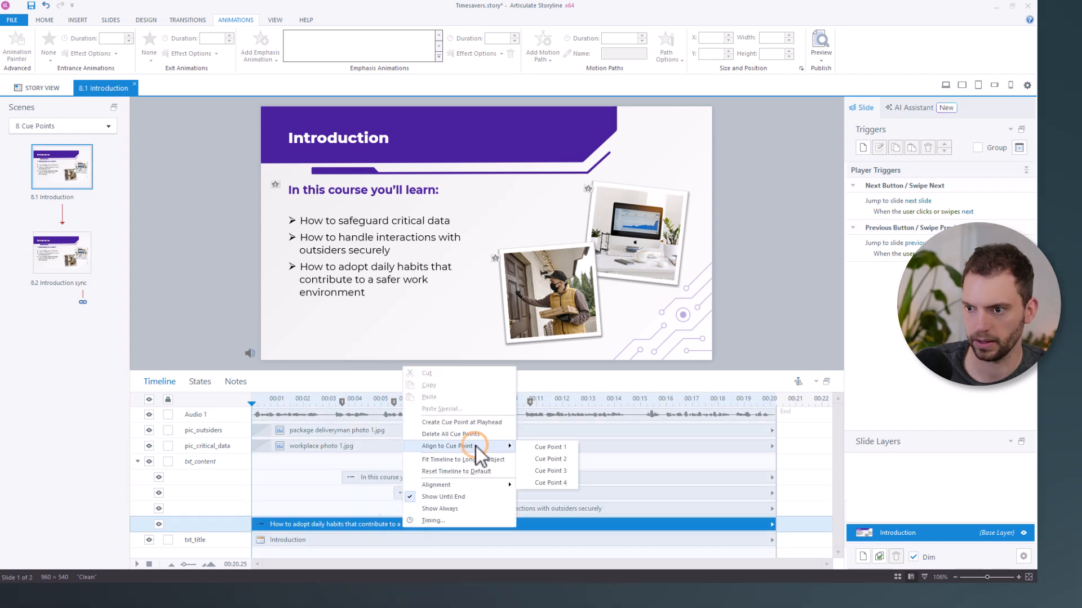
{"action": "left_click", "coordinate": [549, 482]}
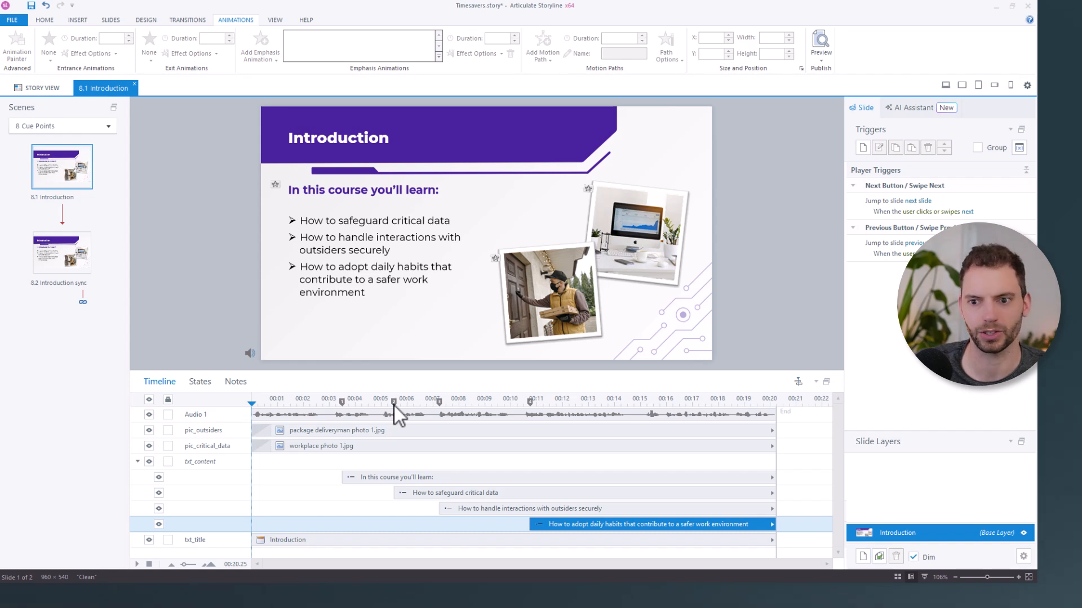
{"action": "mouse_move", "coordinate": [369, 421]}
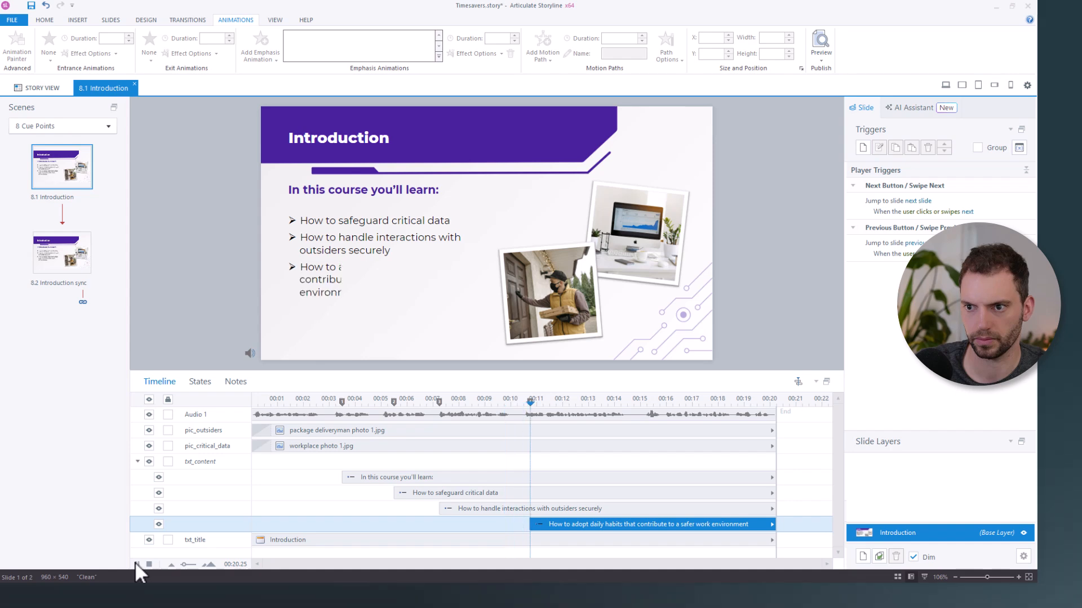
{"action": "left_click", "coordinate": [136, 565]}
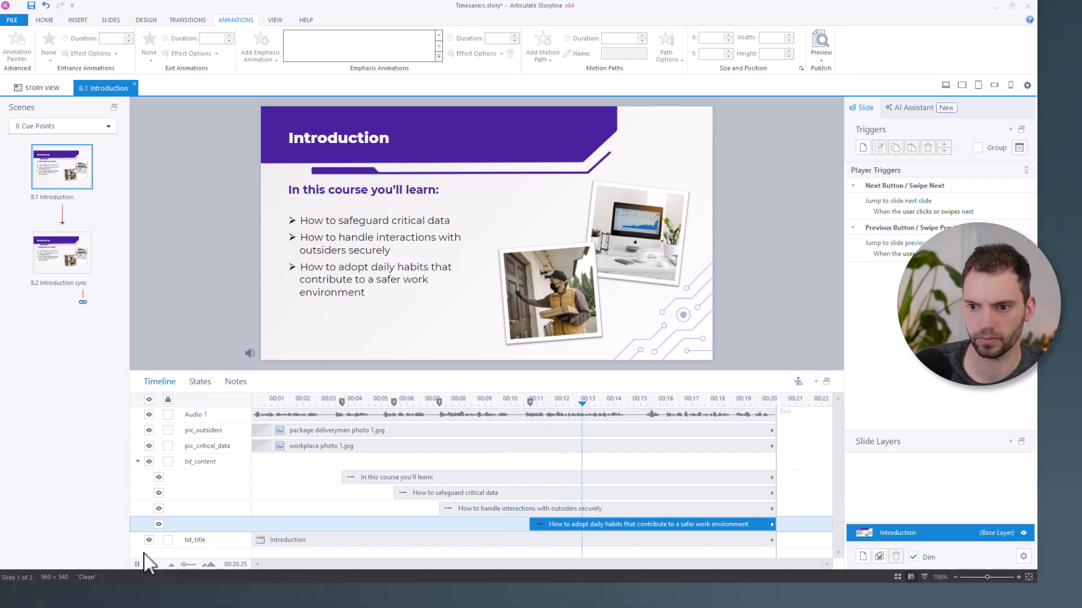
{"action": "left_click", "coordinate": [136, 564]}
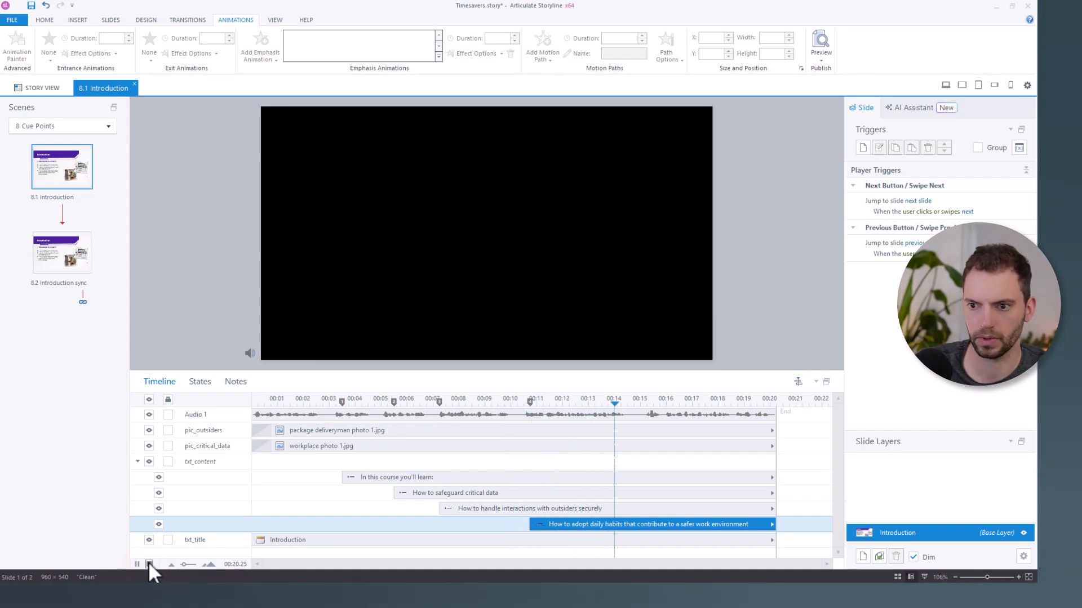
{"action": "left_click", "coordinate": [148, 564]}
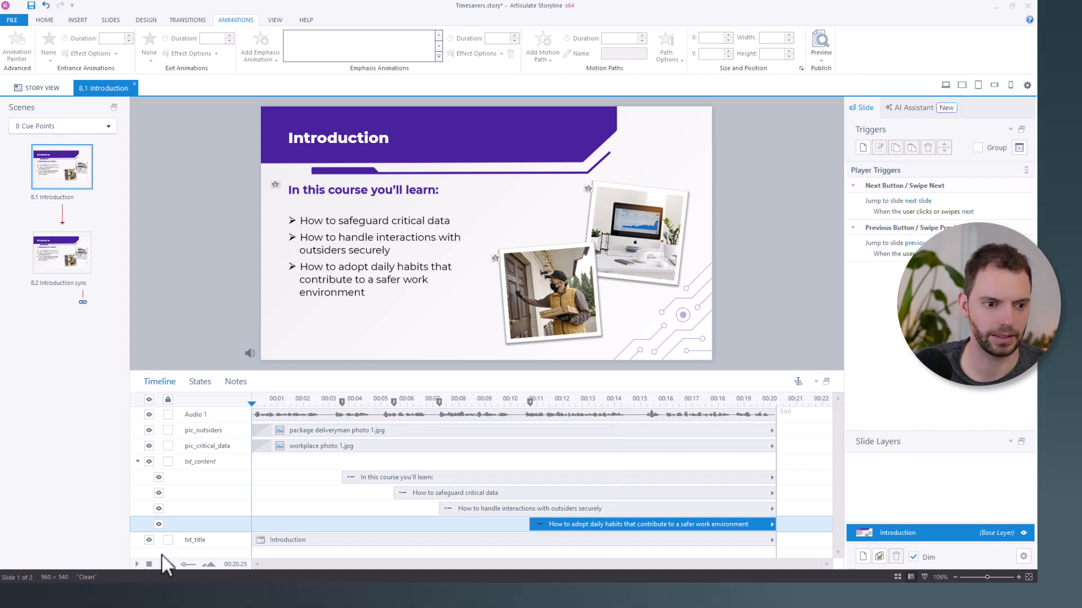
{"action": "mouse_move", "coordinate": [163, 545]}
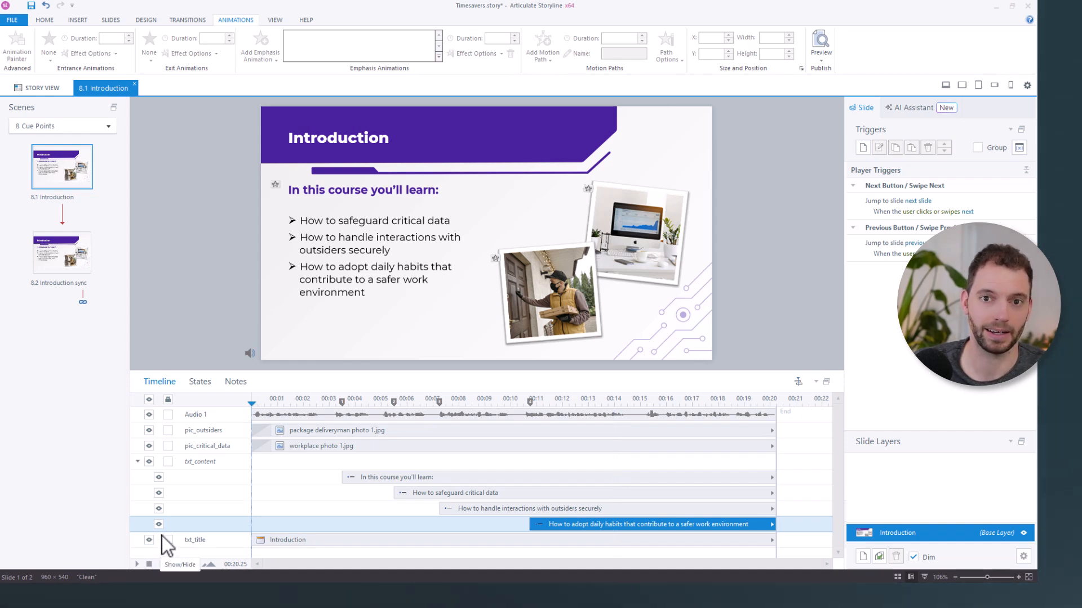